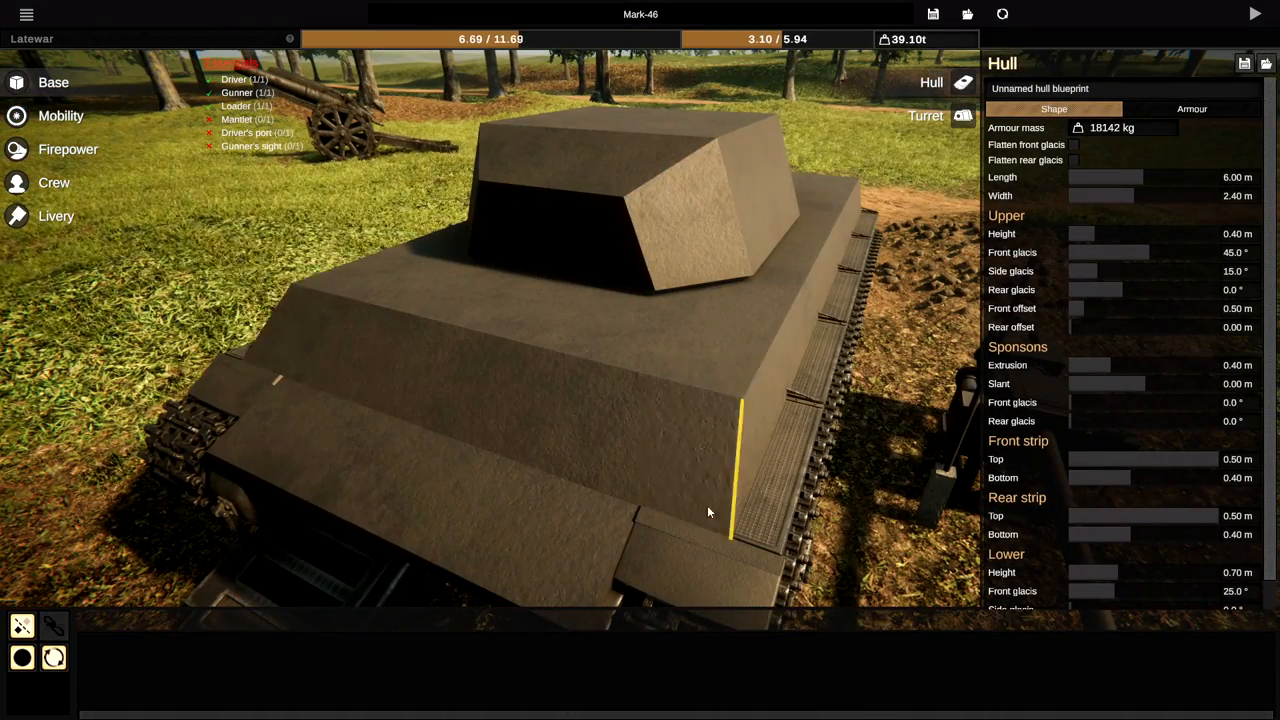
- Steepen the upper front glacis toward 67.4° and review the hull armour thicknesses
{"action": "left_click_drag", "start_coordinate": [708, 512], "coordinate": [771, 258]}
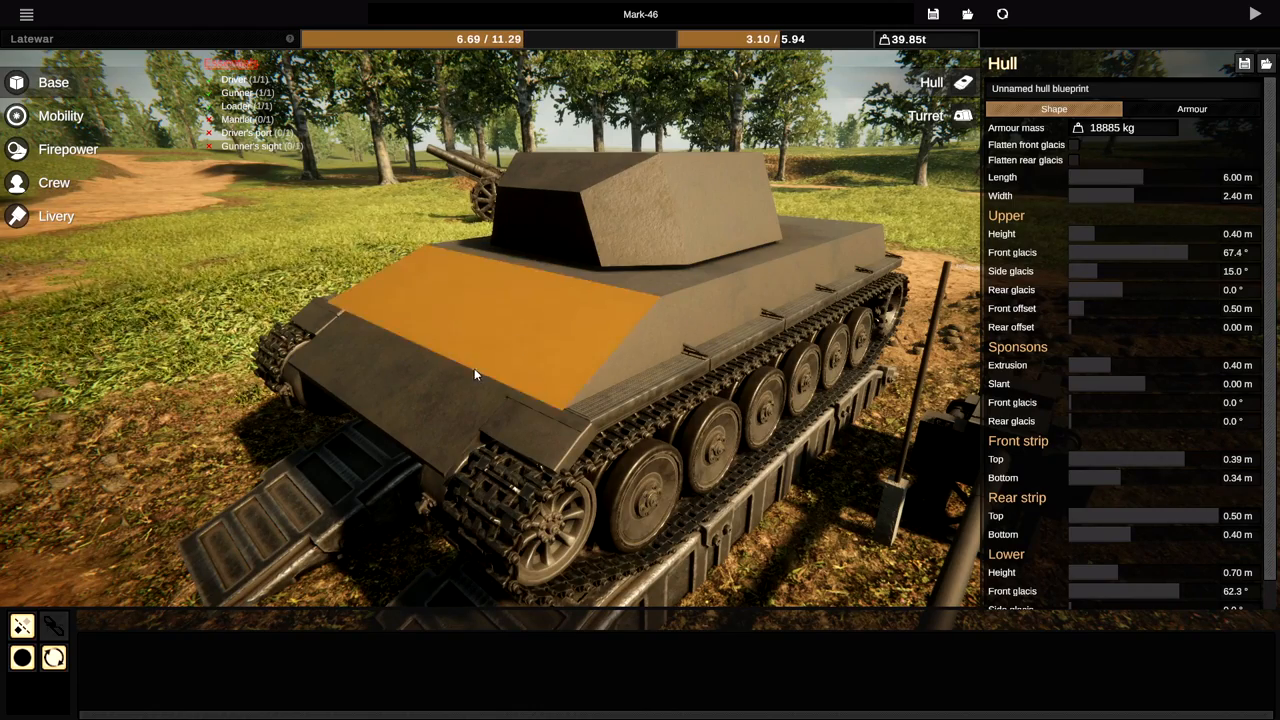
{"action": "left_click", "coordinate": [1192, 108]}
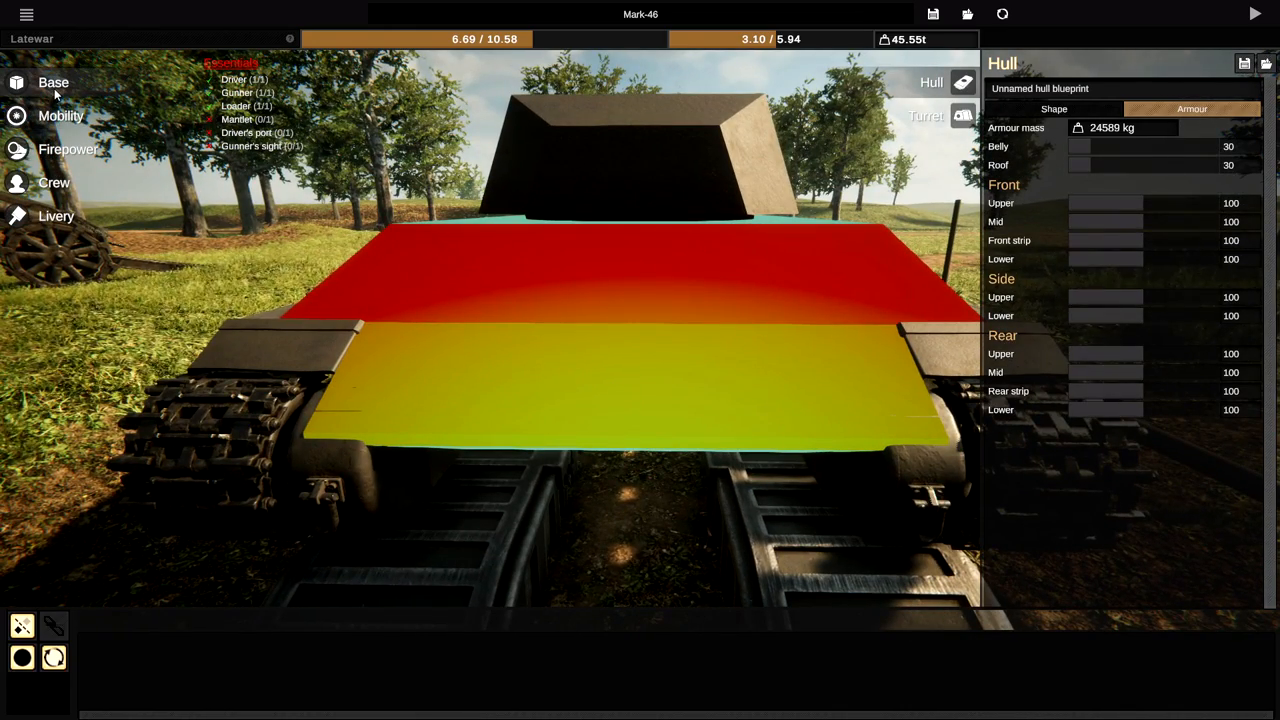
- Flatten the front glacis, set front strip armour to 200 mm, and disable the turret
{"action": "left_click", "coordinate": [1053, 108]}
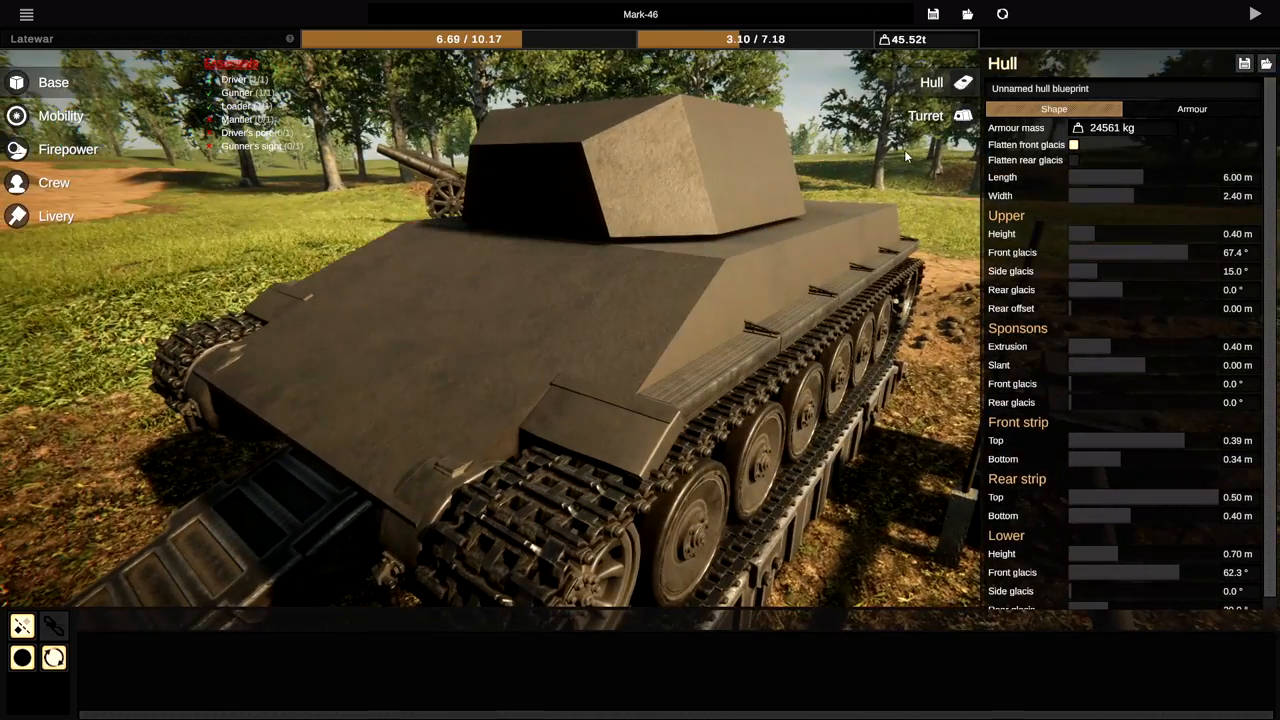
{"action": "left_click", "coordinate": [1192, 108]}
{"action": "type", "text": "200"}
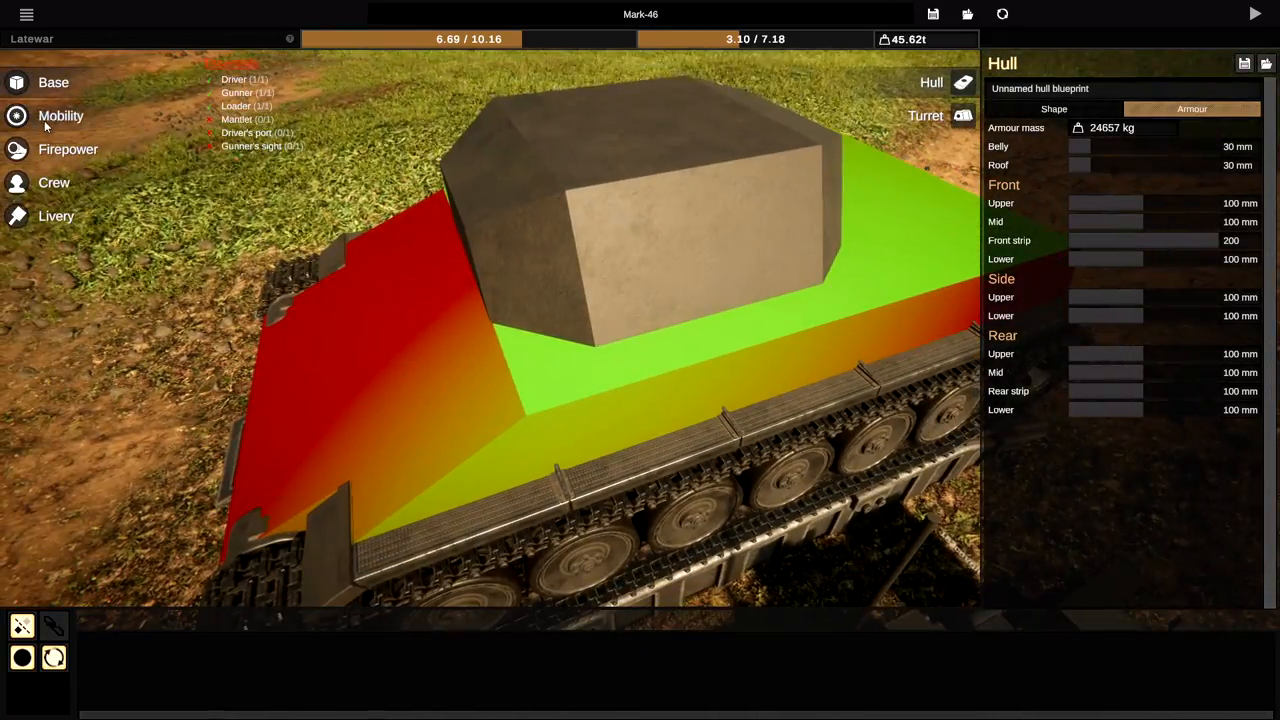
{"action": "left_click", "coordinate": [925, 115]}
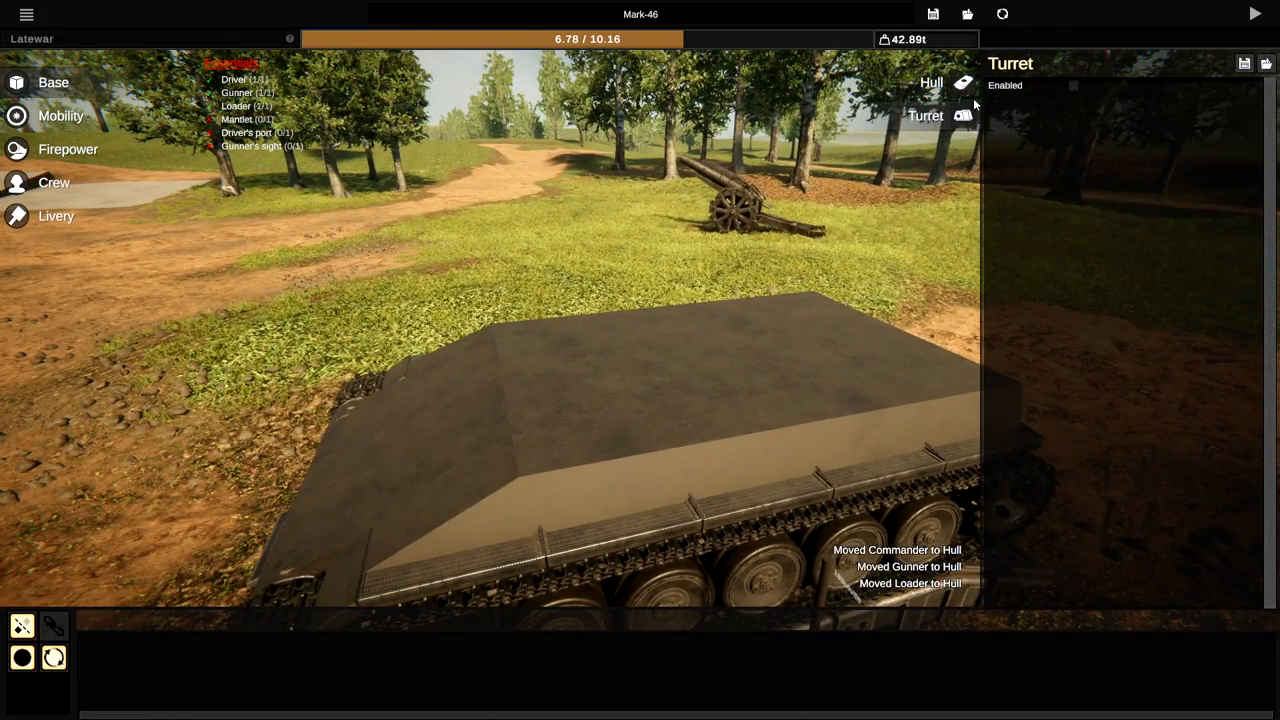
- Slope upper sides to 70.8° and lower sides to 58.6°, widen hull to 2.75 m
{"action": "left_click", "coordinate": [931, 82]}
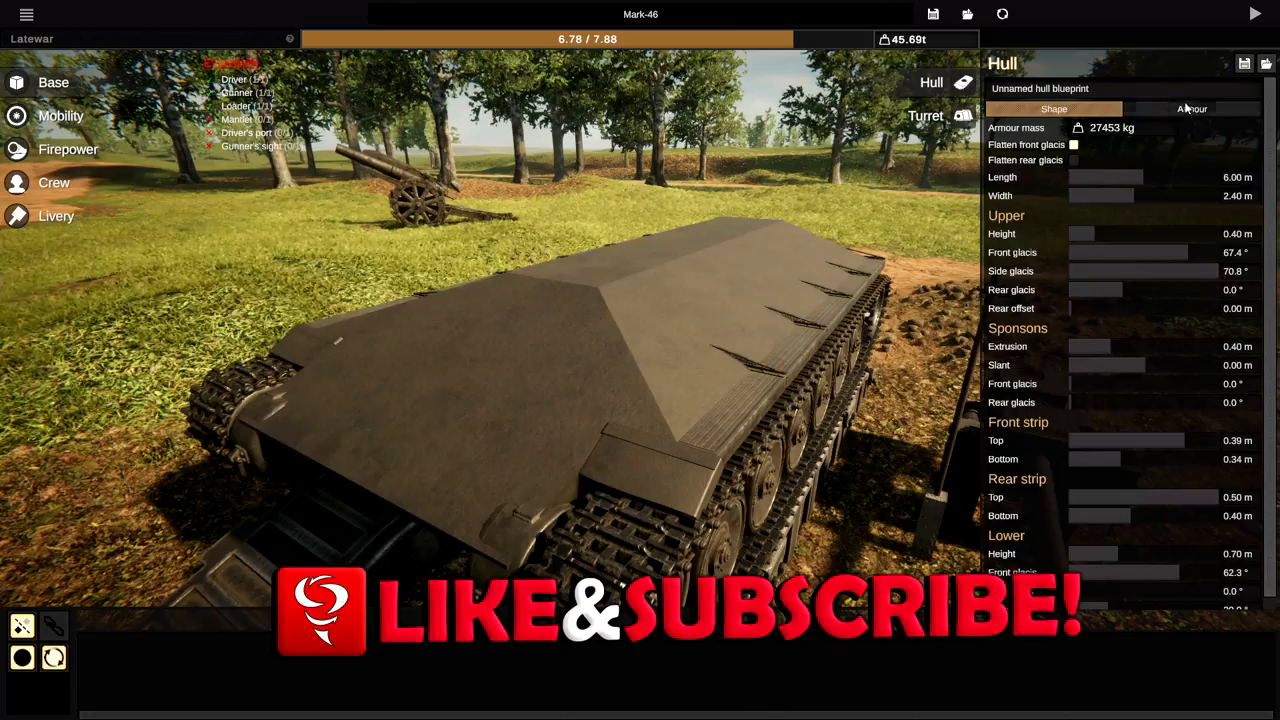
{"action": "left_click", "coordinate": [1191, 108]}
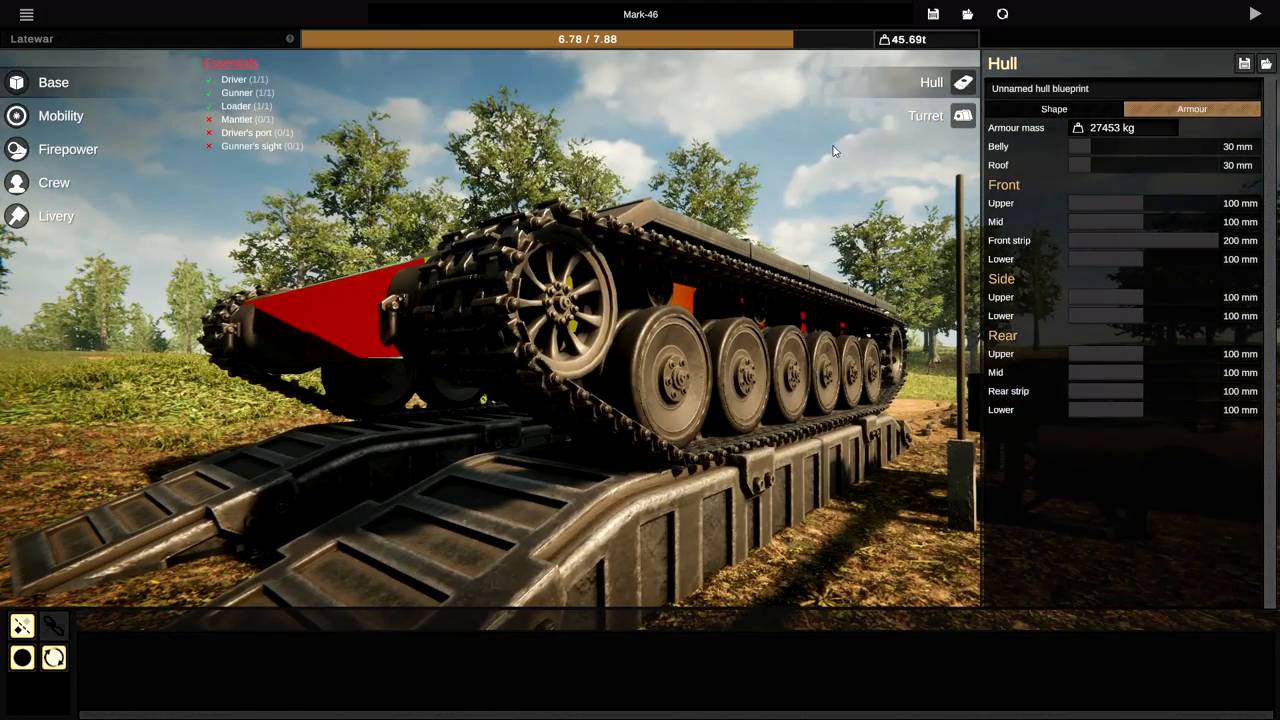
{"action": "left_click", "coordinate": [1054, 108]}
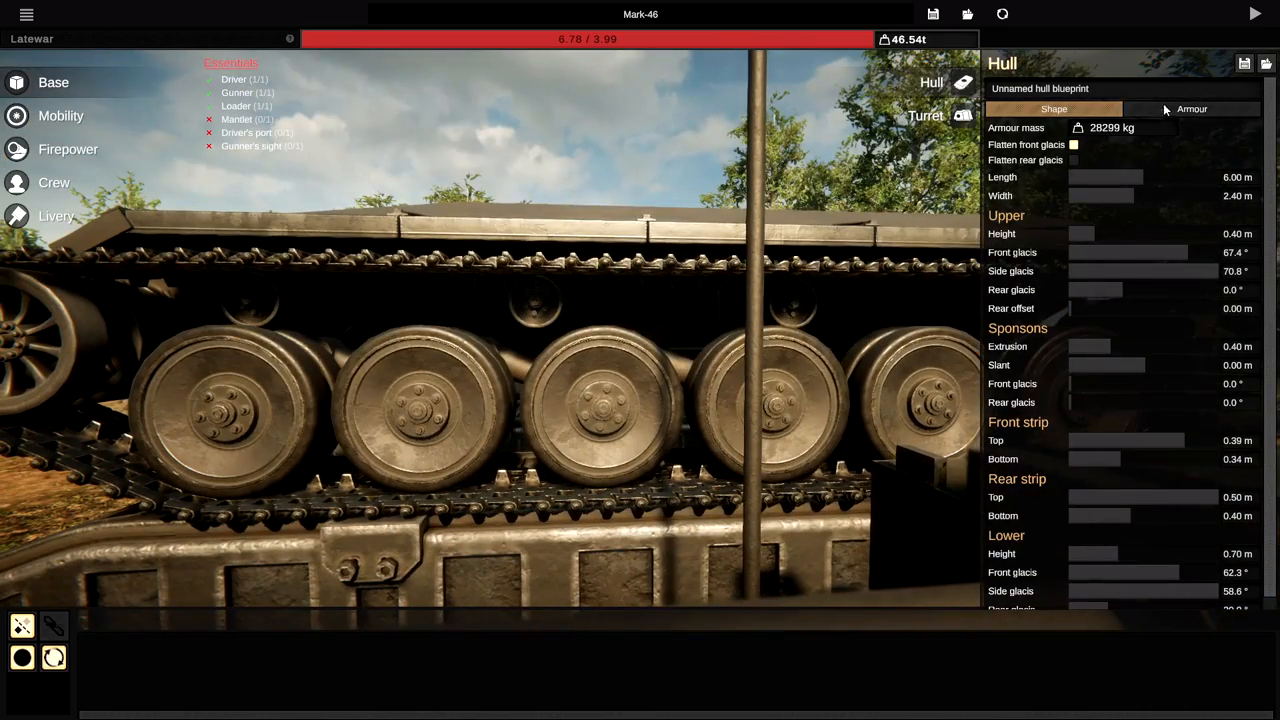
{"action": "left_click", "coordinate": [1191, 108]}
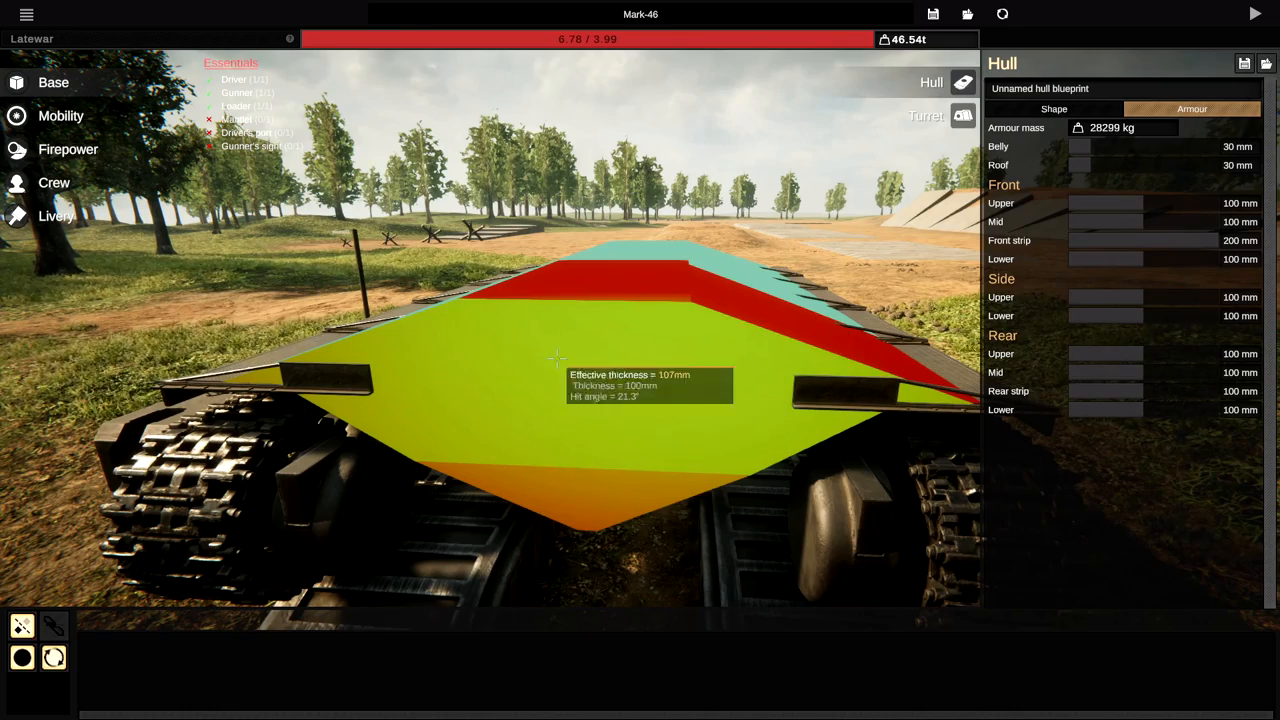
{"action": "mouse_move", "coordinate": [513, 417]}
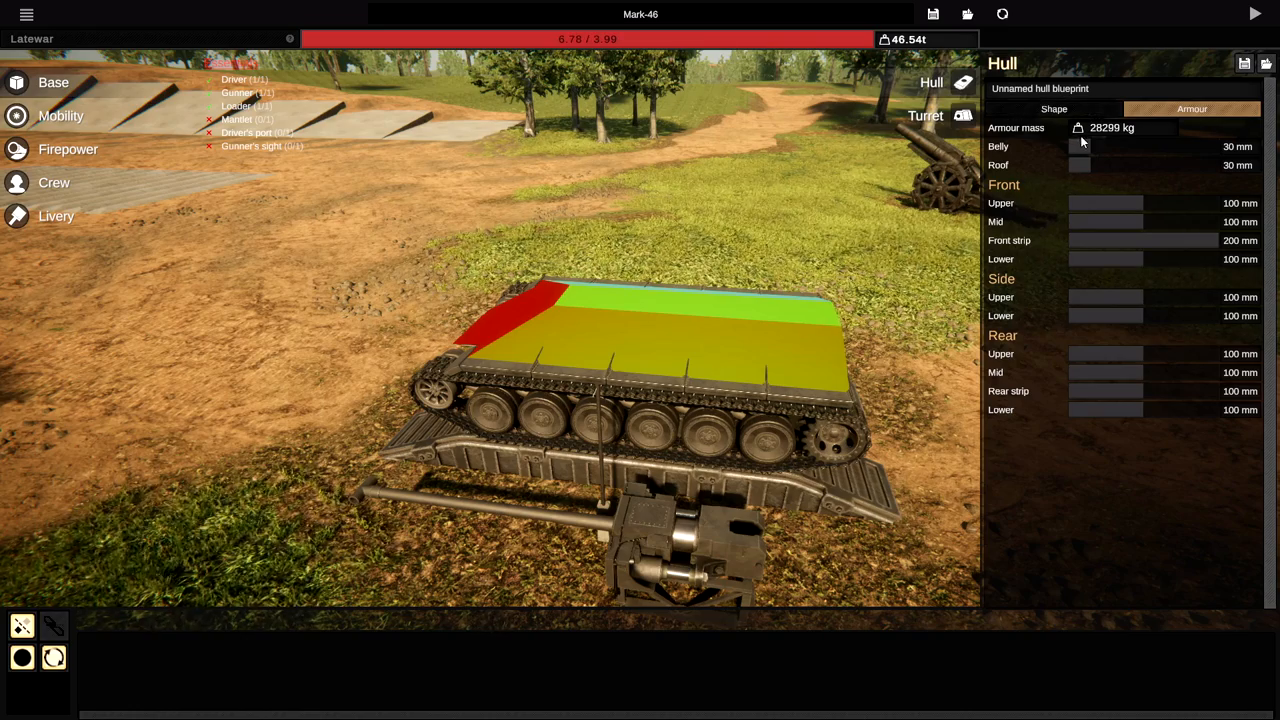
{"action": "left_click", "coordinate": [1054, 109]}
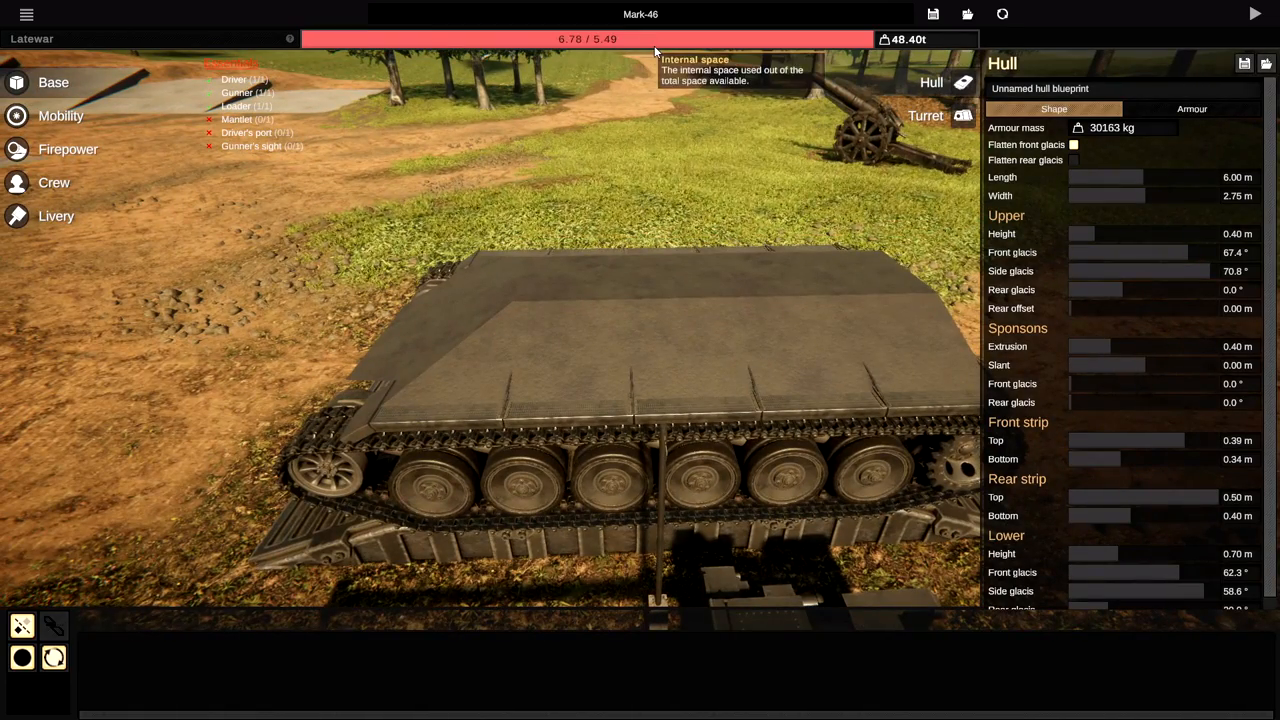
- Add a hull-roof gun mount carrying a long-barrelled cannon and set its mount parameters
{"action": "left_click", "coordinate": [925, 115]}
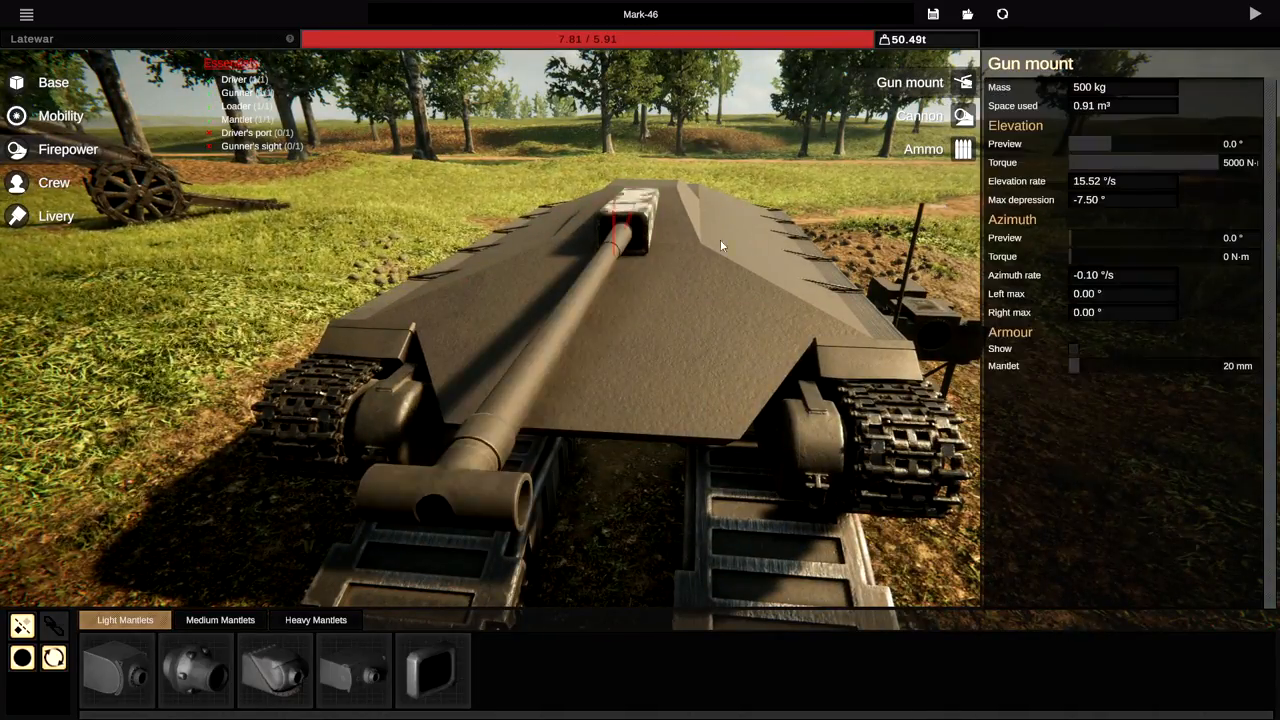
- Set the cannon shell length to 0.75 m
{"action": "left_click_drag", "start_coordinate": [720, 245], "coordinate": [748, 313]}
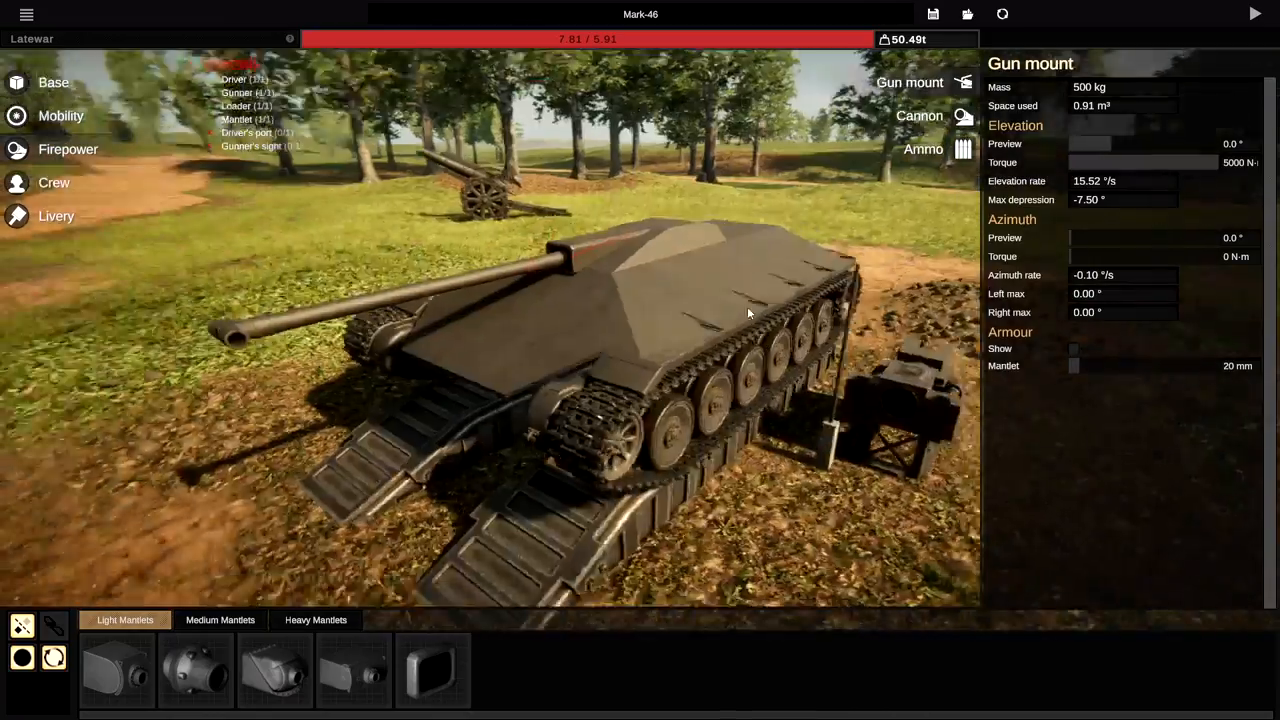
{"action": "left_click_drag", "start_coordinate": [748, 312], "coordinate": [568, 326]}
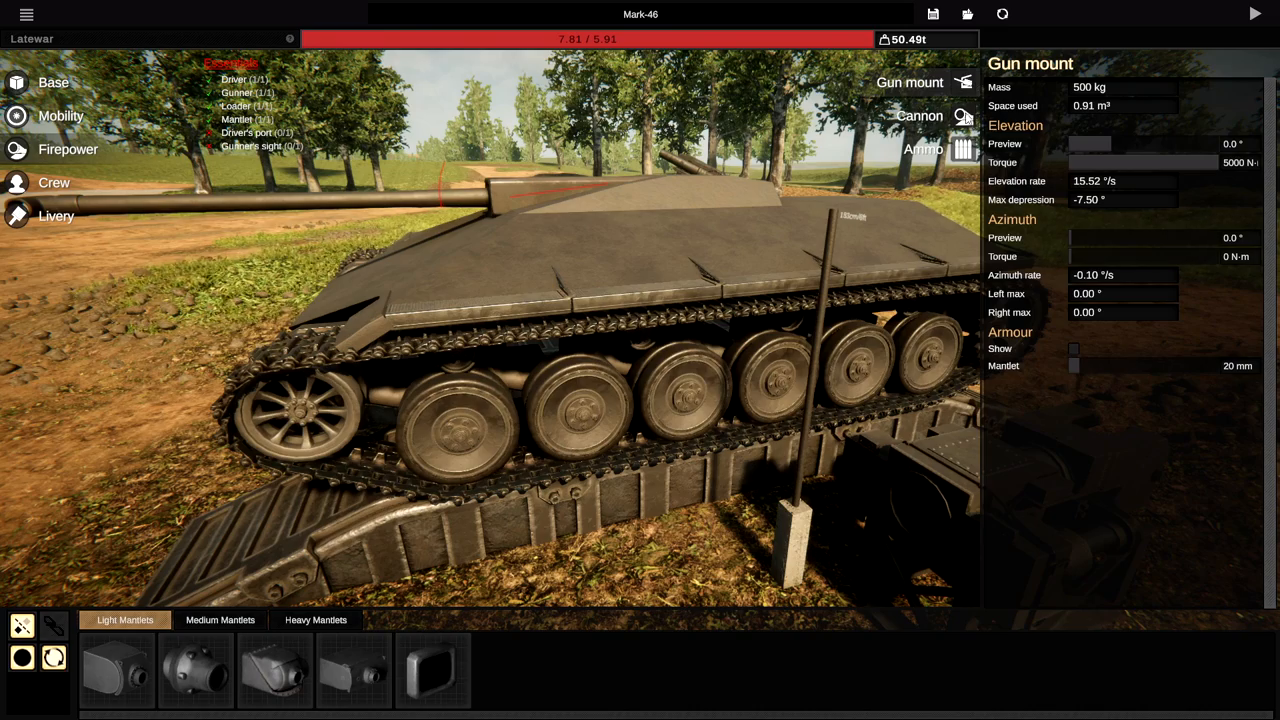
{"action": "left_click", "coordinate": [919, 115]}
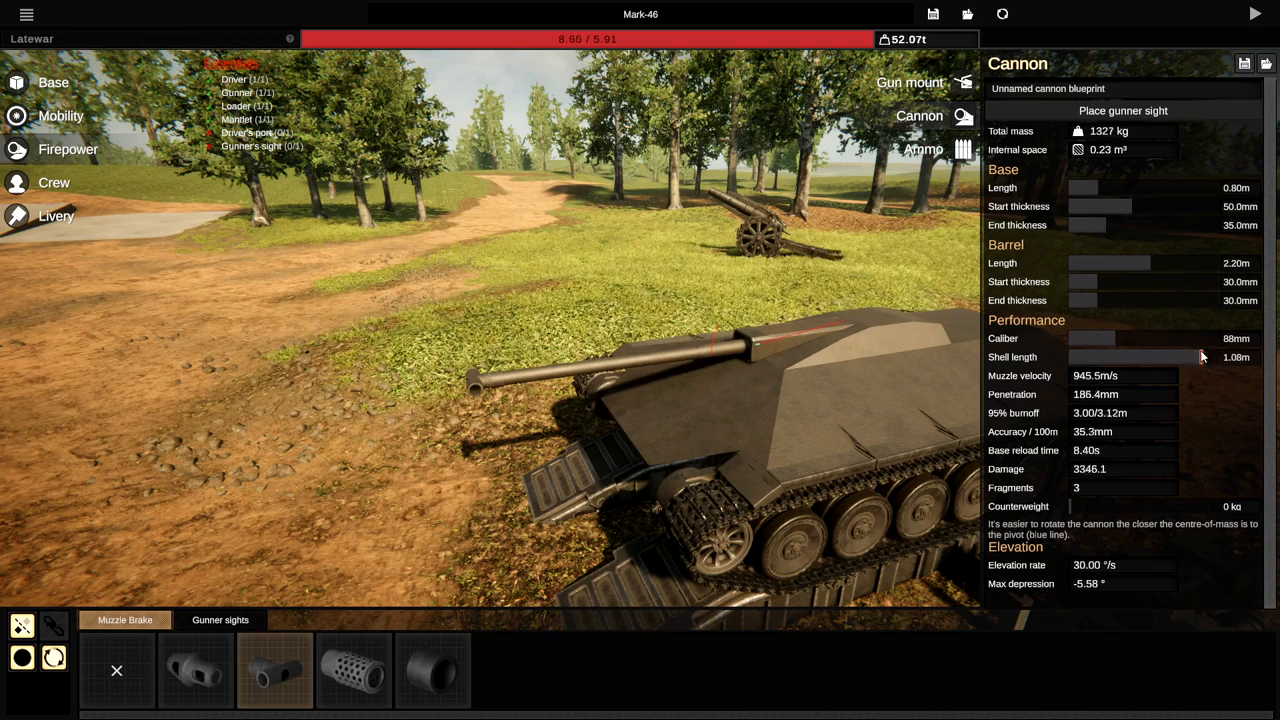
{"action": "left_click_drag", "start_coordinate": [1200, 357], "coordinate": [1235, 357]}
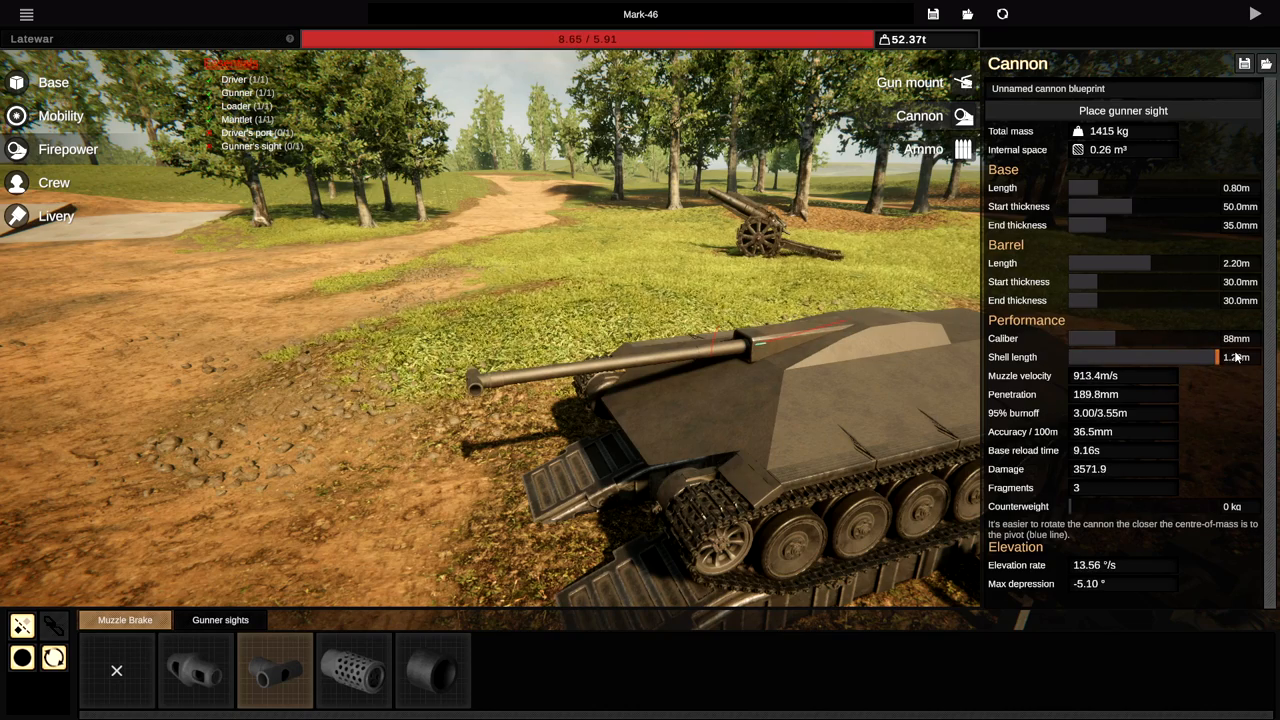
{"action": "left_click_drag", "start_coordinate": [1230, 357], "coordinate": [1160, 357]}
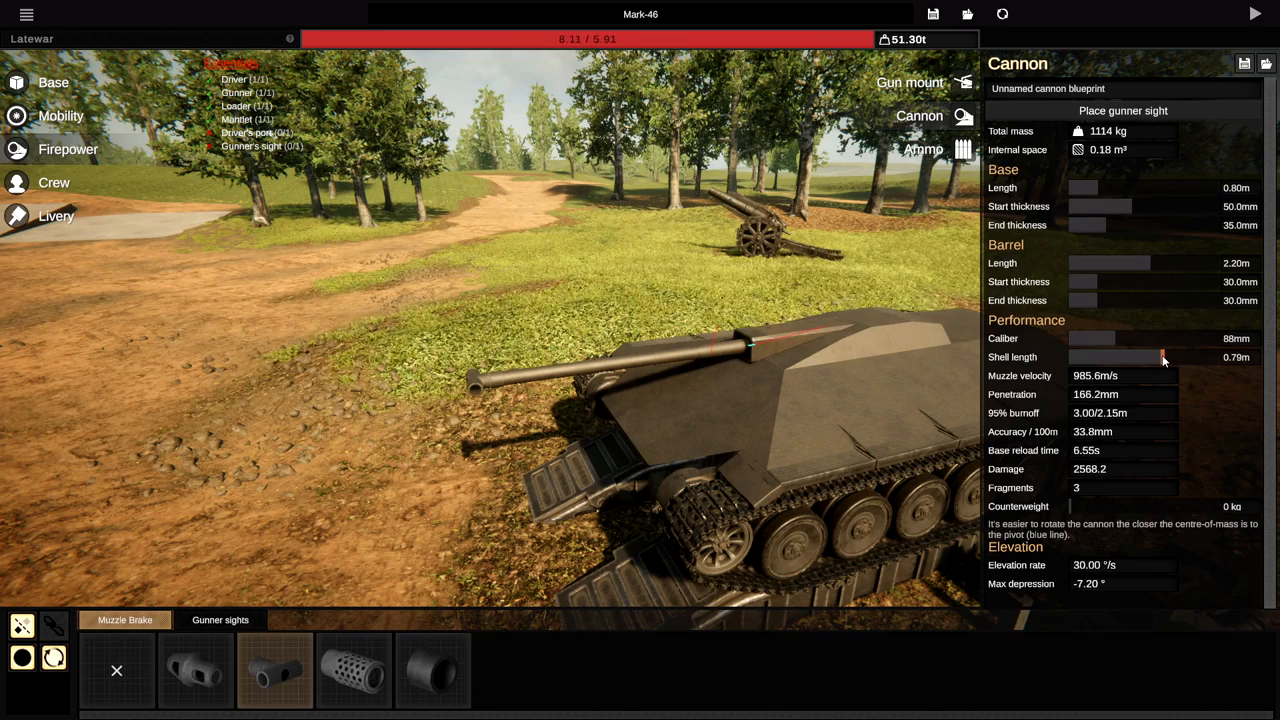
{"action": "left_click_drag", "start_coordinate": [1162, 357], "coordinate": [1155, 357]}
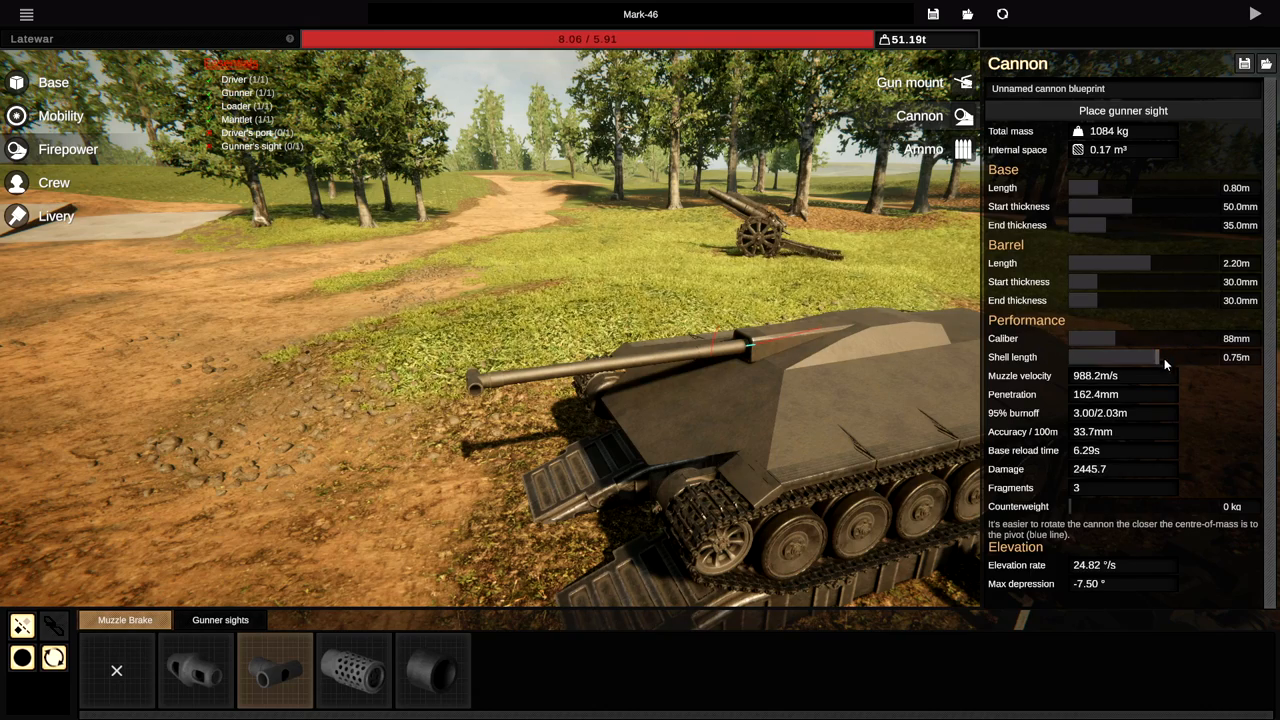
{"action": "mouse_move", "coordinate": [1080, 400]}
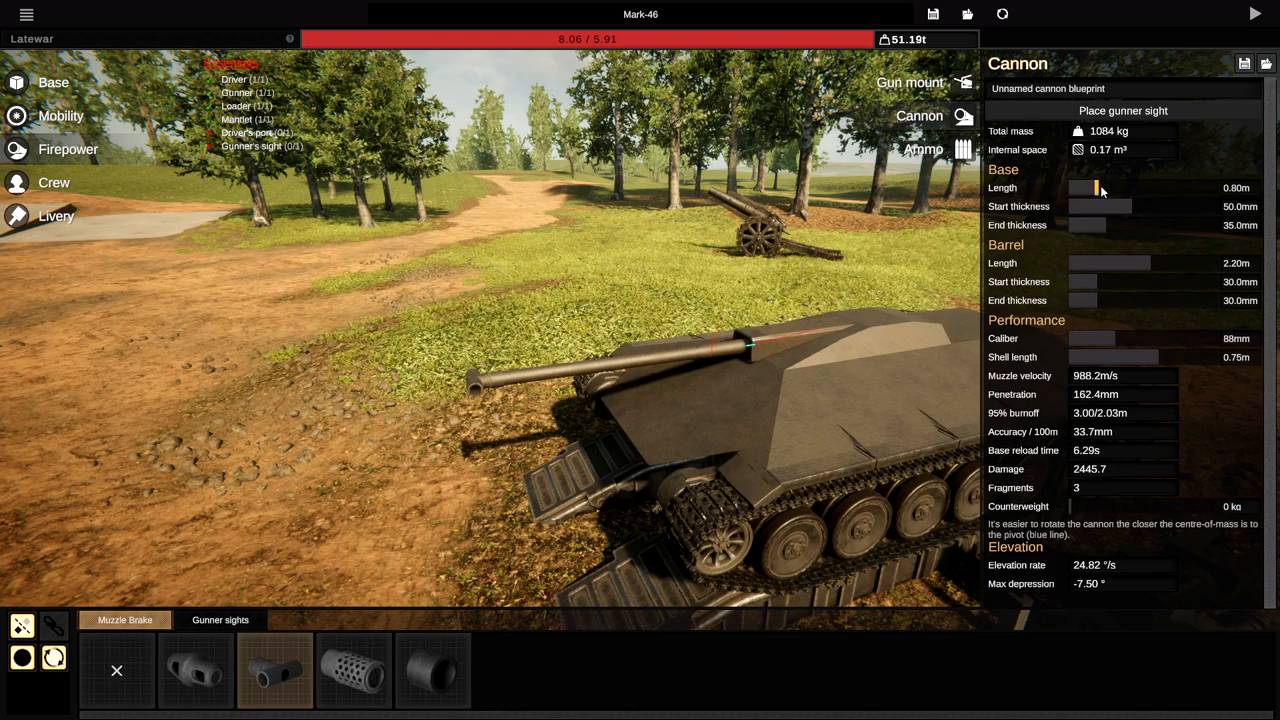
- Give the cannon a 0.10 m base with 15 mm walls and a 2.37 m barrel
{"action": "left_click_drag", "start_coordinate": [1098, 188], "coordinate": [1068, 188]}
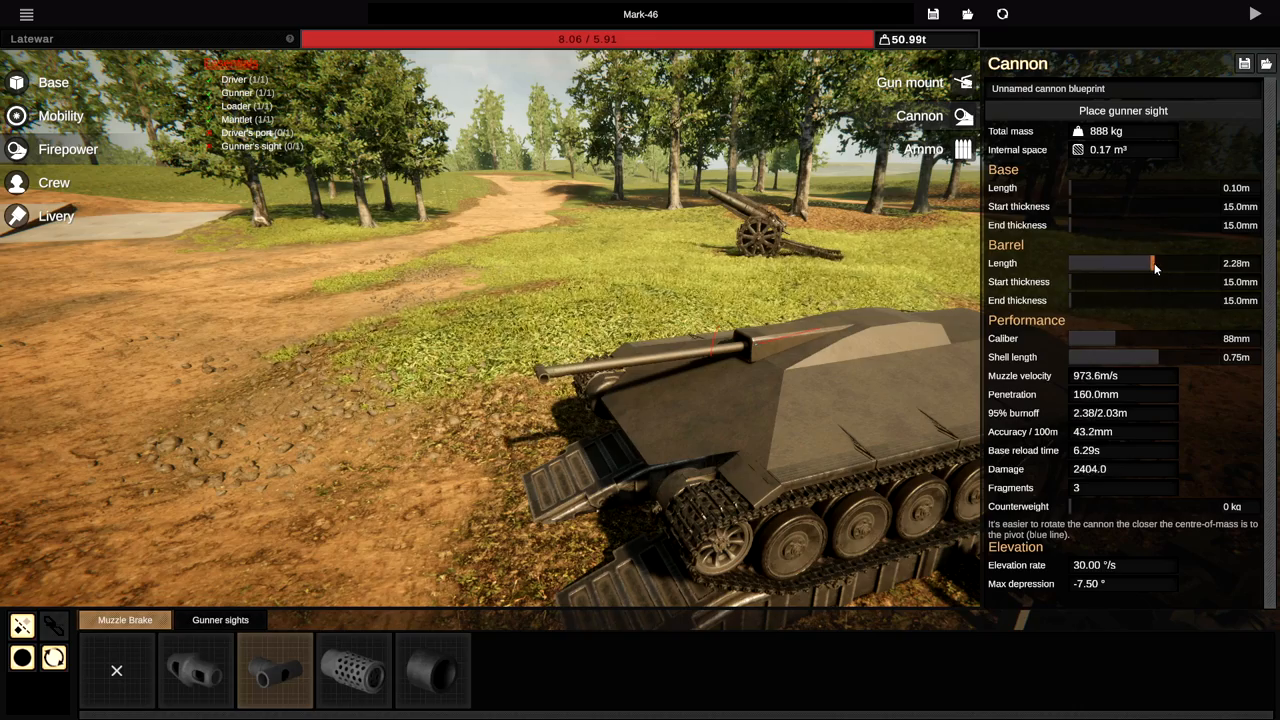
{"action": "left_click_drag", "start_coordinate": [1155, 262], "coordinate": [1125, 262]}
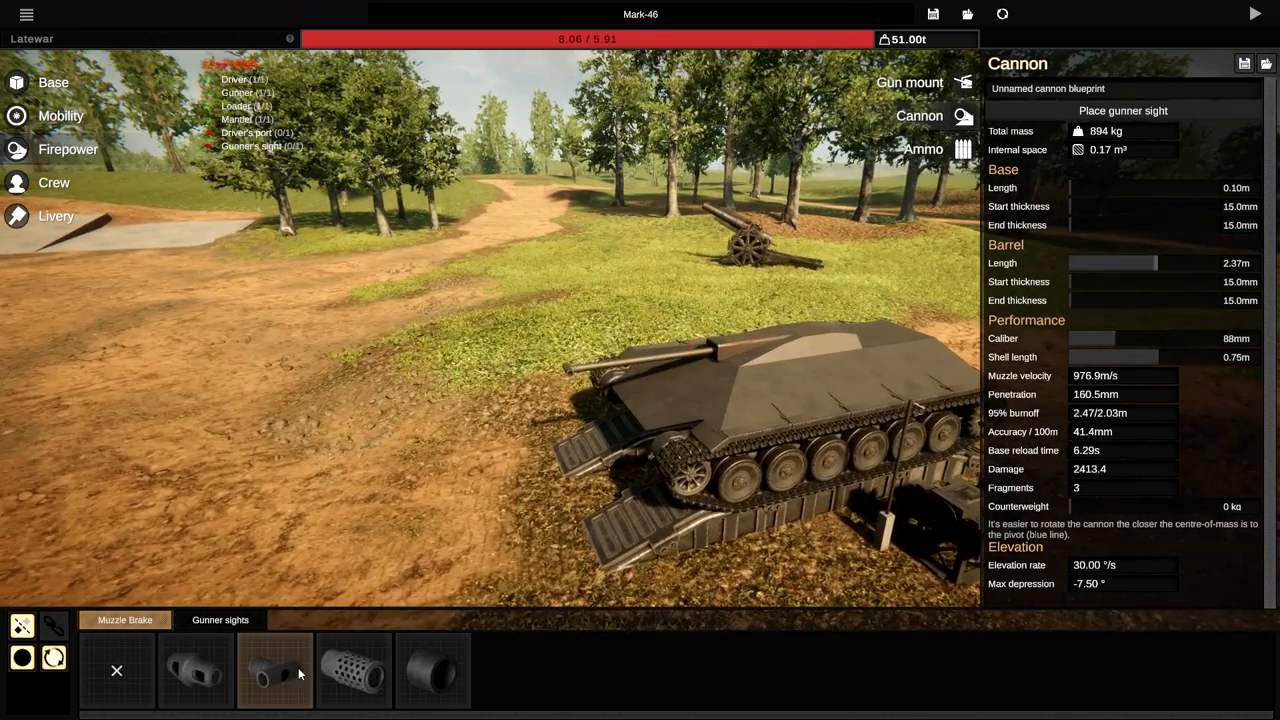
{"action": "left_click", "coordinate": [353, 670]}
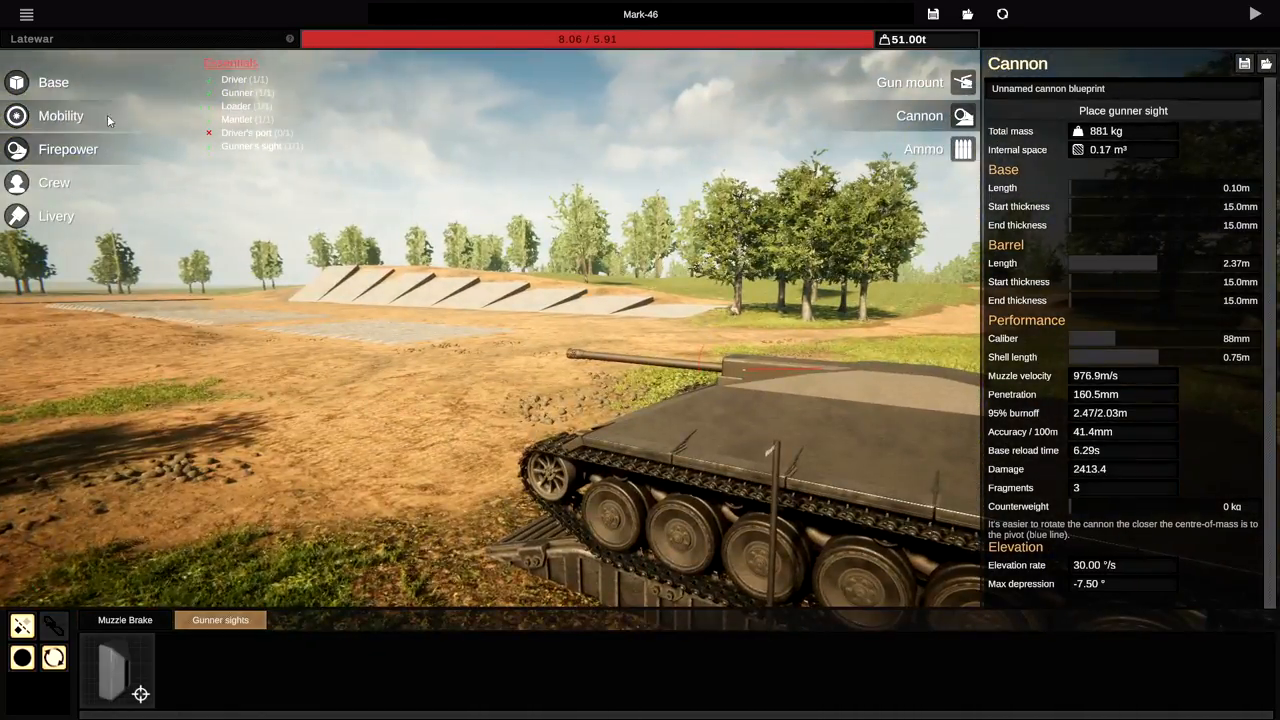
- Set casemate side armour to 150 mm, front cheeks to 200 mm, and thicken the front roof
{"action": "left_click", "coordinate": [925, 115]}
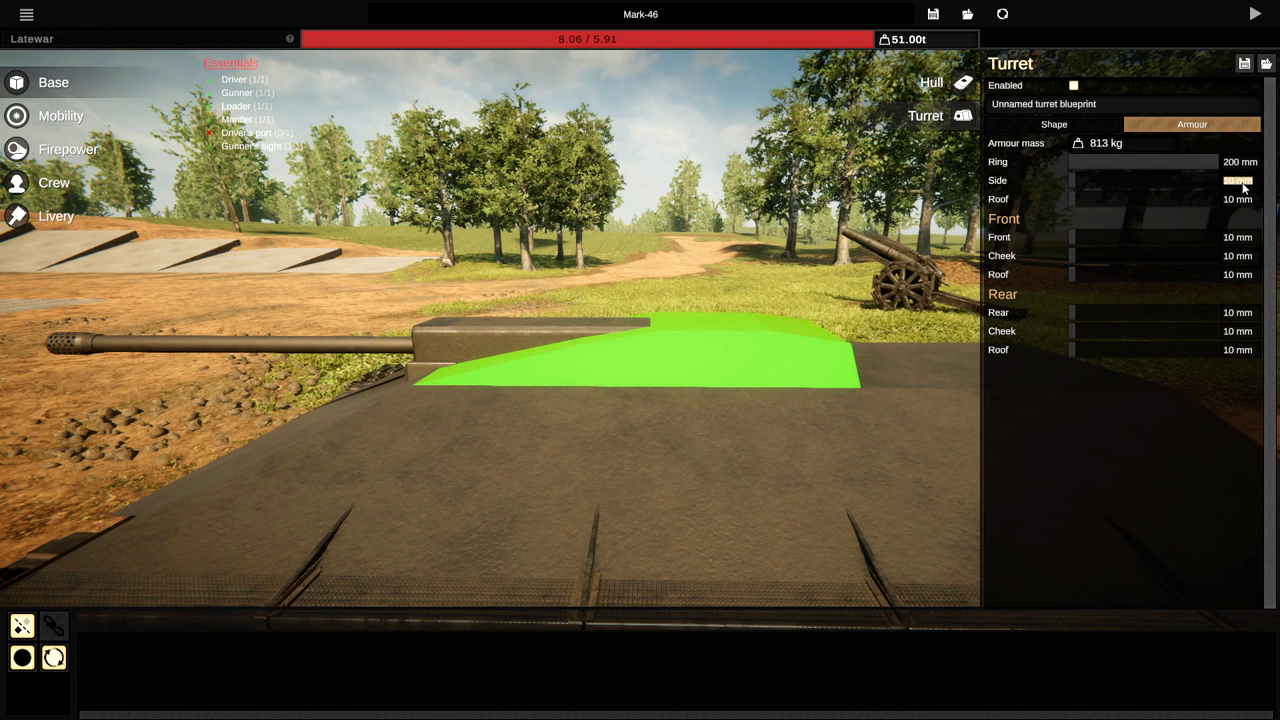
{"action": "left_click_drag", "start_coordinate": [1075, 181], "coordinate": [1160, 181]}
{"action": "type", "text": "1"}
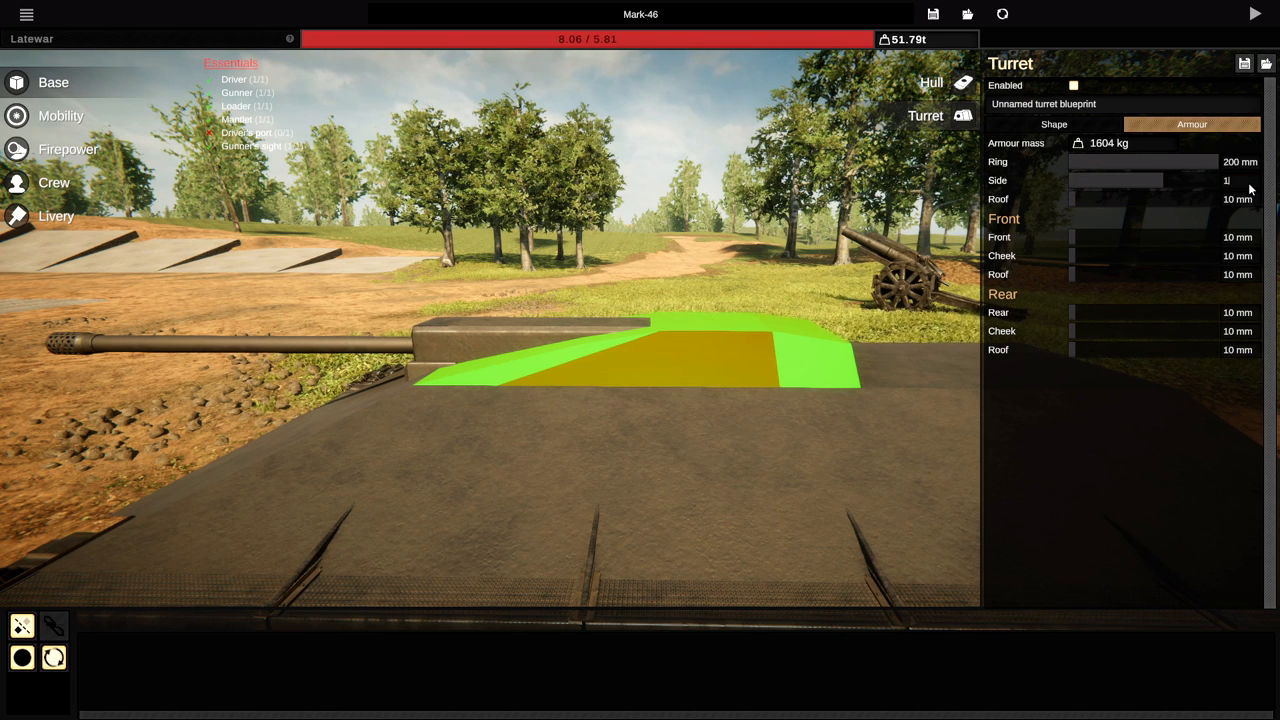
{"action": "left_click_drag", "start_coordinate": [1225, 180], "coordinate": [1085, 180]}
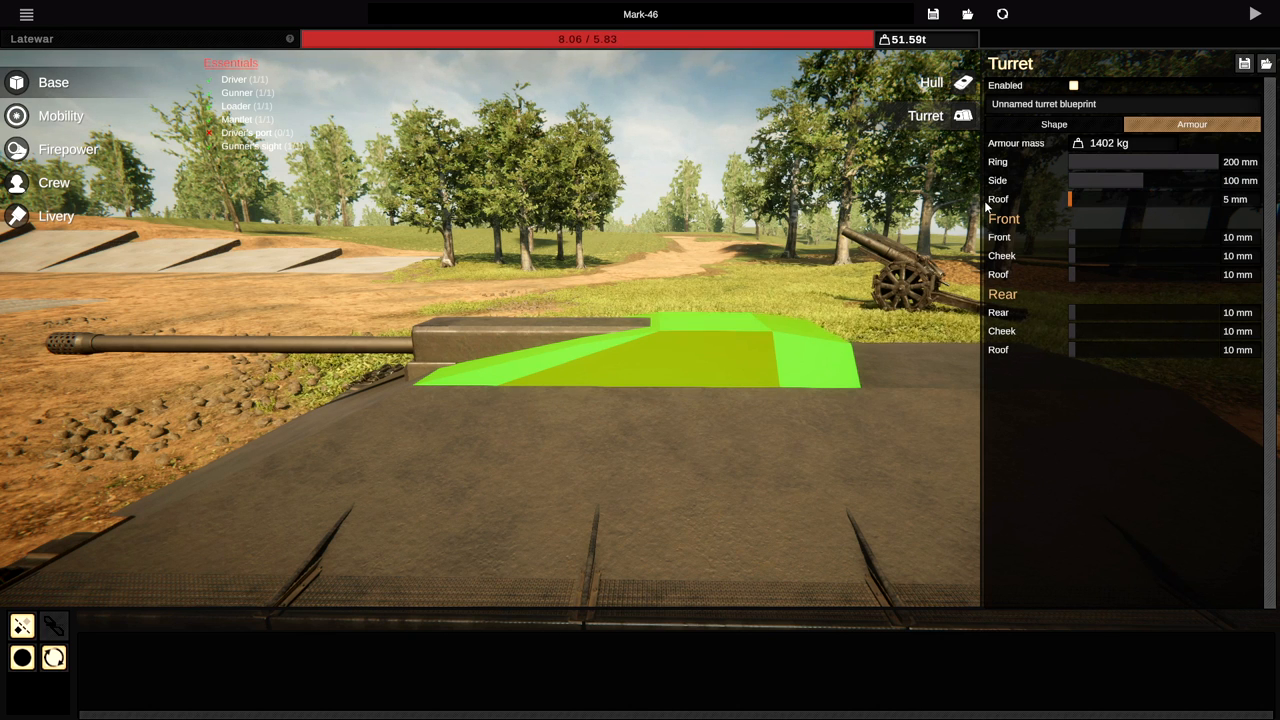
{"action": "left_click_drag", "start_coordinate": [1070, 199], "coordinate": [1230, 199]}
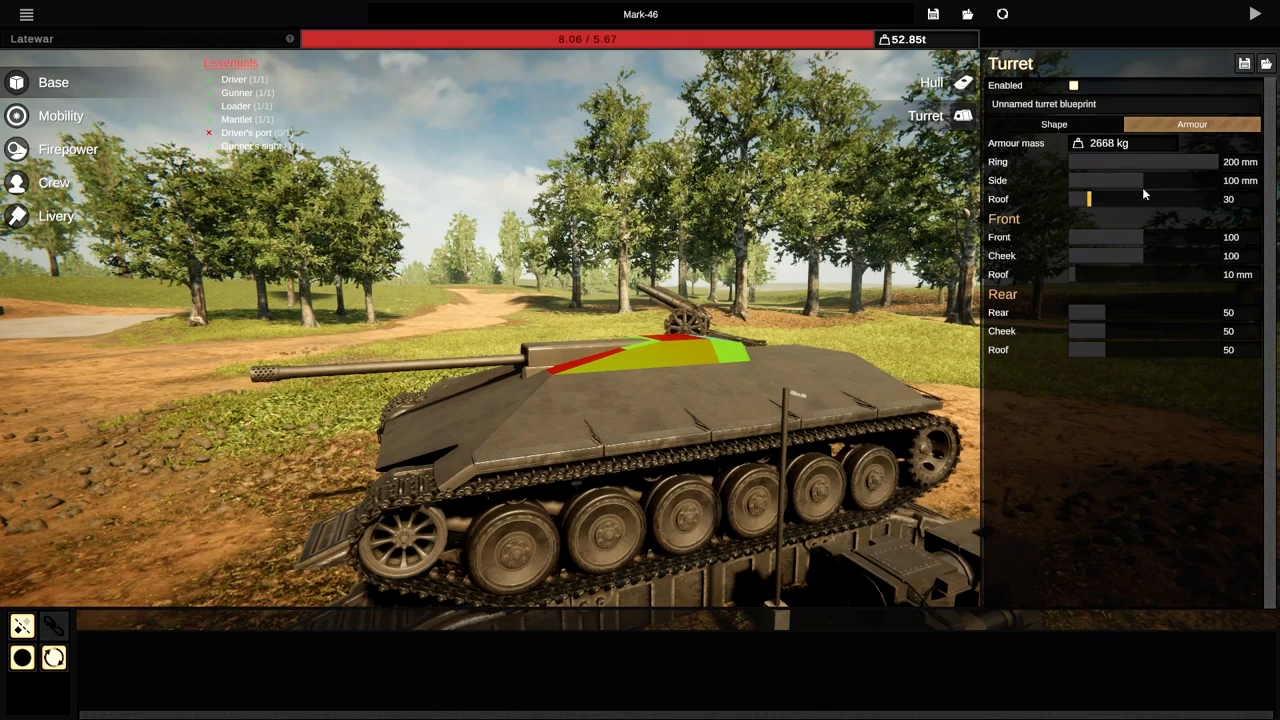
{"action": "left_click_drag", "start_coordinate": [1107, 180], "coordinate": [1167, 180]}
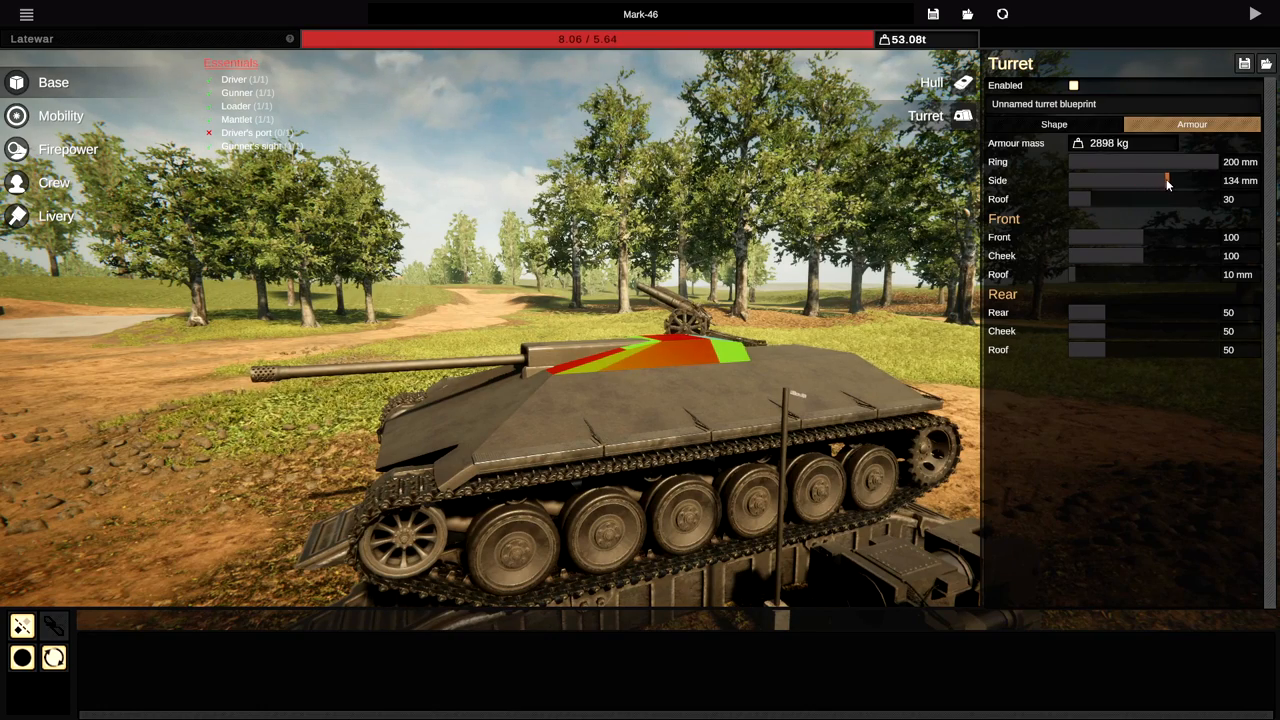
{"action": "left_click_drag", "start_coordinate": [1167, 180], "coordinate": [1180, 180]}
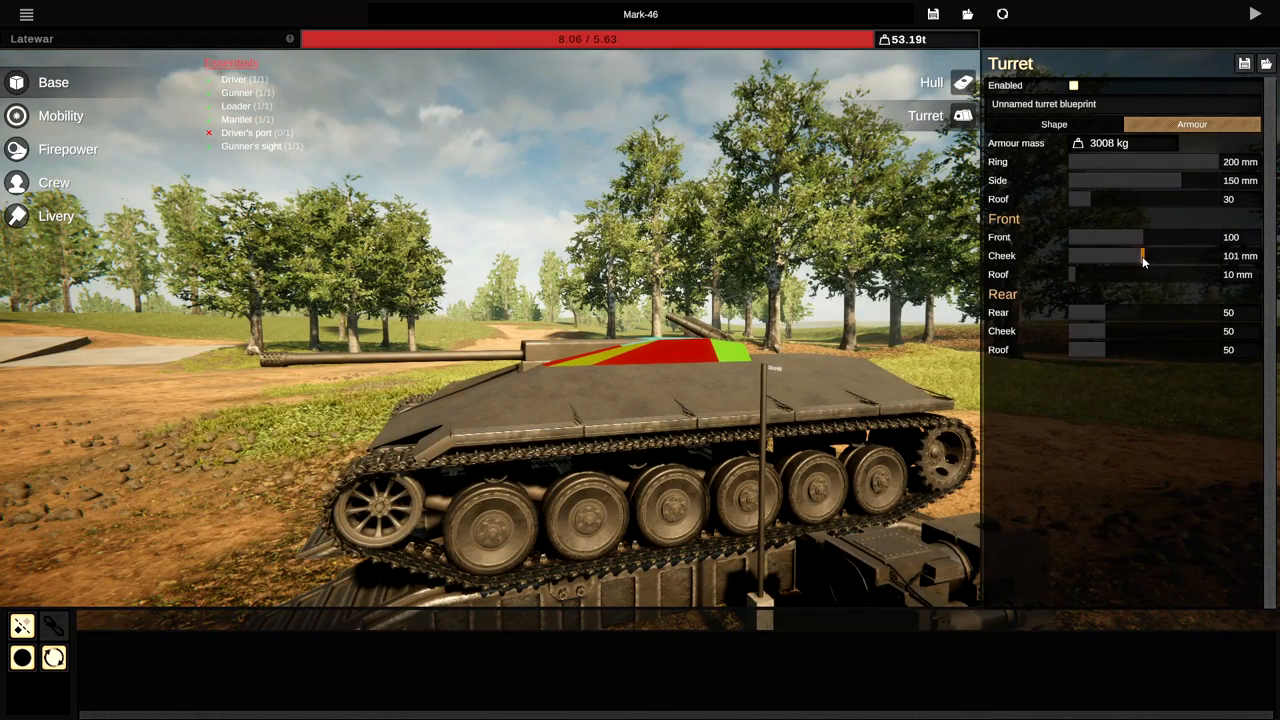
{"action": "left_click_drag", "start_coordinate": [1145, 255], "coordinate": [1215, 255]}
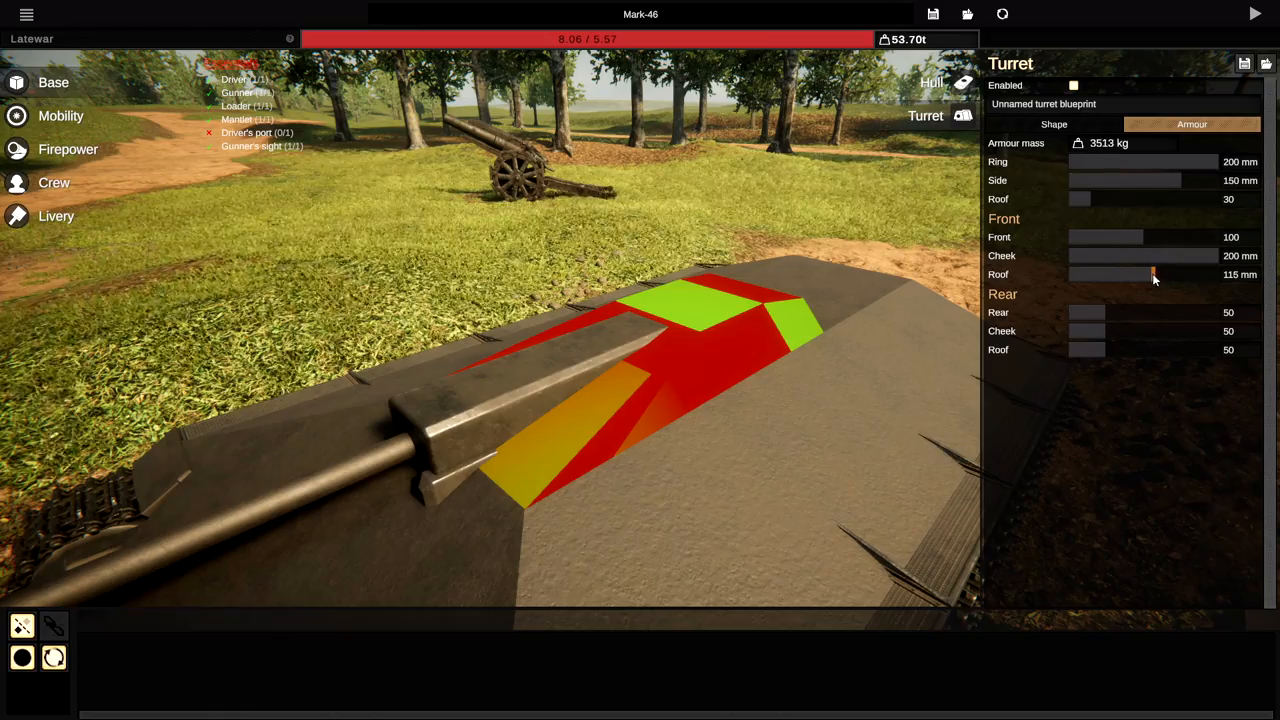
{"action": "left_click_drag", "start_coordinate": [1155, 274], "coordinate": [1140, 274]}
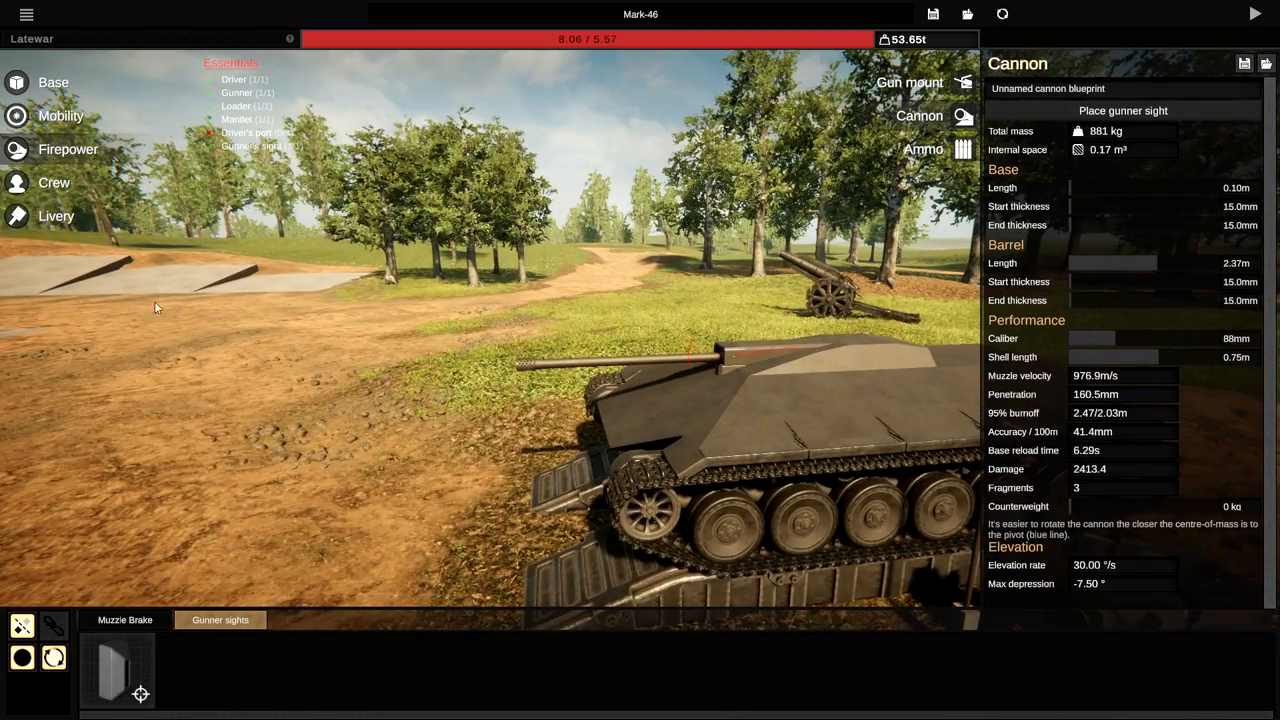
- Place a viewport on the hull roof
{"action": "left_click", "coordinate": [54, 182]}
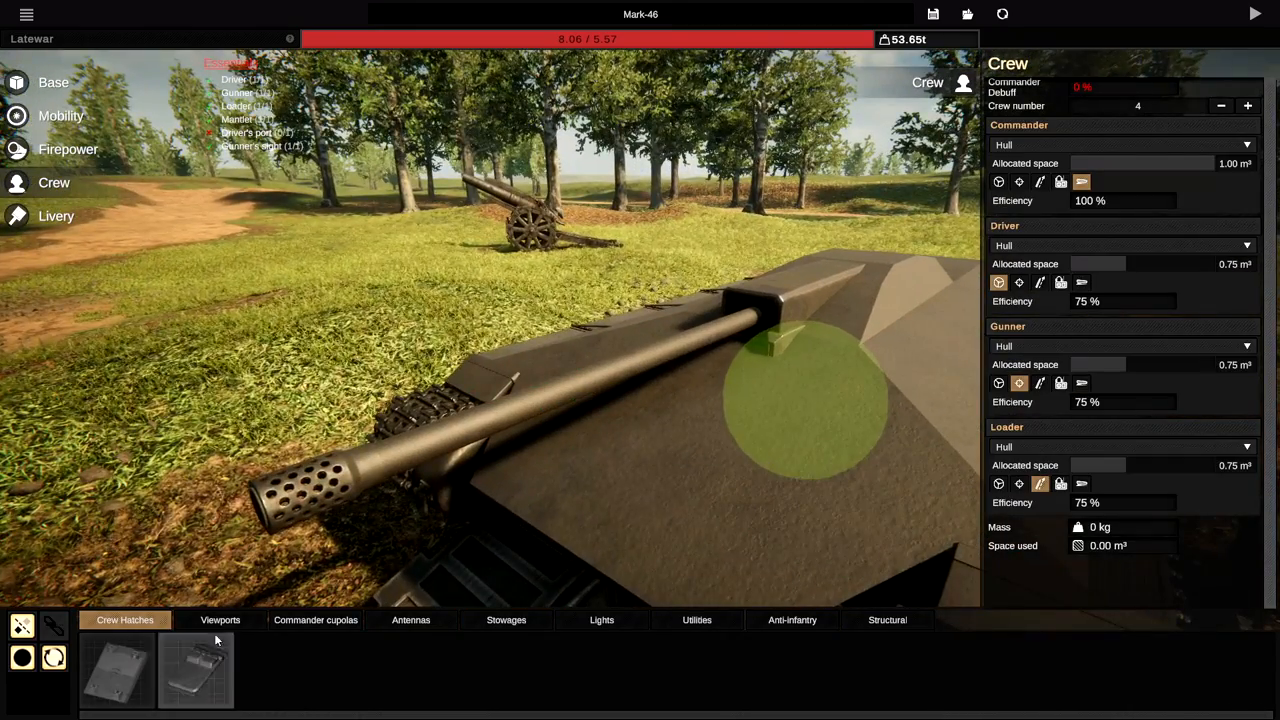
{"action": "left_click", "coordinate": [220, 619]}
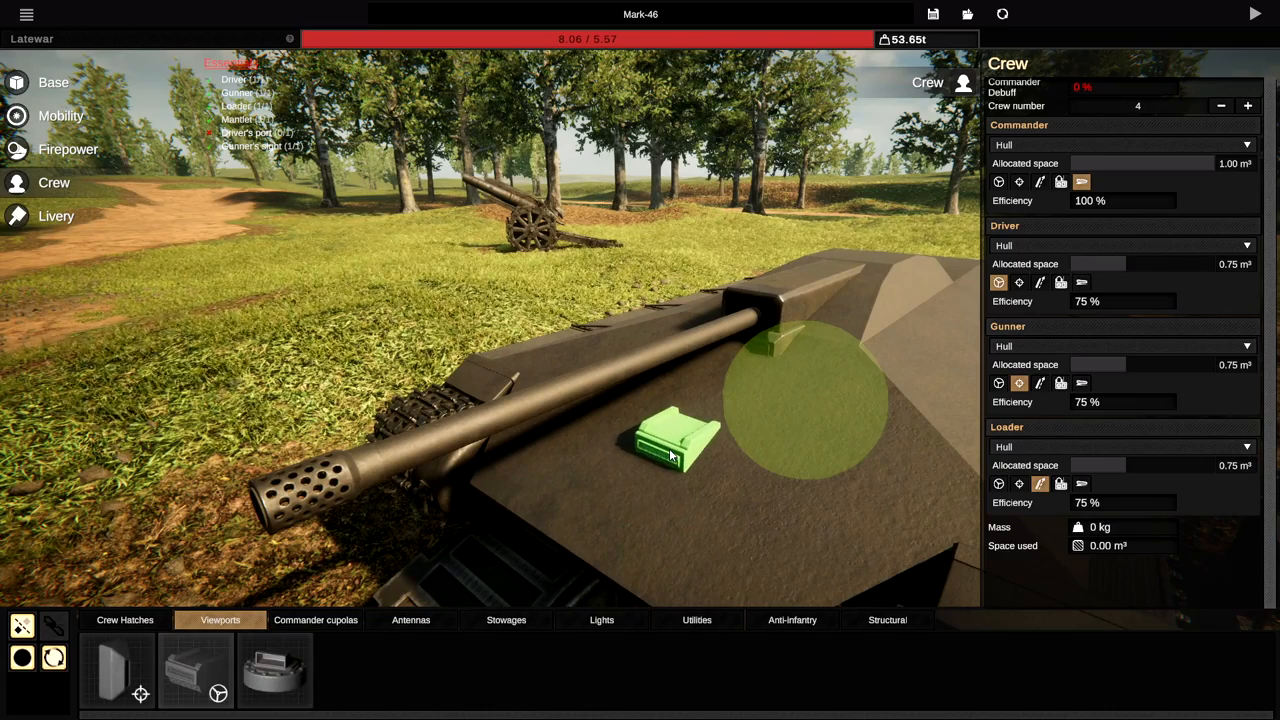
{"action": "left_click_drag", "start_coordinate": [670, 440], "coordinate": [620, 490]}
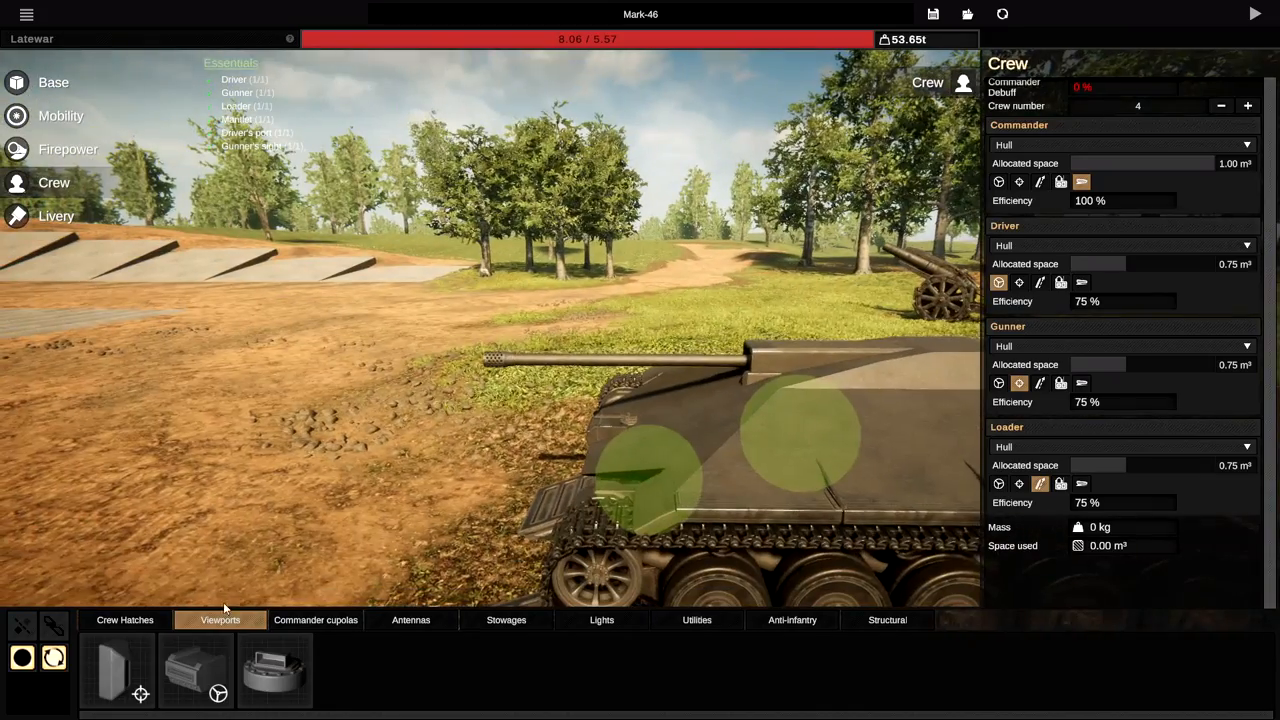
- Browse cupola, antenna, stowage, light and utility parts, adding antennas and a rear stowage basket
{"action": "left_click", "coordinate": [315, 619]}
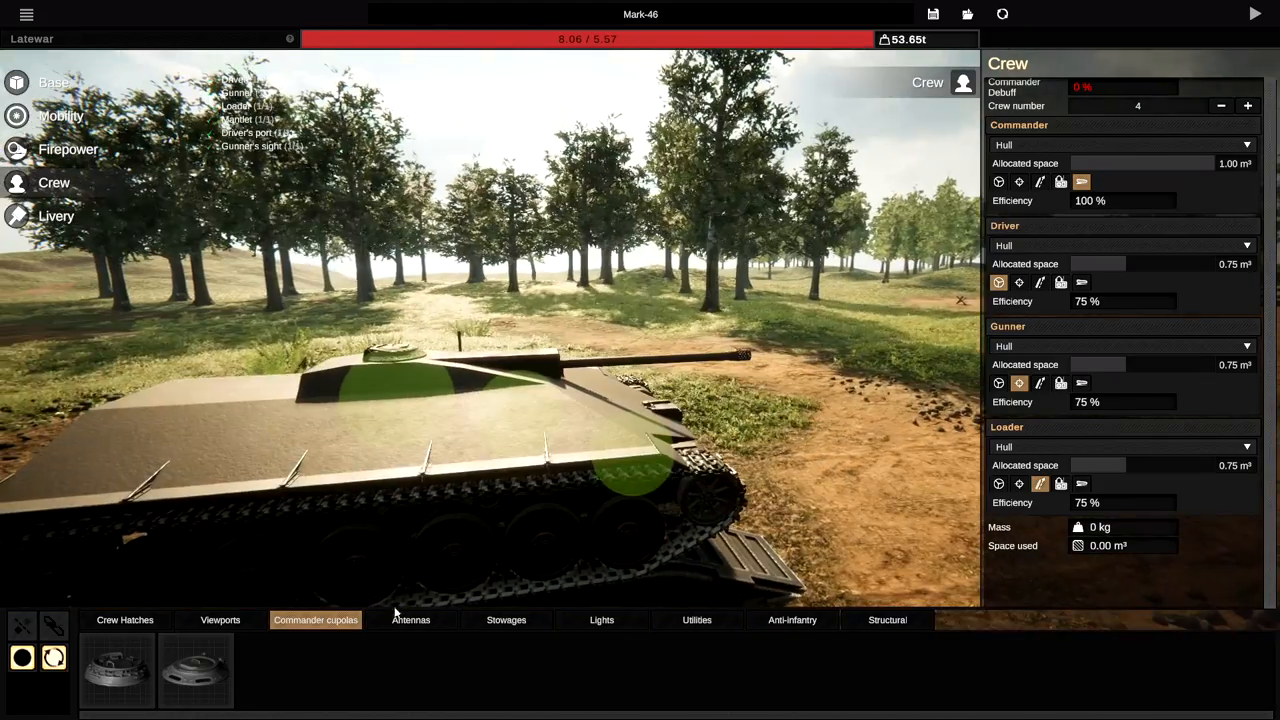
{"action": "left_click", "coordinate": [410, 619]}
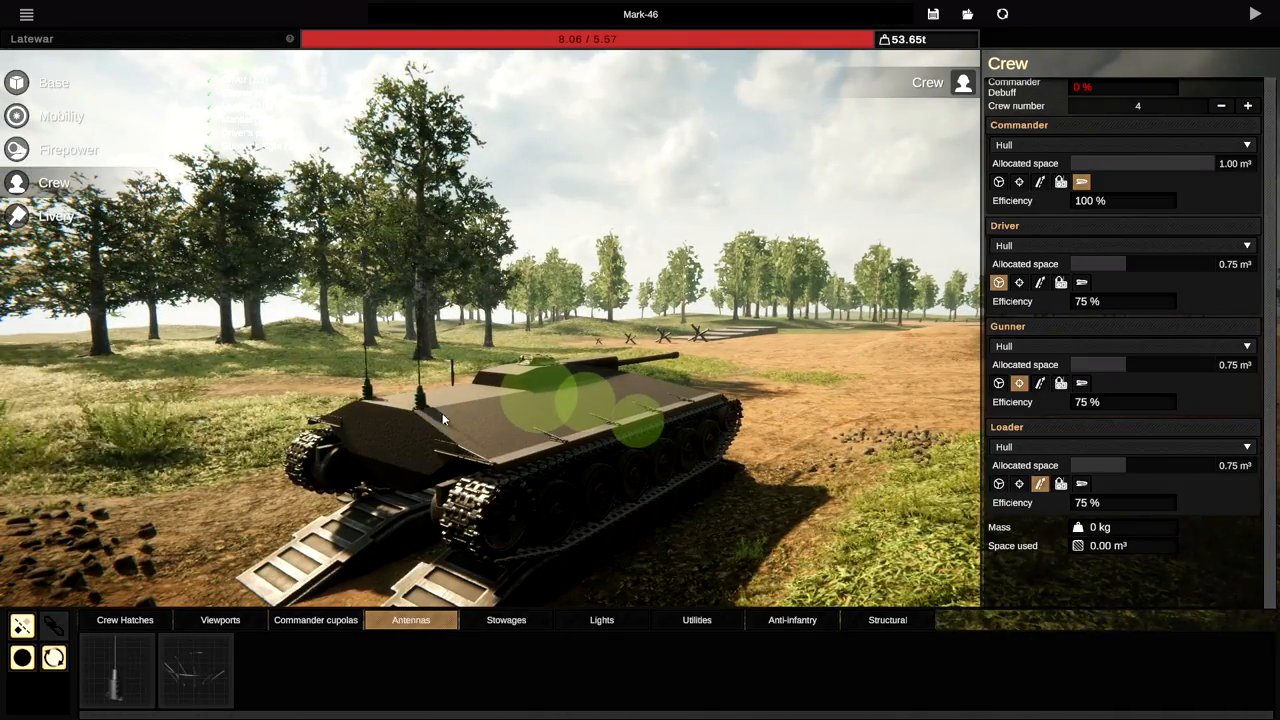
{"action": "left_click", "coordinate": [505, 619]}
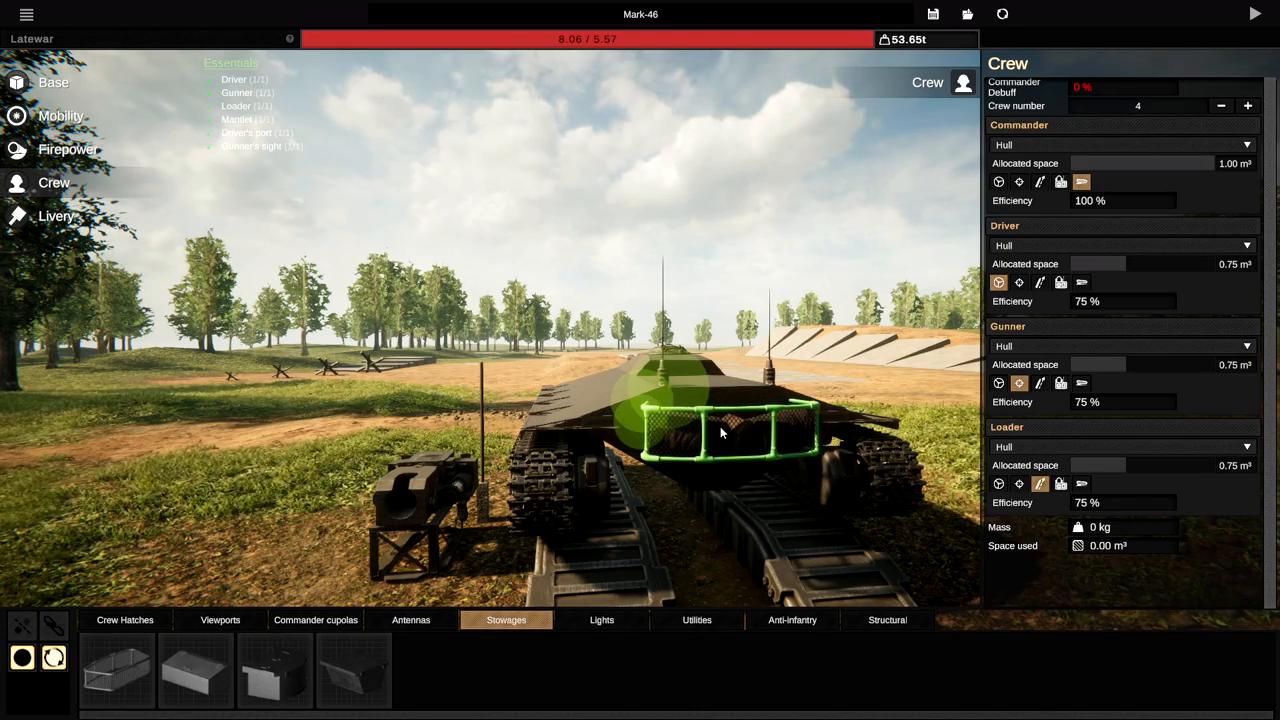
{"action": "left_click", "coordinate": [601, 619]}
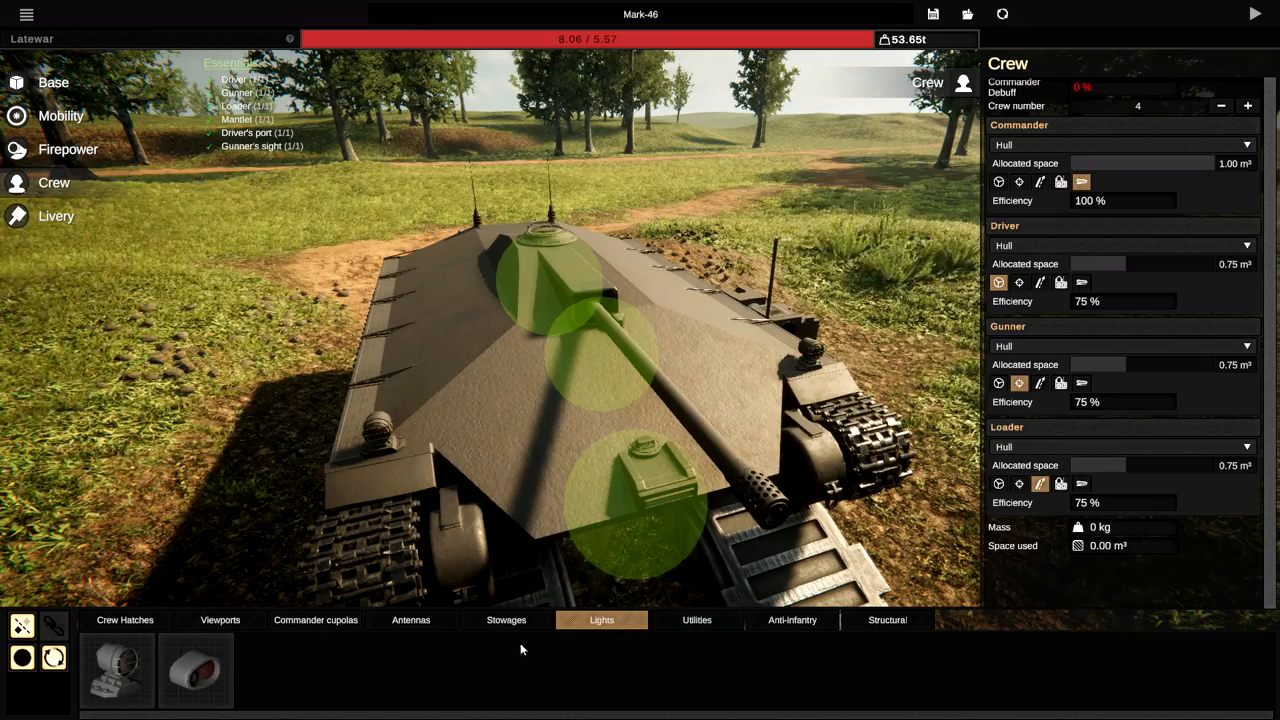
{"action": "left_click", "coordinate": [696, 619]}
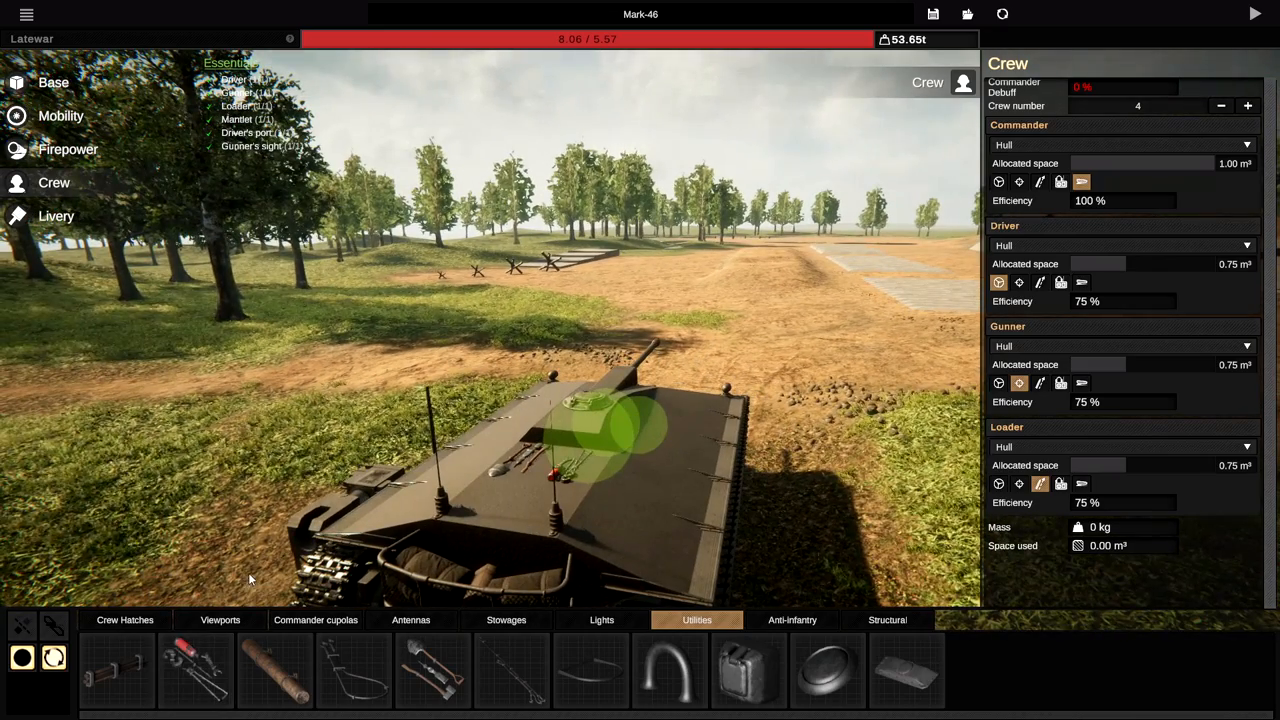
- Mount a machine gun above the cupola, check structural parts, and view the powertrain
{"action": "left_click", "coordinate": [792, 619]}
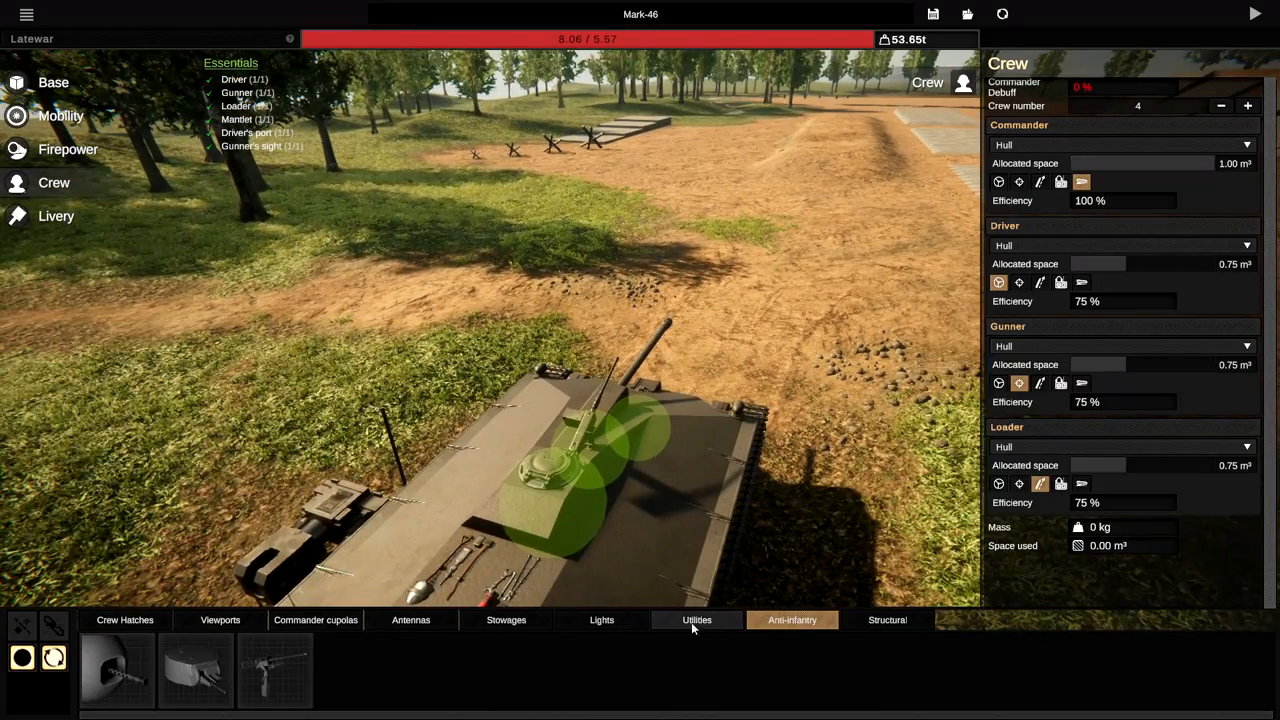
{"action": "left_click", "coordinate": [887, 619]}
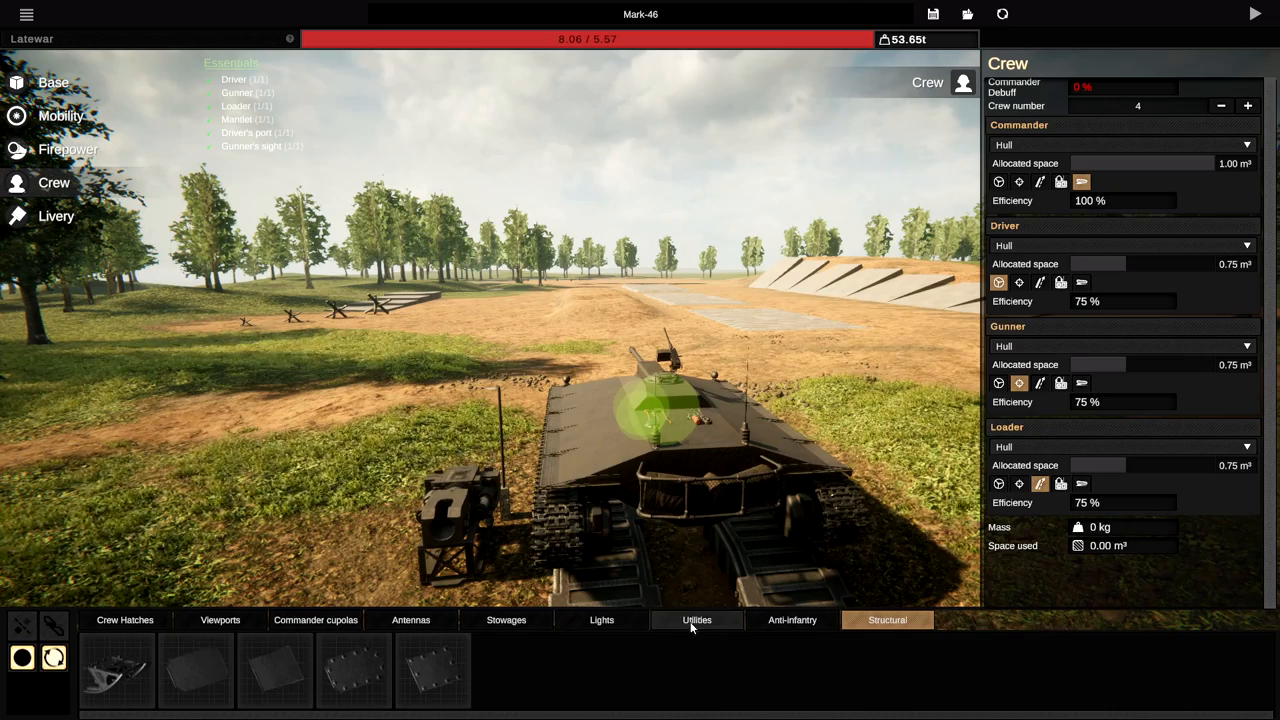
{"action": "left_click", "coordinate": [506, 620]}
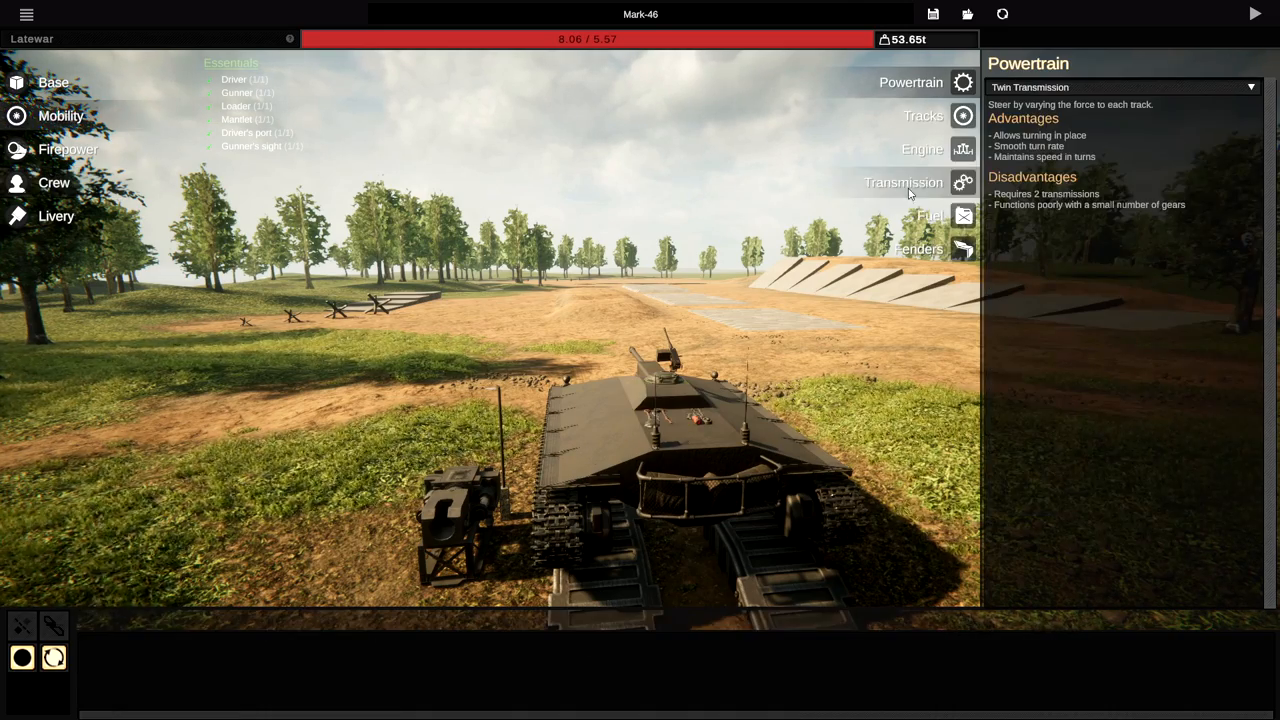
- Review the 6.0 L V6 engine, then the 800-litre internal fuel settings
{"action": "left_click", "coordinate": [921, 148]}
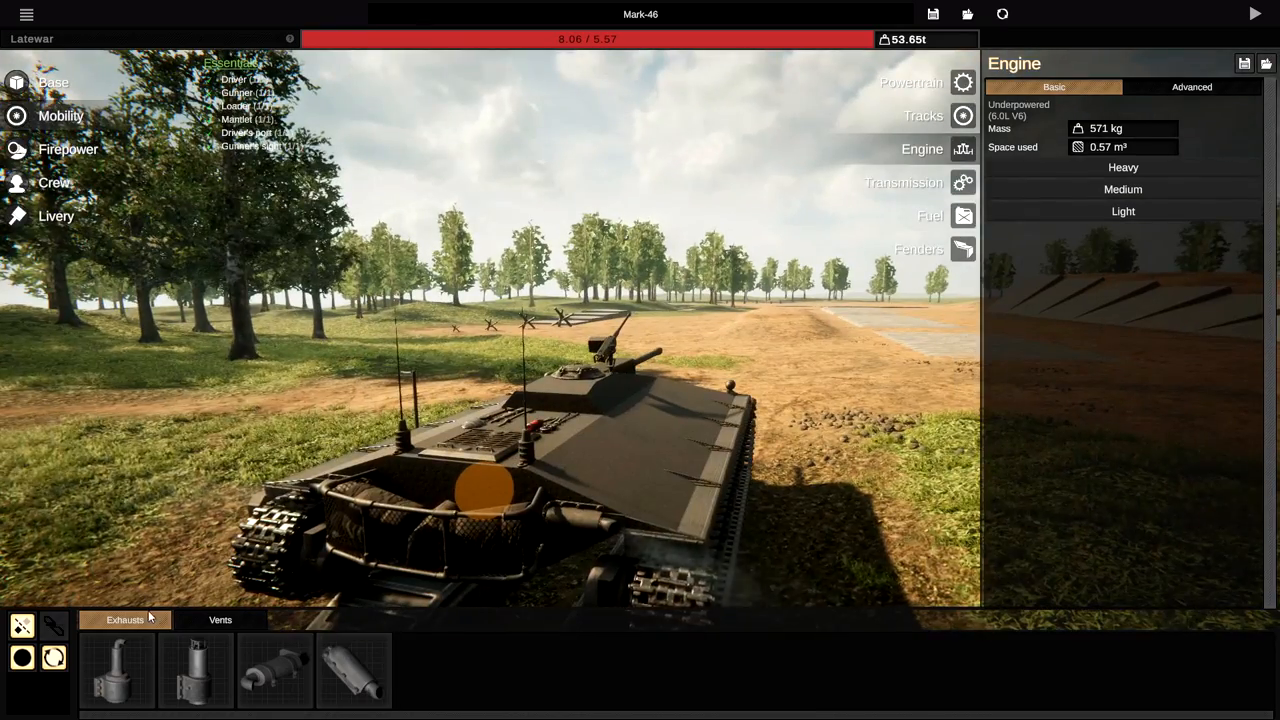
{"action": "left_click", "coordinate": [929, 215]}
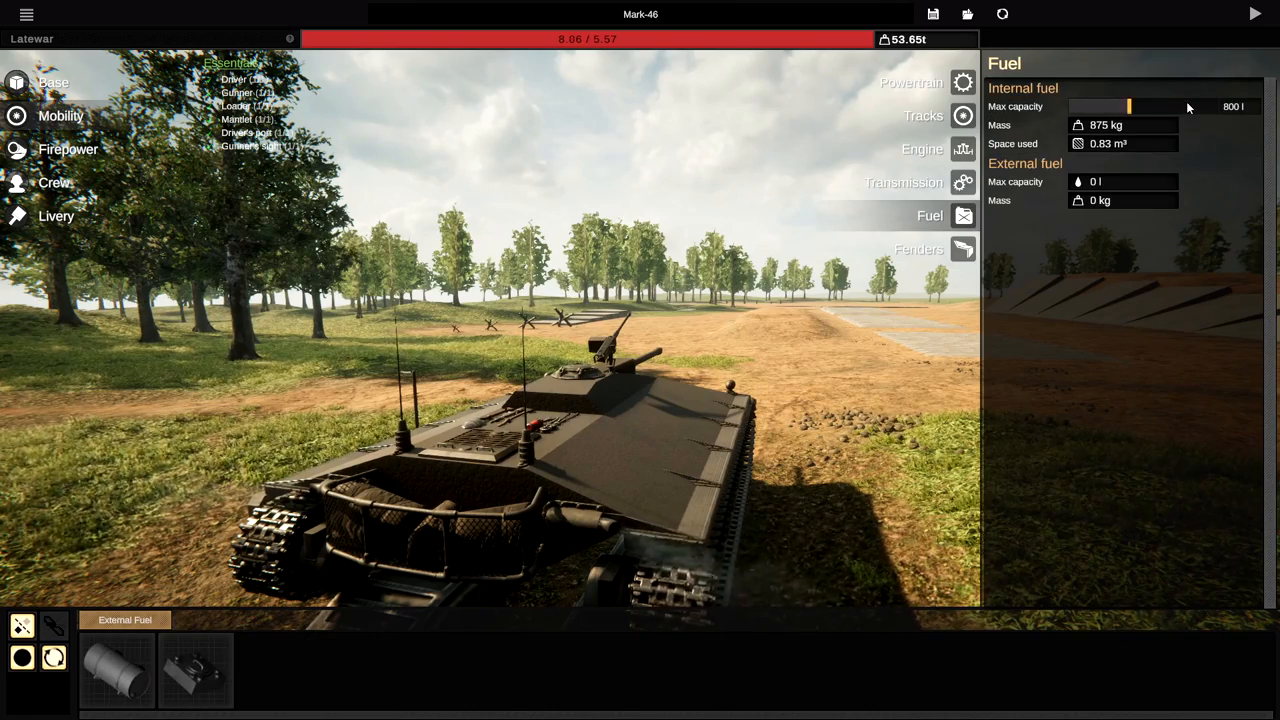
- Empty the internal fuel to 0 litres and cut the crew from four to three
{"action": "left_click_drag", "start_coordinate": [1128, 107], "coordinate": [1070, 107]}
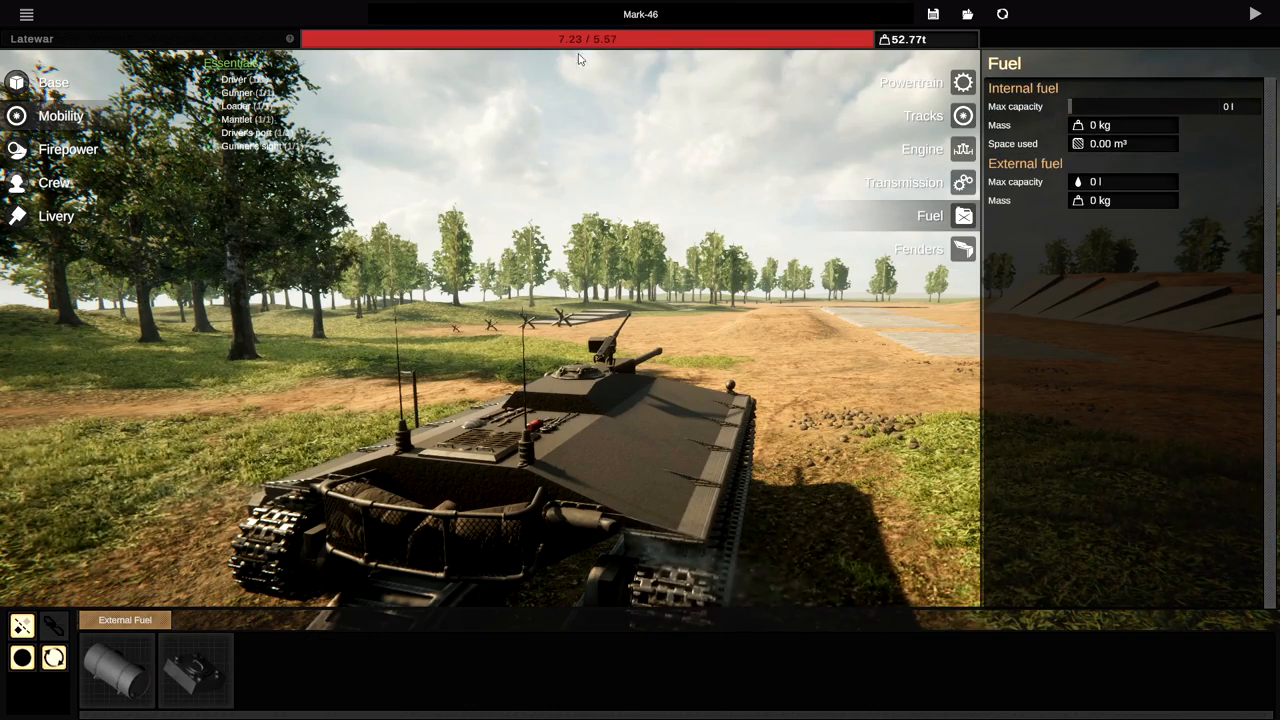
{"action": "mouse_move", "coordinate": [590, 40]}
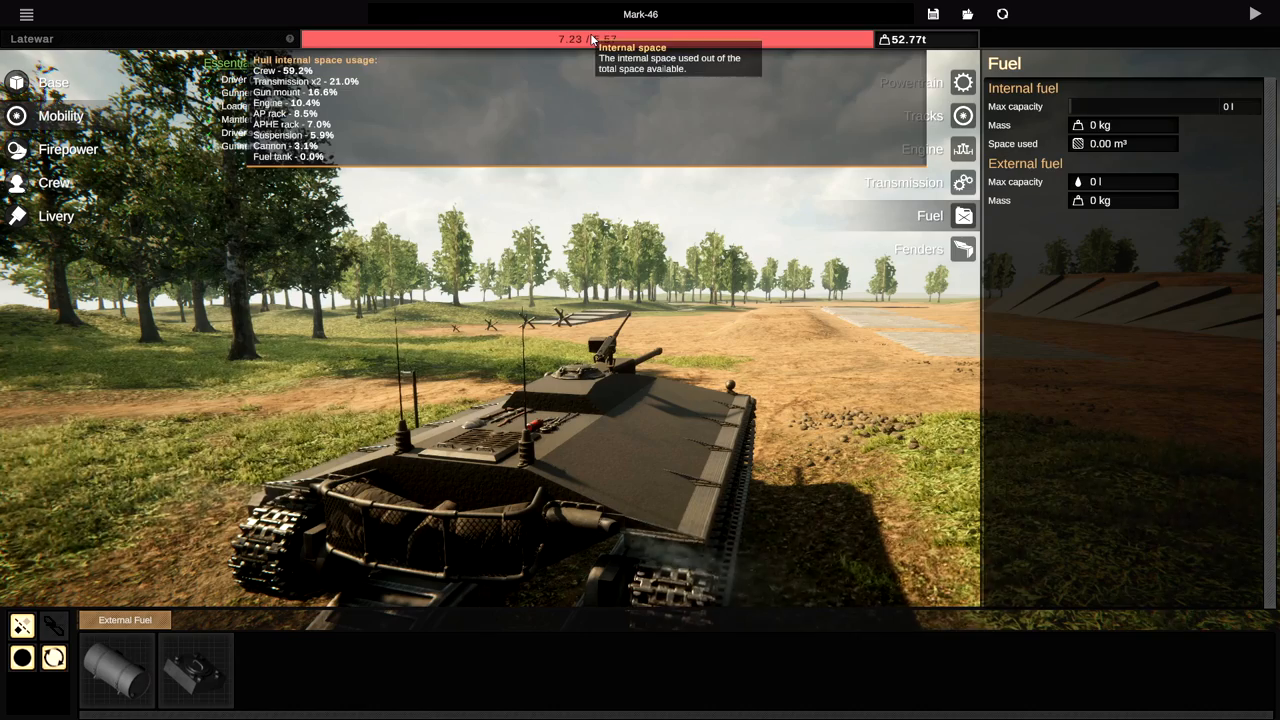
{"action": "left_click", "coordinate": [54, 182]}
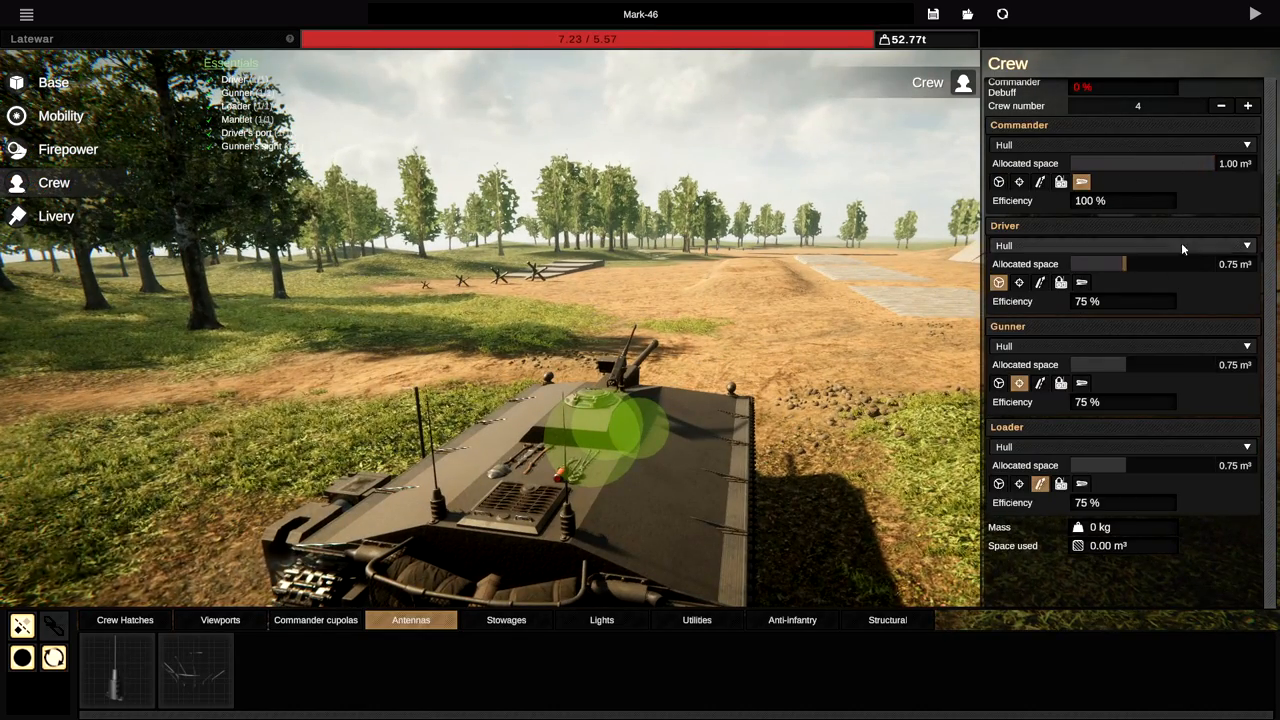
{"action": "left_click", "coordinate": [1220, 106]}
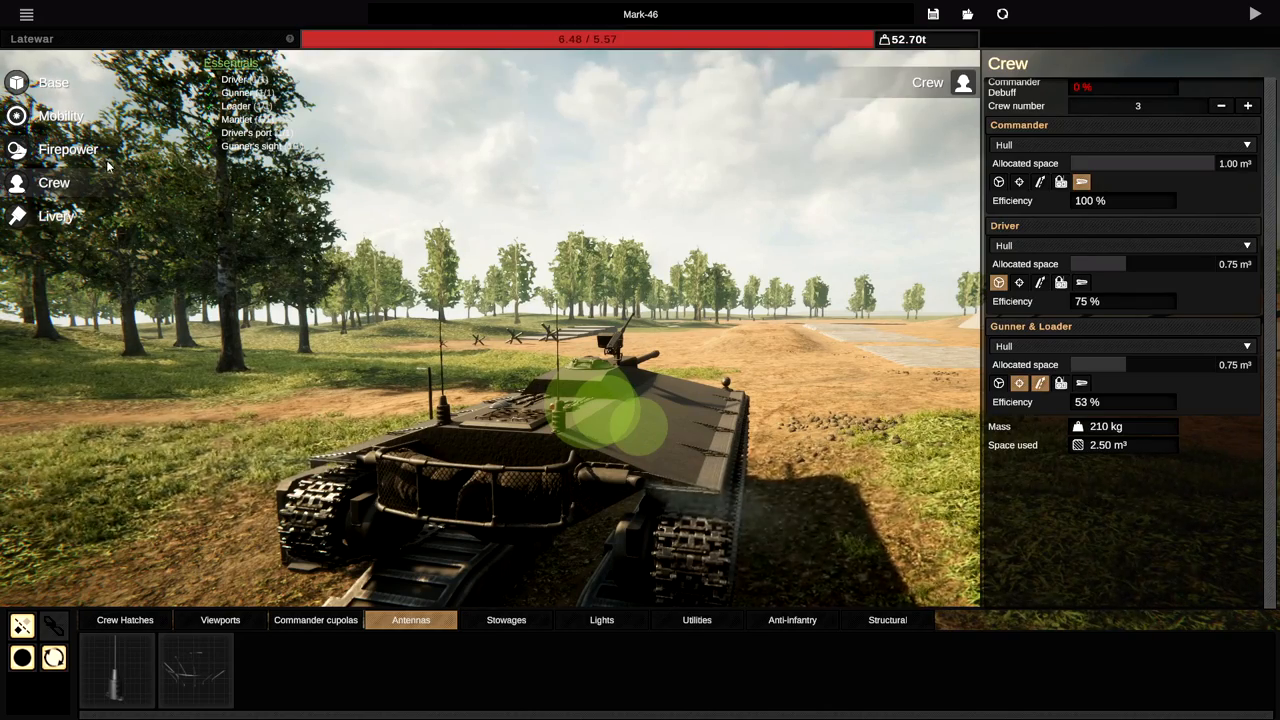
- Review the turret and hull shape settings, then the 2.3 L V12 engine settings
{"action": "left_click", "coordinate": [68, 149]}
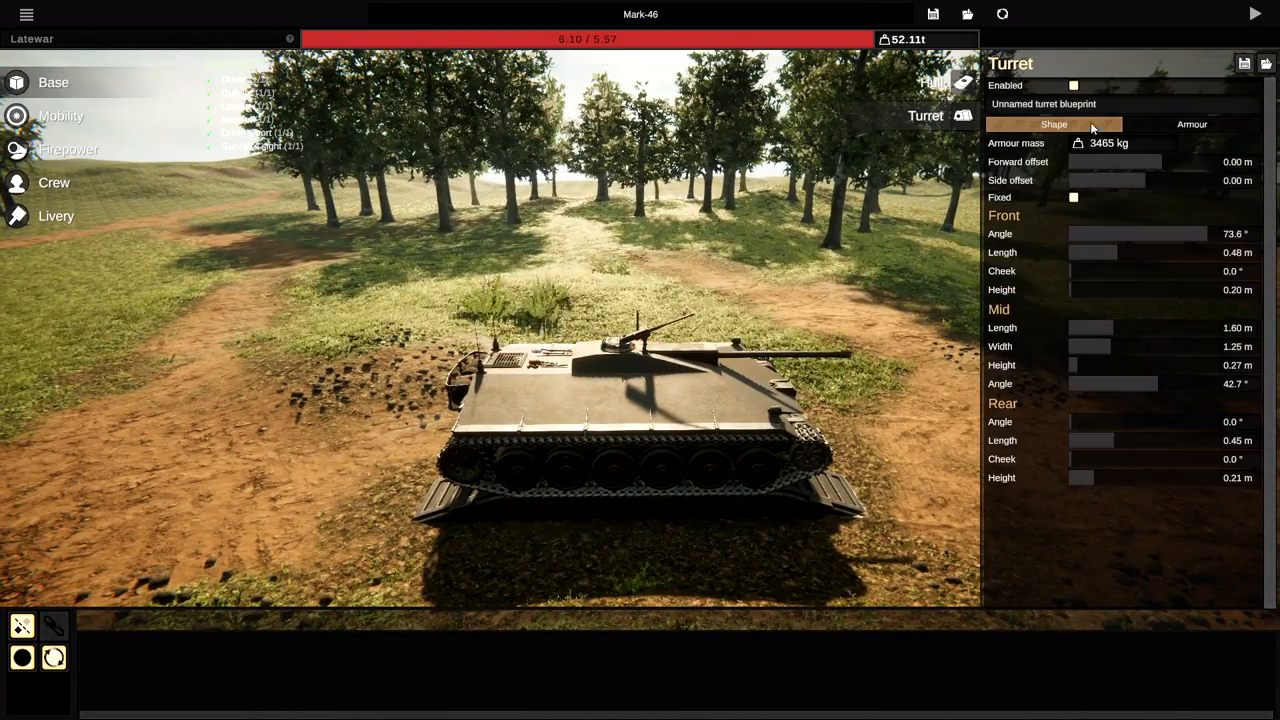
{"action": "left_click", "coordinate": [931, 82]}
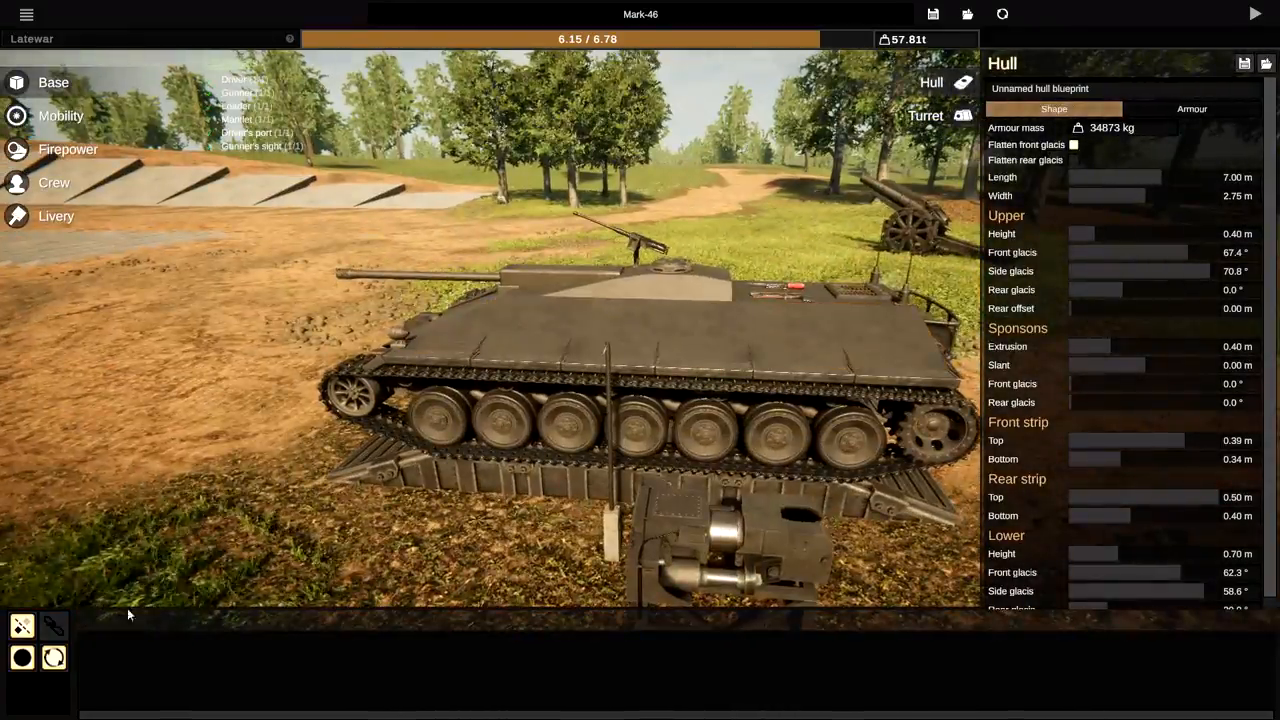
{"action": "left_click", "coordinate": [929, 216]}
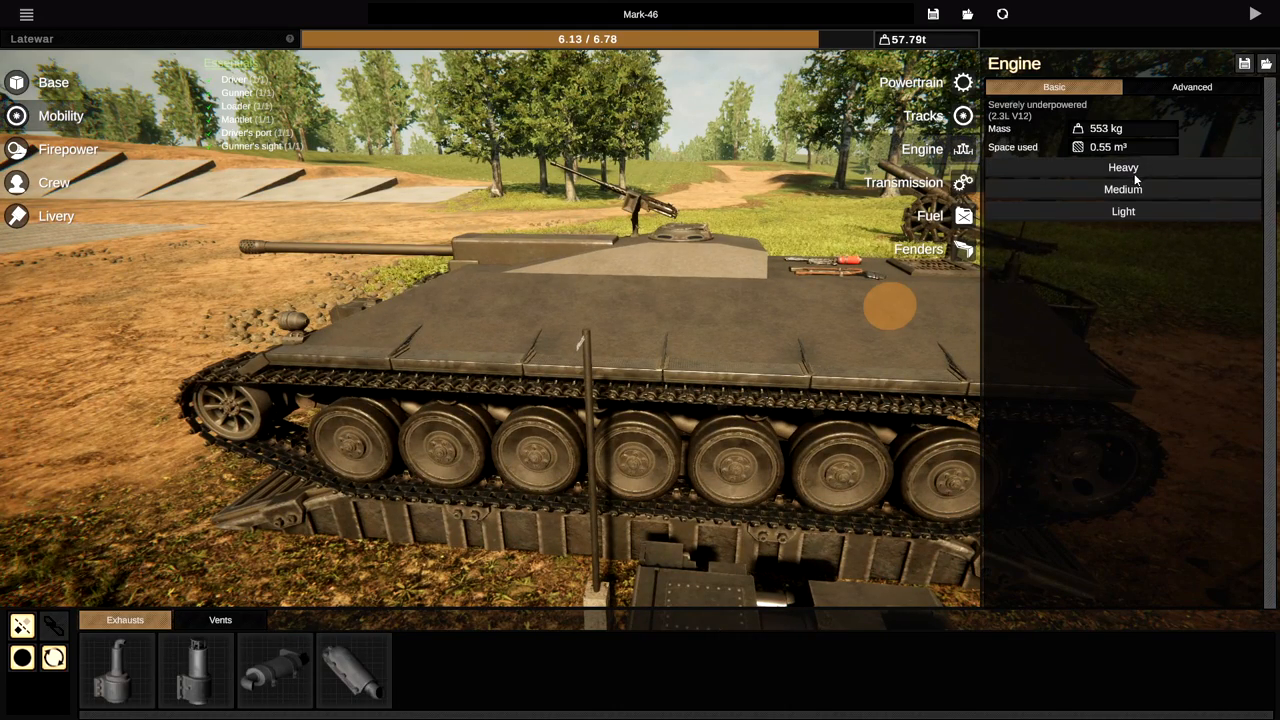
- Increase the engine's cylinder displacement, then review the transmission, track, fender and engine panels
{"action": "left_click", "coordinate": [1191, 87]}
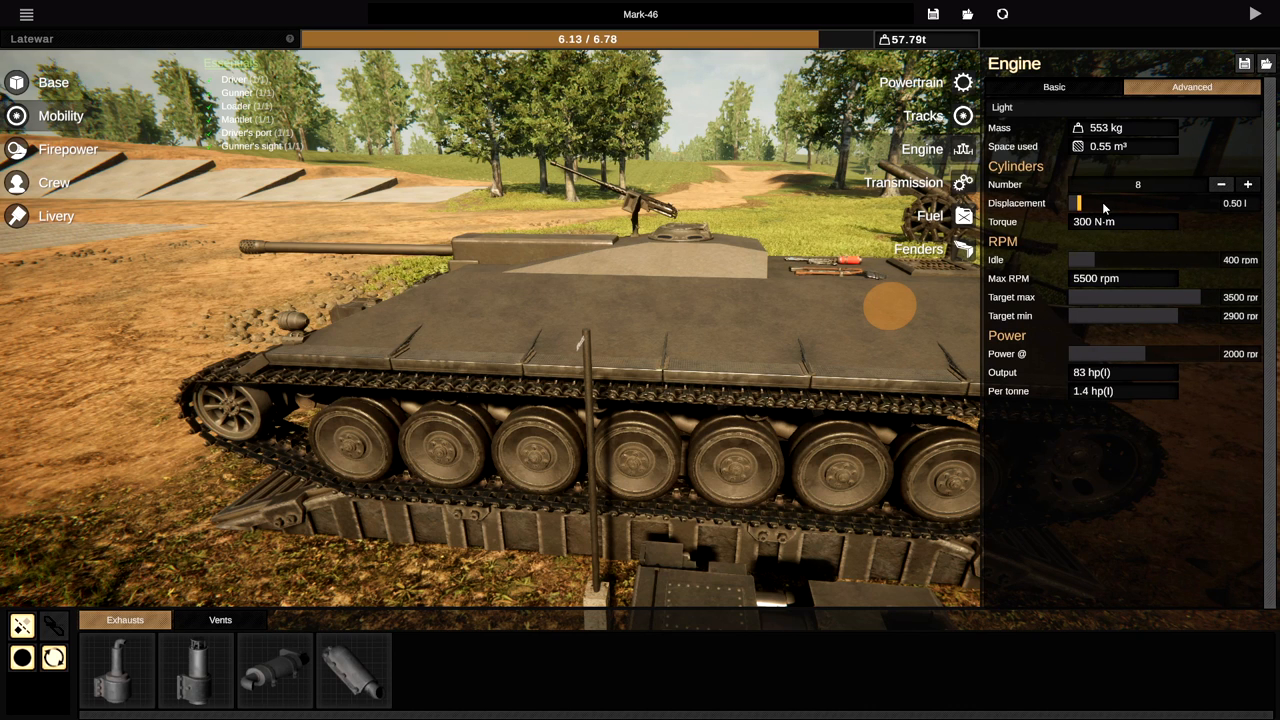
{"action": "left_click_drag", "start_coordinate": [1080, 203], "coordinate": [1210, 203]}
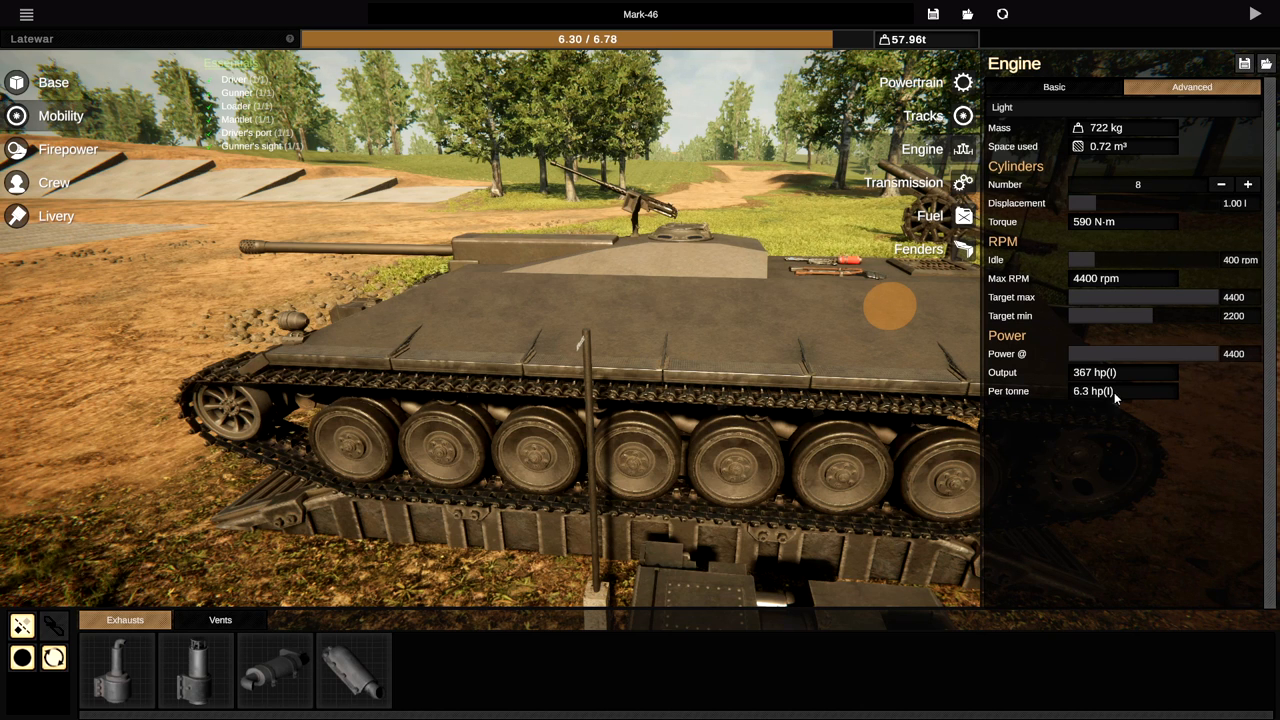
{"action": "left_click", "coordinate": [903, 182]}
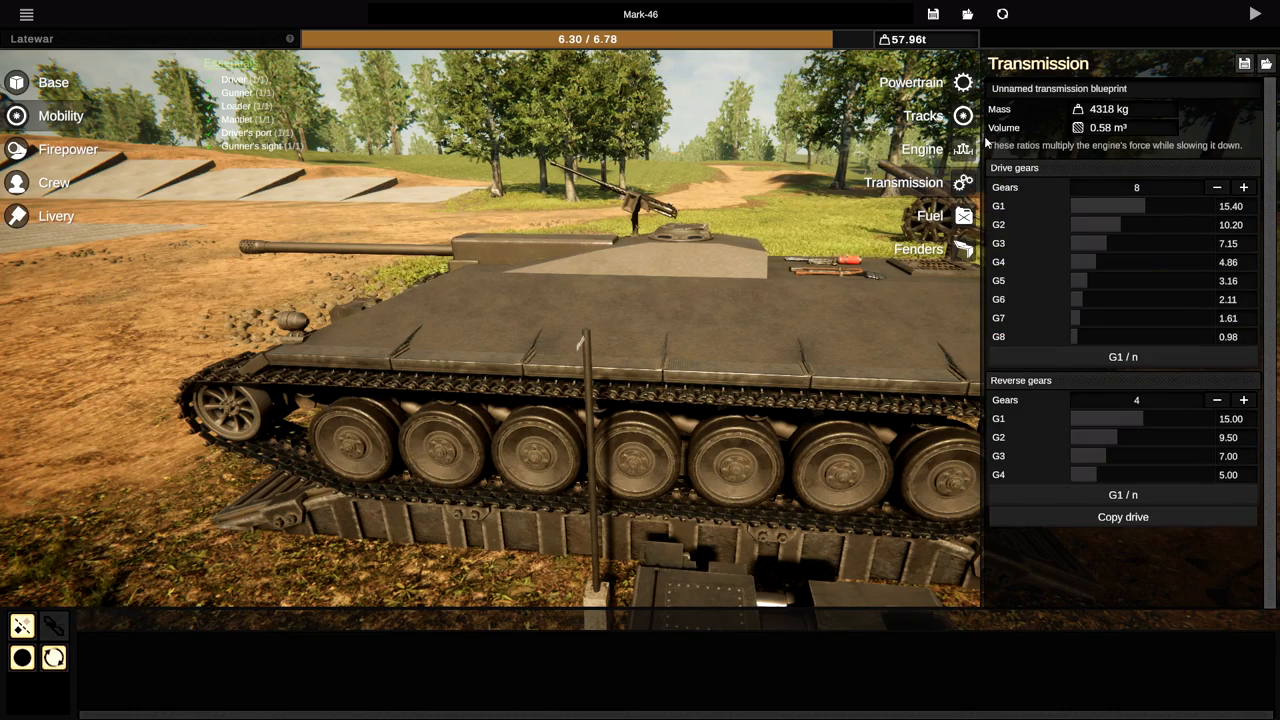
{"action": "left_click", "coordinate": [923, 115]}
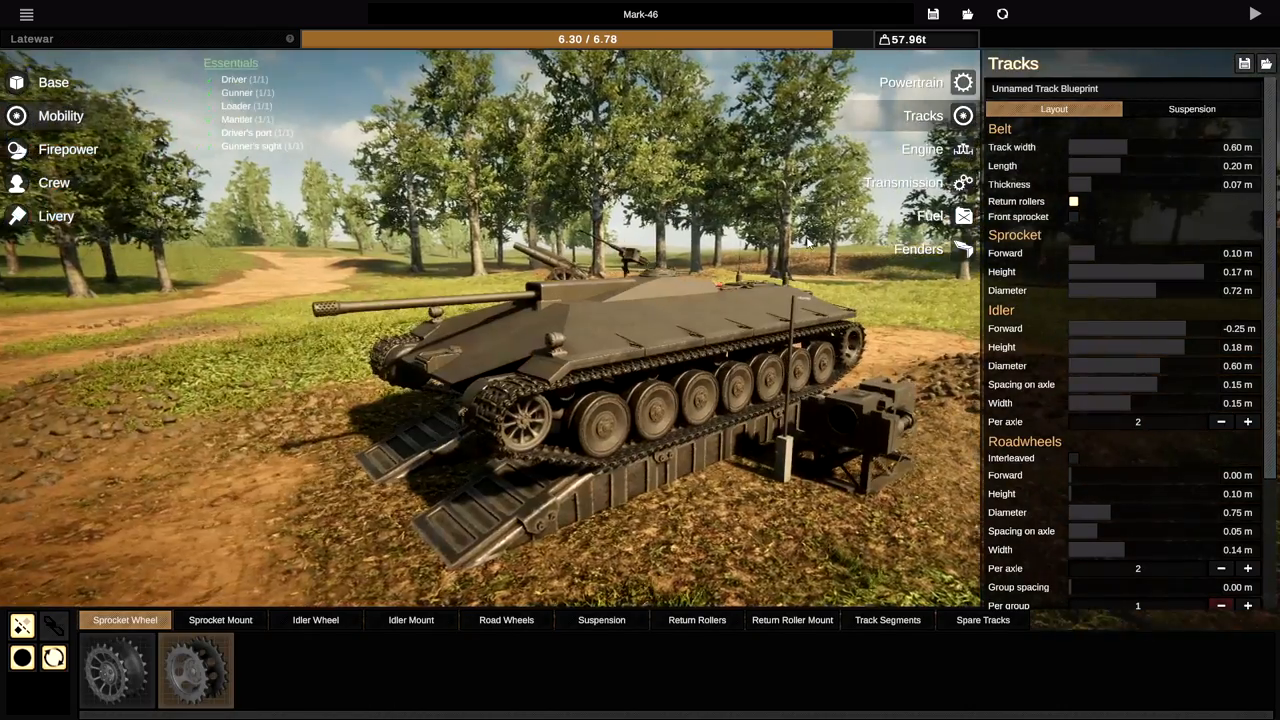
{"action": "left_click", "coordinate": [918, 249]}
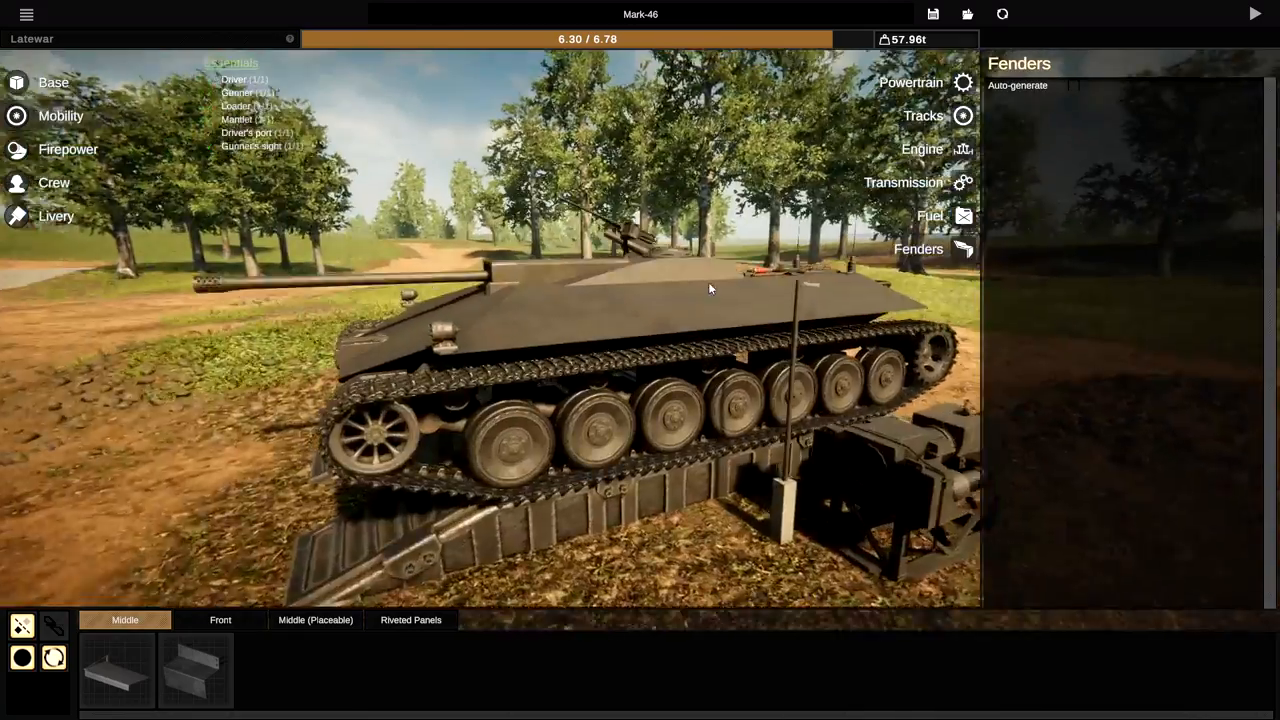
{"action": "left_click", "coordinate": [921, 149]}
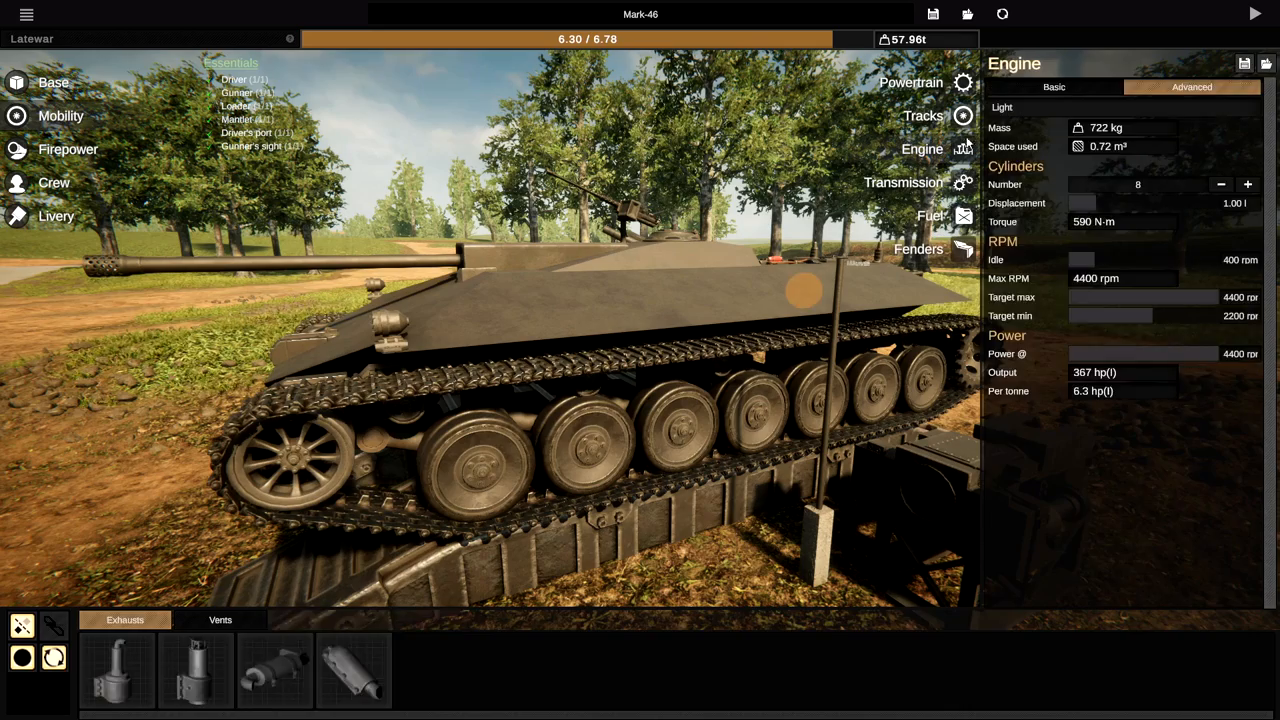
{"action": "left_click", "coordinate": [922, 115]}
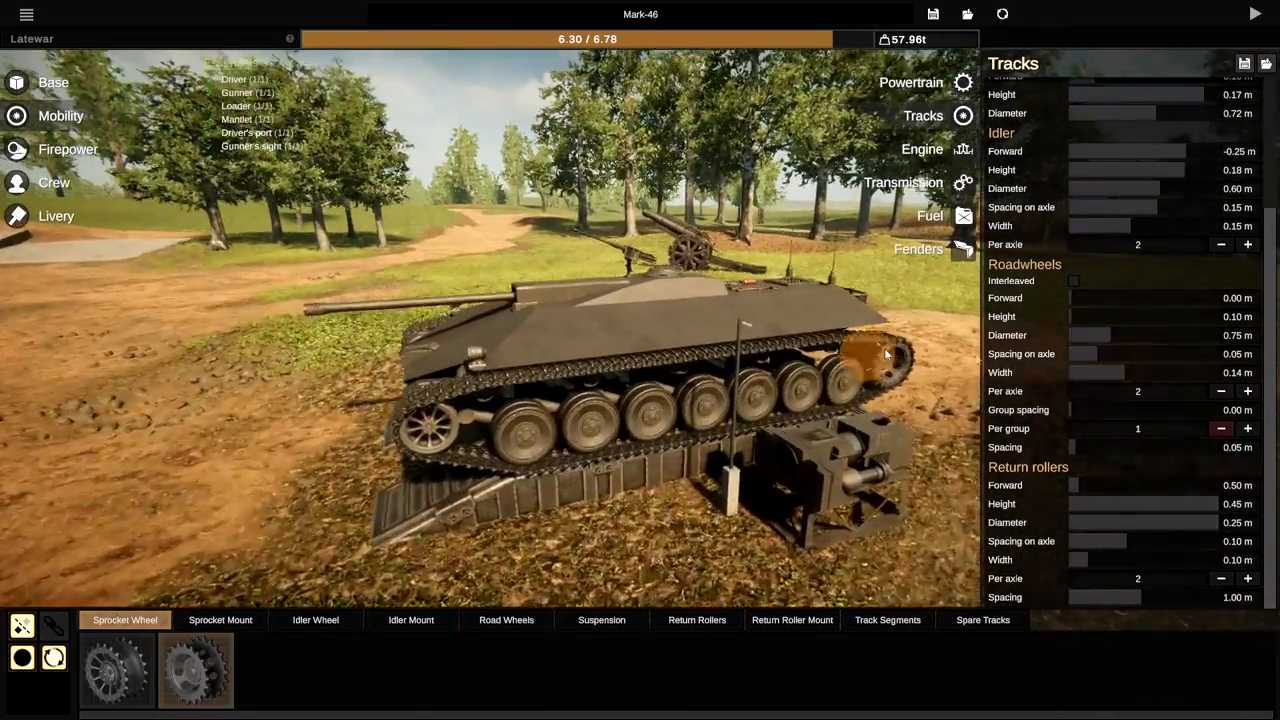
- Make the roadwheels interleaved, one per axle, with about 0.63 interleave overlap
{"action": "left_click", "coordinate": [1074, 280]}
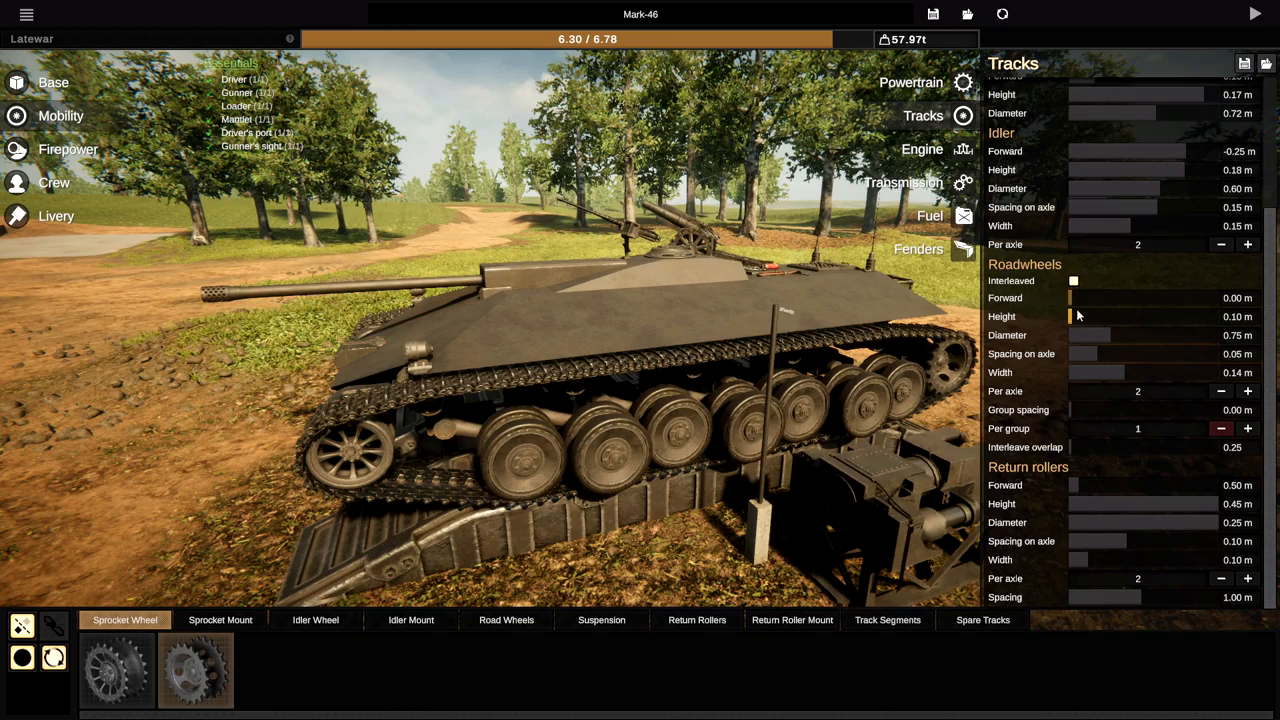
{"action": "left_click_drag", "start_coordinate": [1085, 447], "coordinate": [1200, 447]}
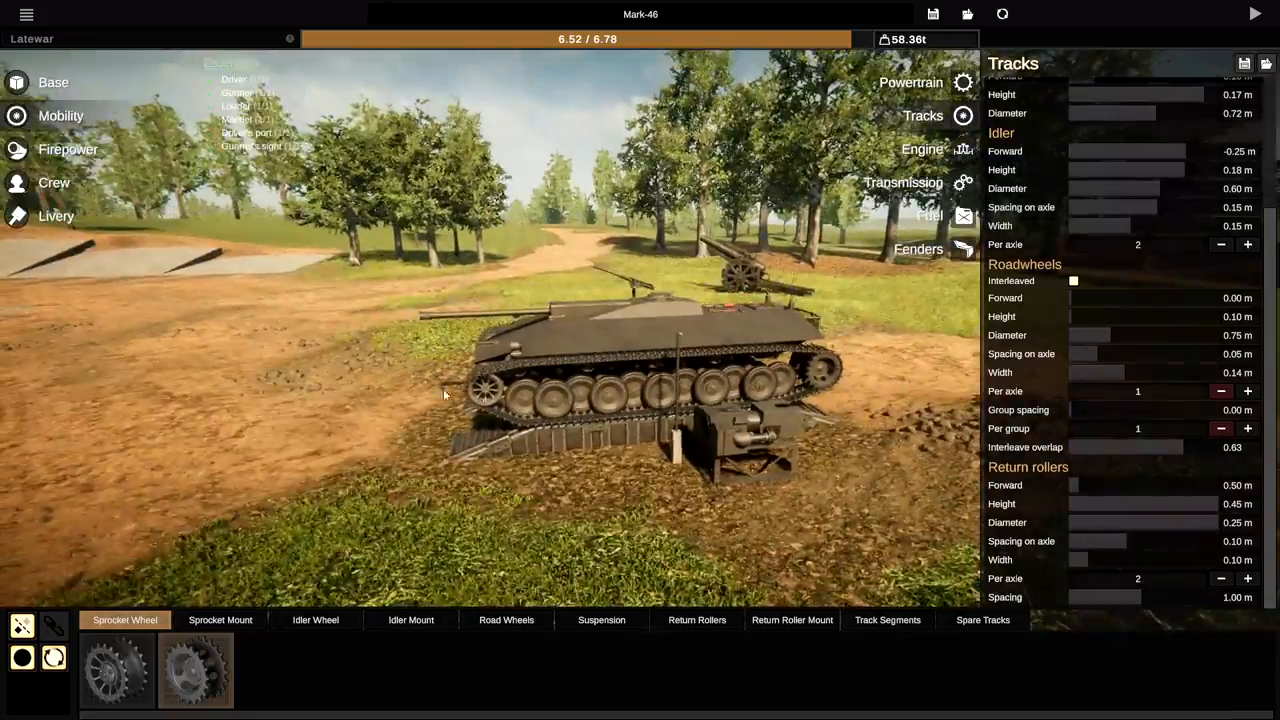
{"action": "left_click", "coordinate": [1255, 13]}
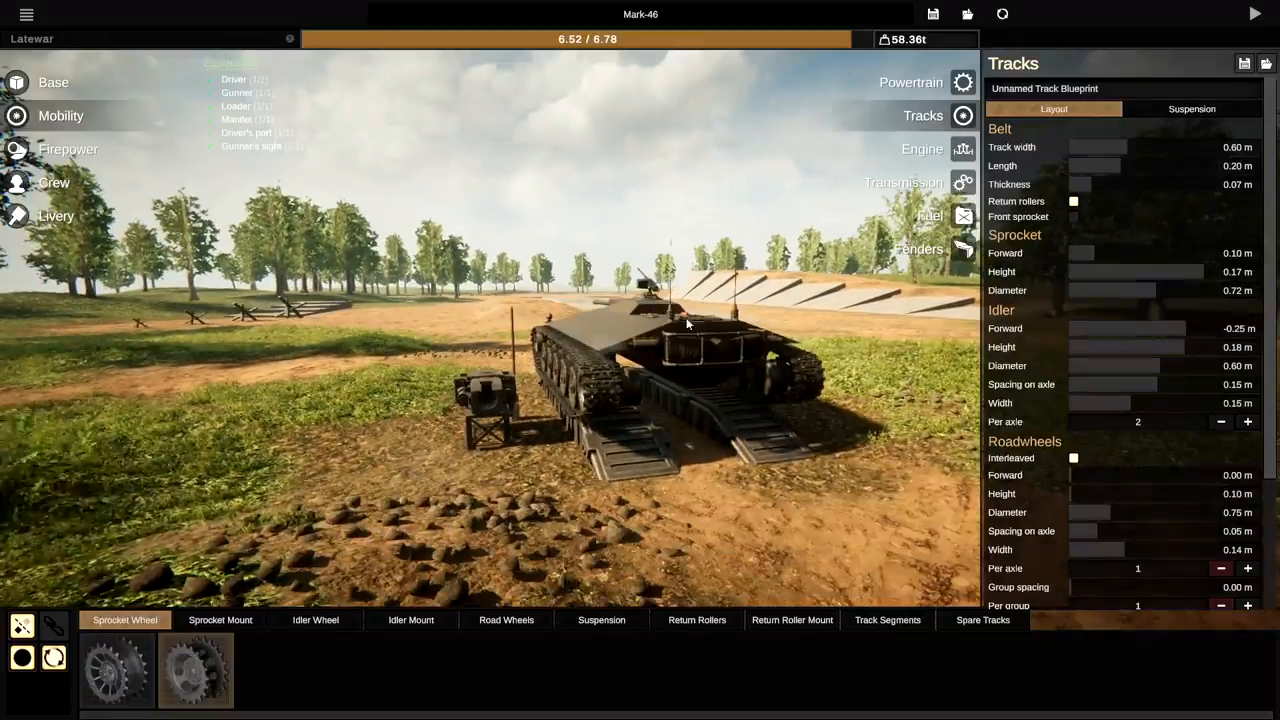
- Check the 50-litre internal fuel and take the tank destroyer onto the test range
{"action": "left_click", "coordinate": [929, 215]}
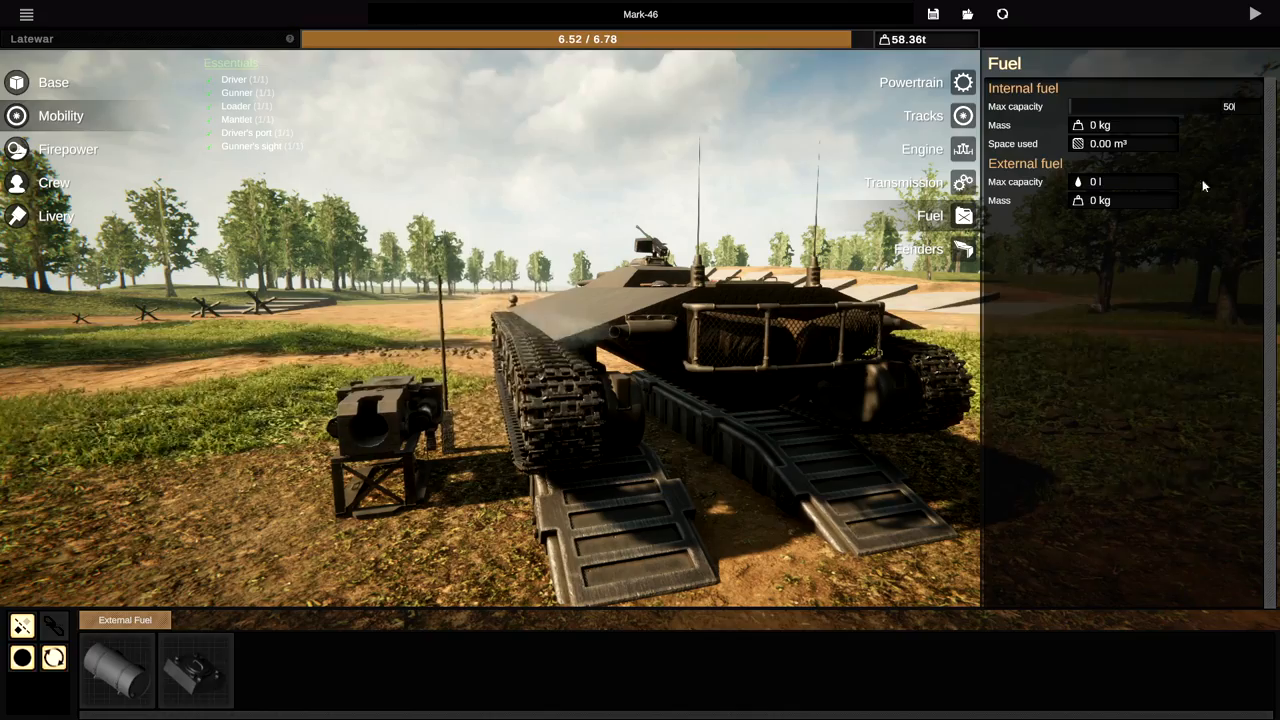
{"action": "left_click", "coordinate": [1255, 13]}
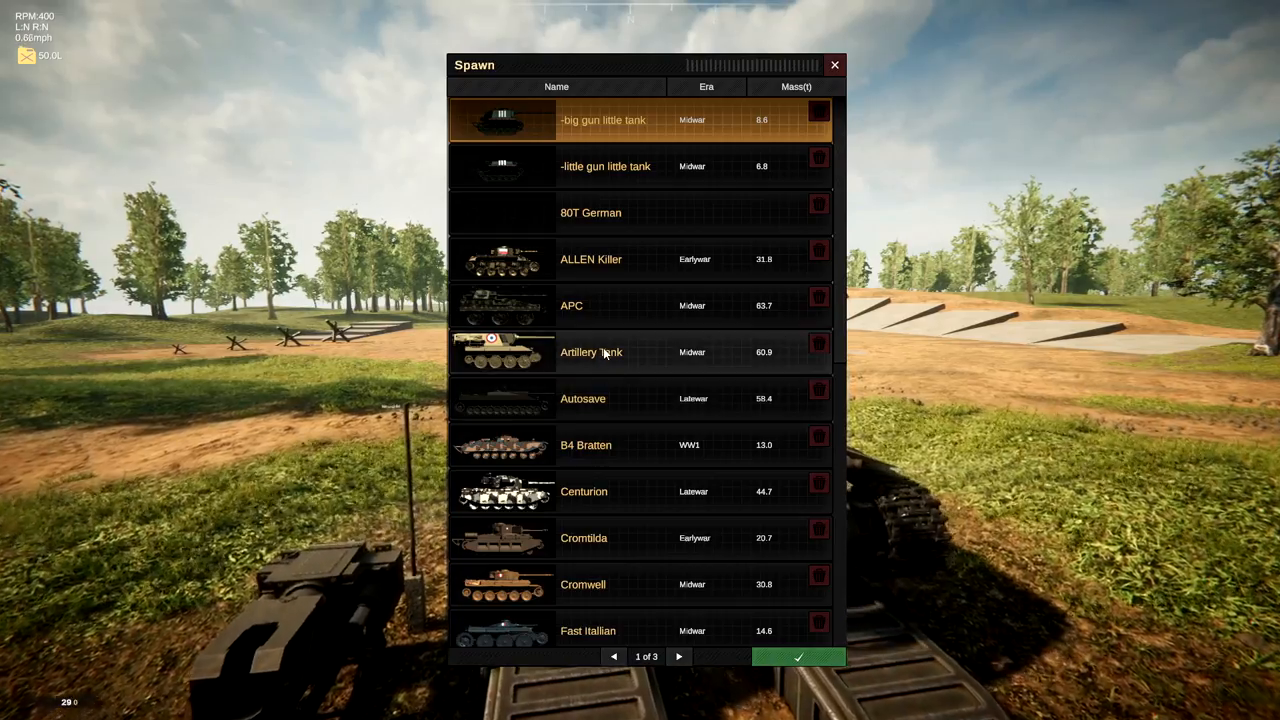
- Spawn an enemy tank from the Spawn list to test against
{"action": "left_click", "coordinate": [584, 538]}
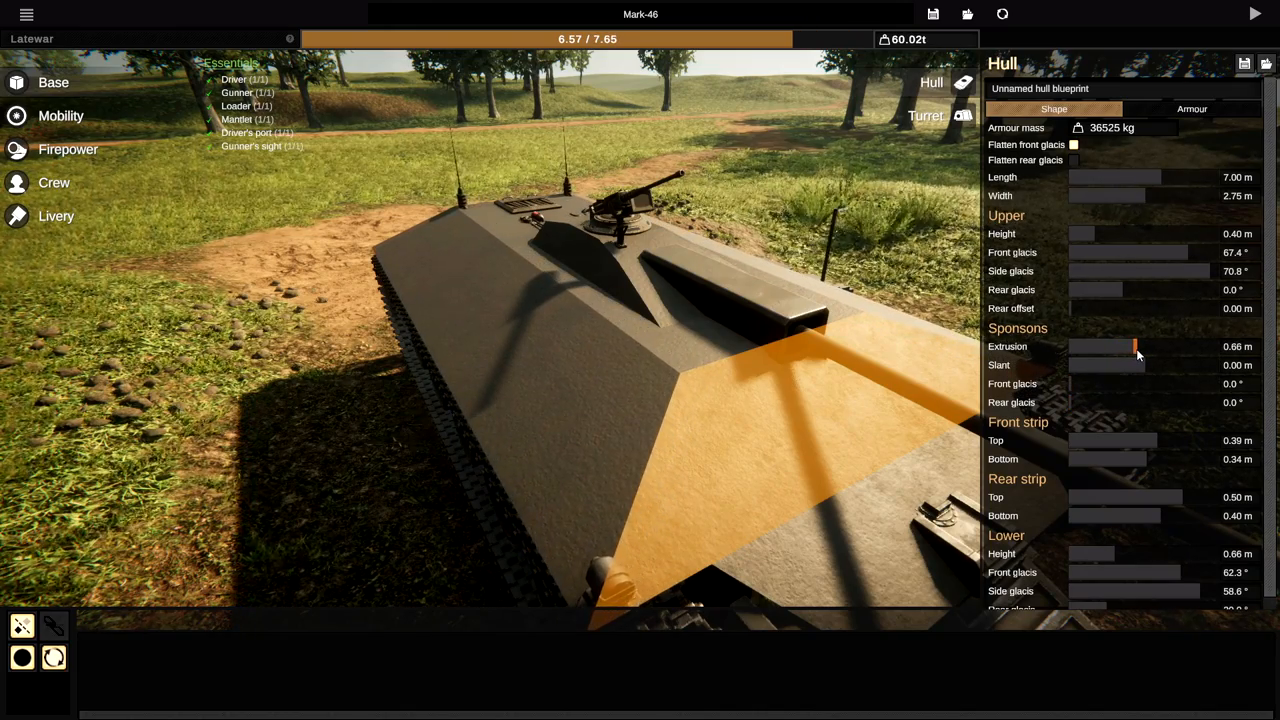
- Reshape the hull to 7.15 m with steeper glacis, then check the 30 AP rounds
{"action": "left_click_drag", "start_coordinate": [1130, 271], "coordinate": [1145, 271]}
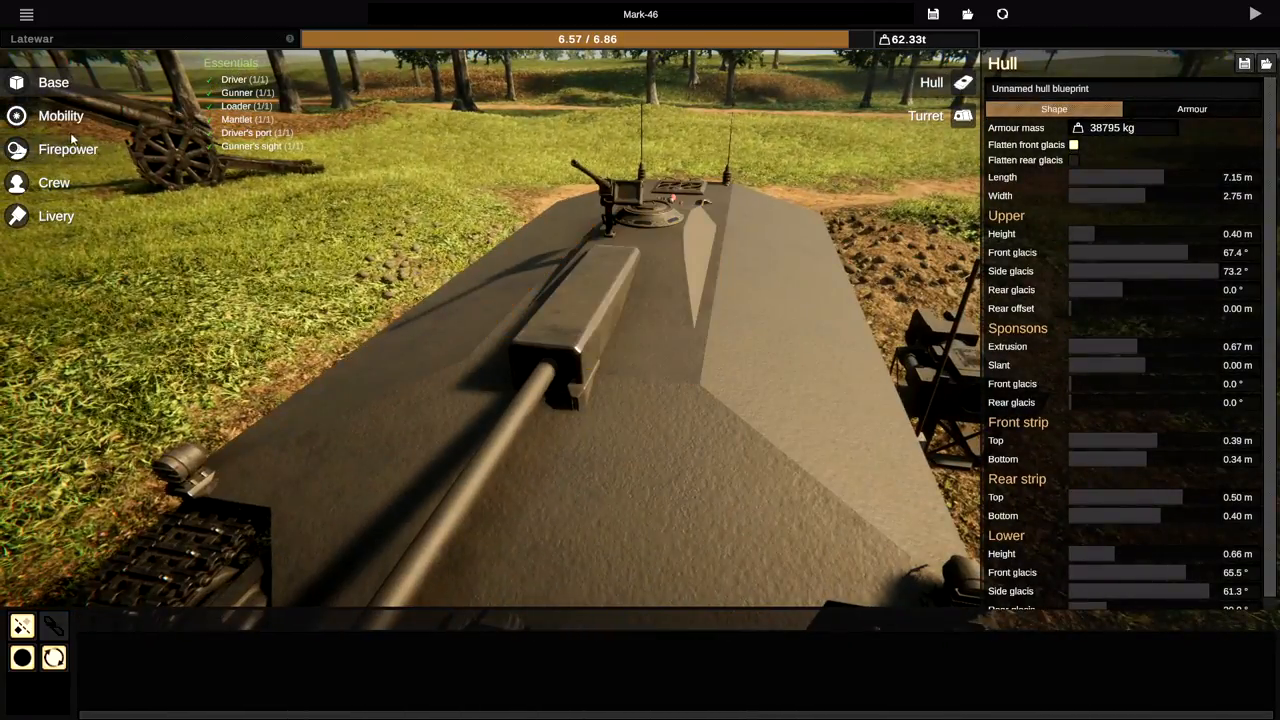
{"action": "left_click", "coordinate": [68, 149]}
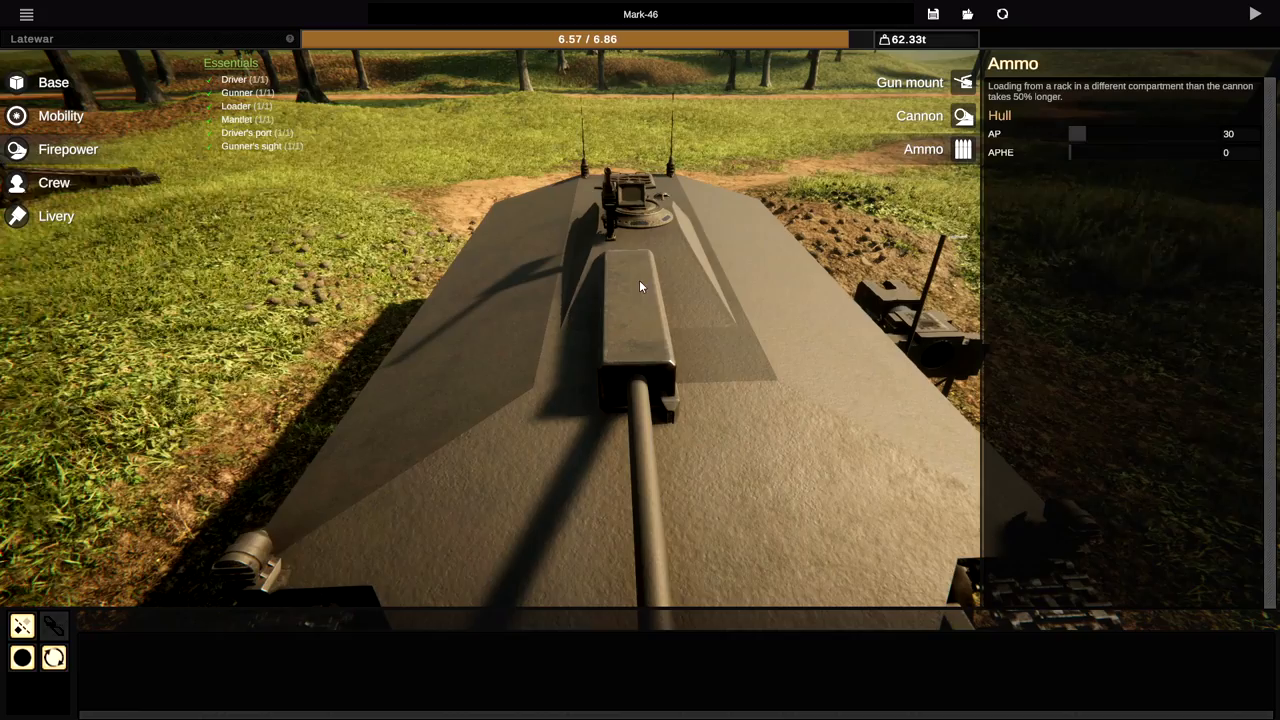
- Review the gun mount, then view the crew: commander, driver and gunner-loader
{"action": "left_click", "coordinate": [910, 82]}
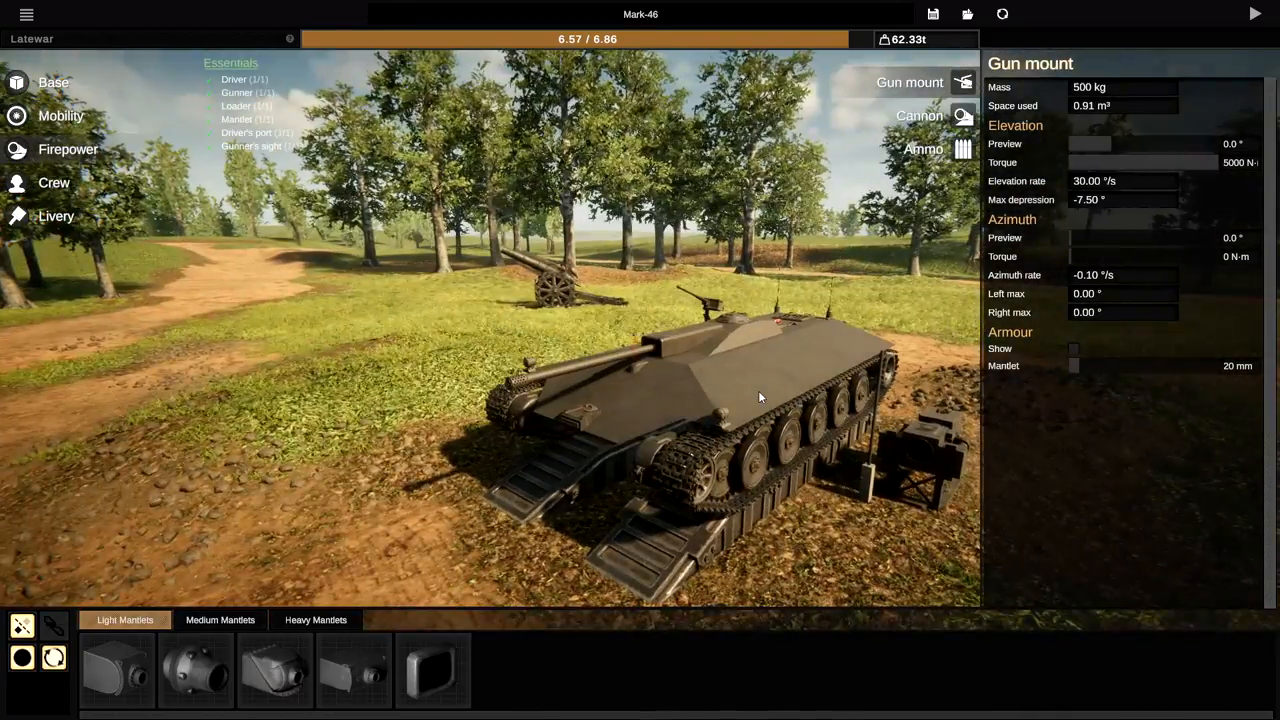
{"action": "left_click", "coordinate": [54, 182]}
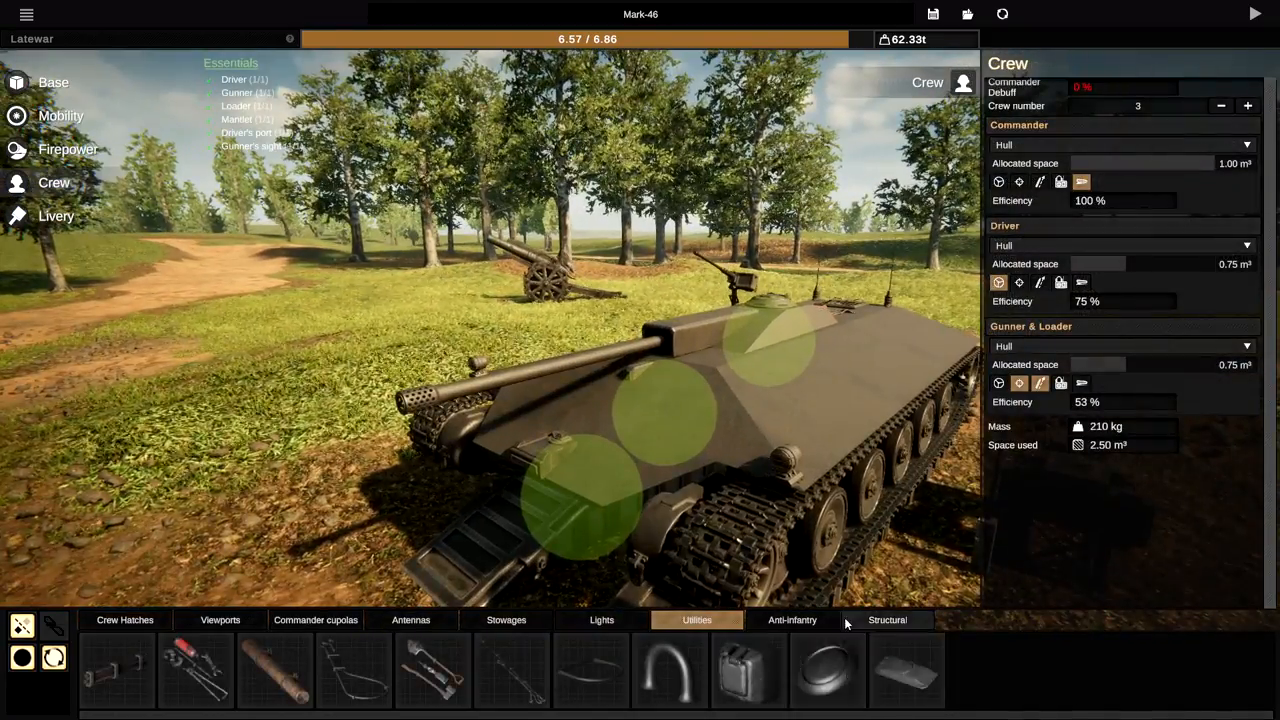
- Browse structural panel and commander cupola parts, then start another field test
{"action": "left_click", "coordinate": [887, 620]}
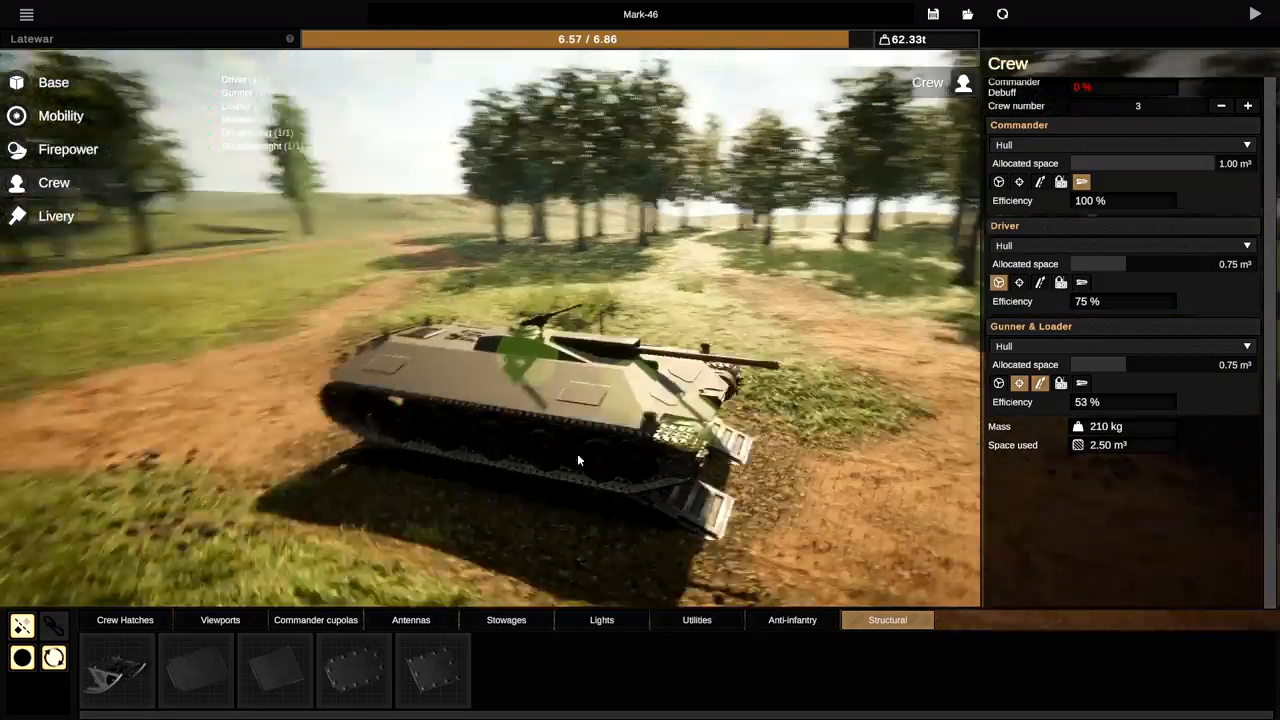
{"action": "left_click", "coordinate": [315, 619]}
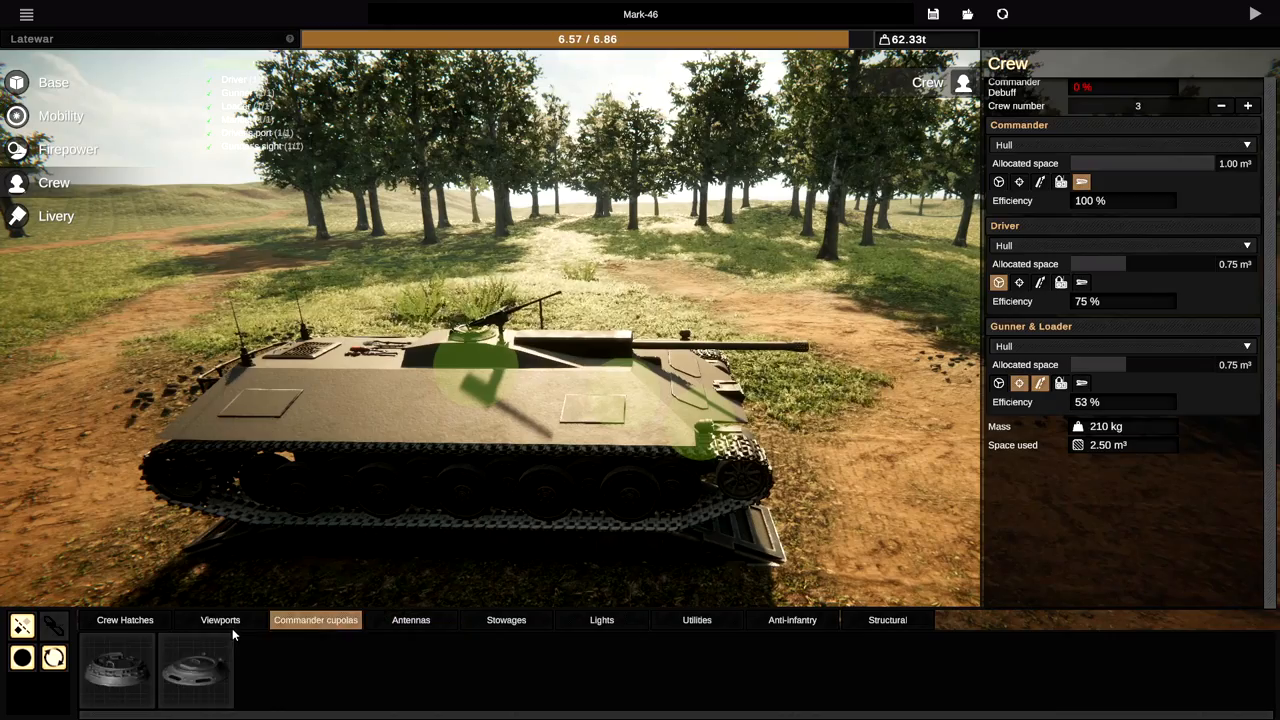
{"action": "left_click", "coordinate": [125, 619]}
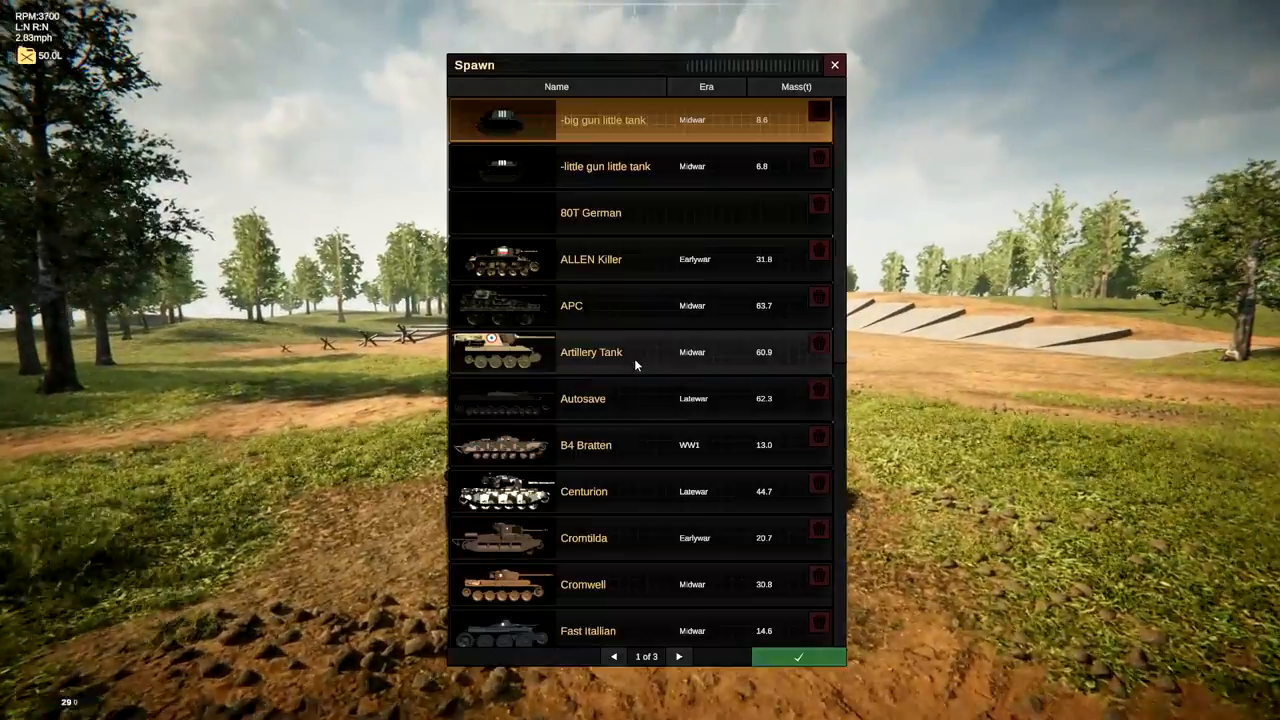
- Spawn an enemy tank from further down the list and fire at it through the gunsight
{"action": "scroll", "scroll_direction": "down", "scroll_amount": 3}
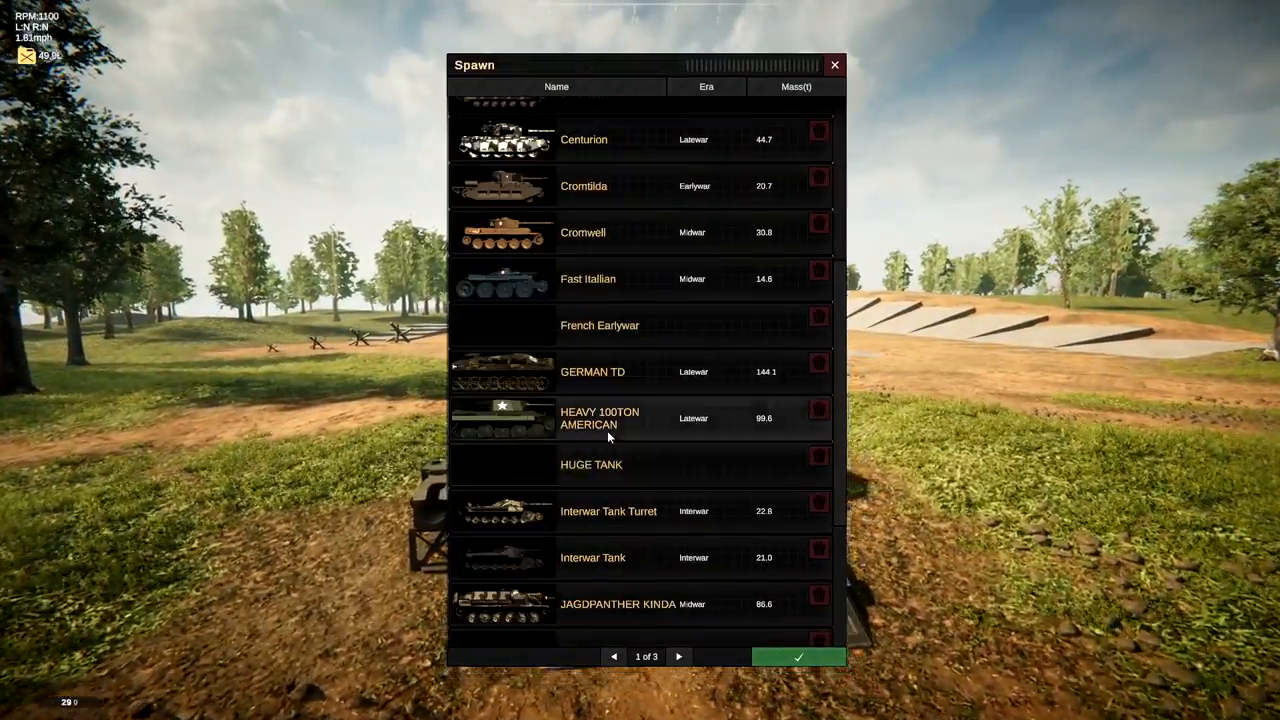
{"action": "left_click", "coordinate": [797, 657]}
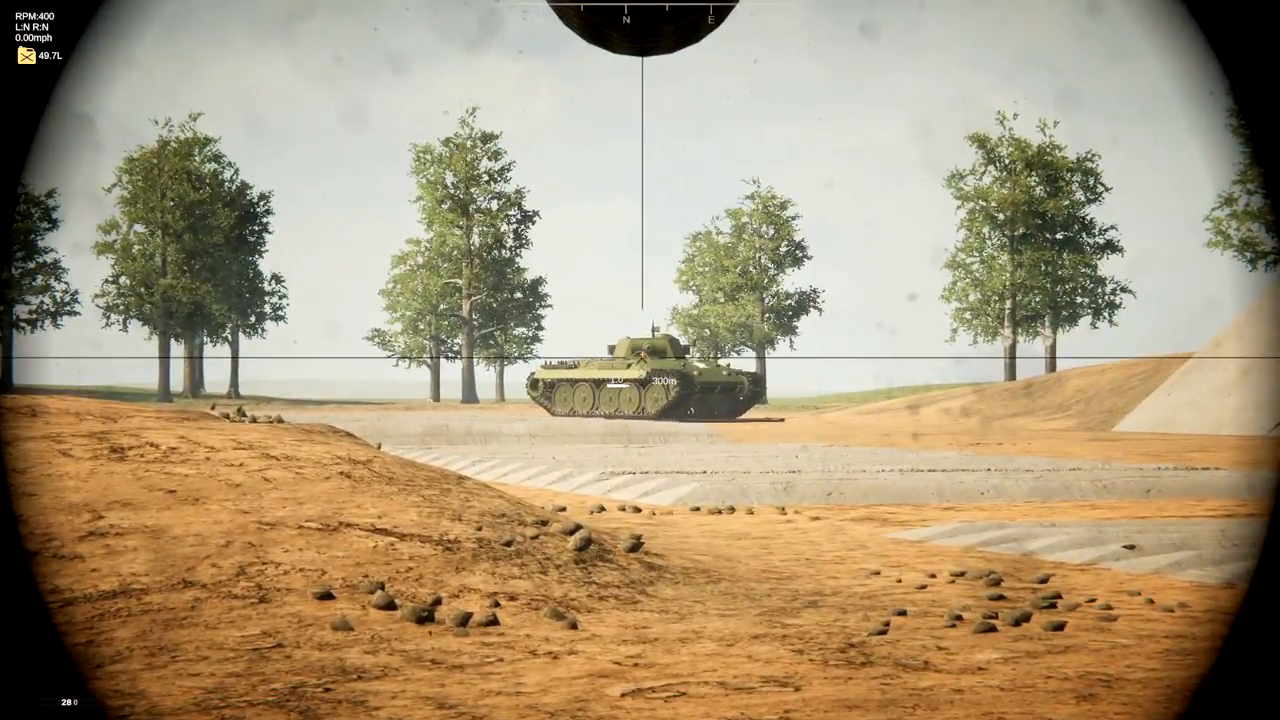
{"action": "left_click", "coordinate": [640, 360]}
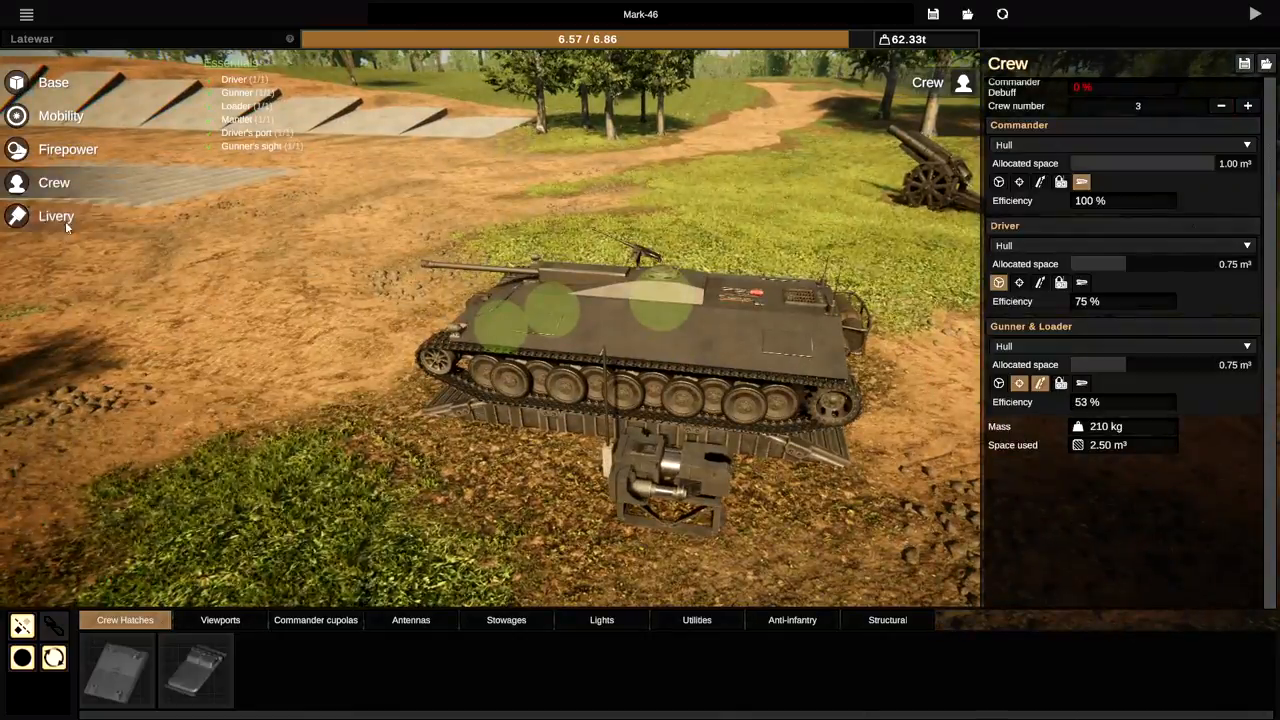
- Try striped green and black-and-white snow camouflages, then apply a light blotched pattern
{"action": "left_click", "coordinate": [56, 216]}
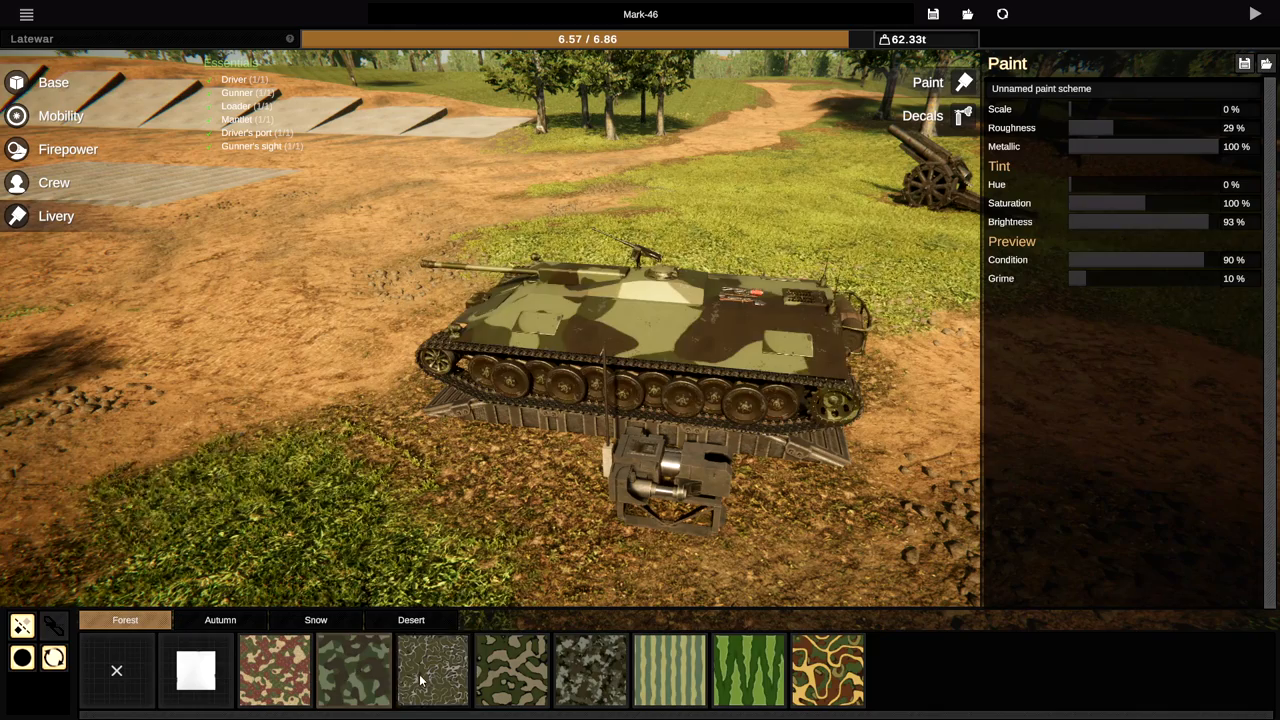
{"action": "left_click", "coordinate": [670, 670]}
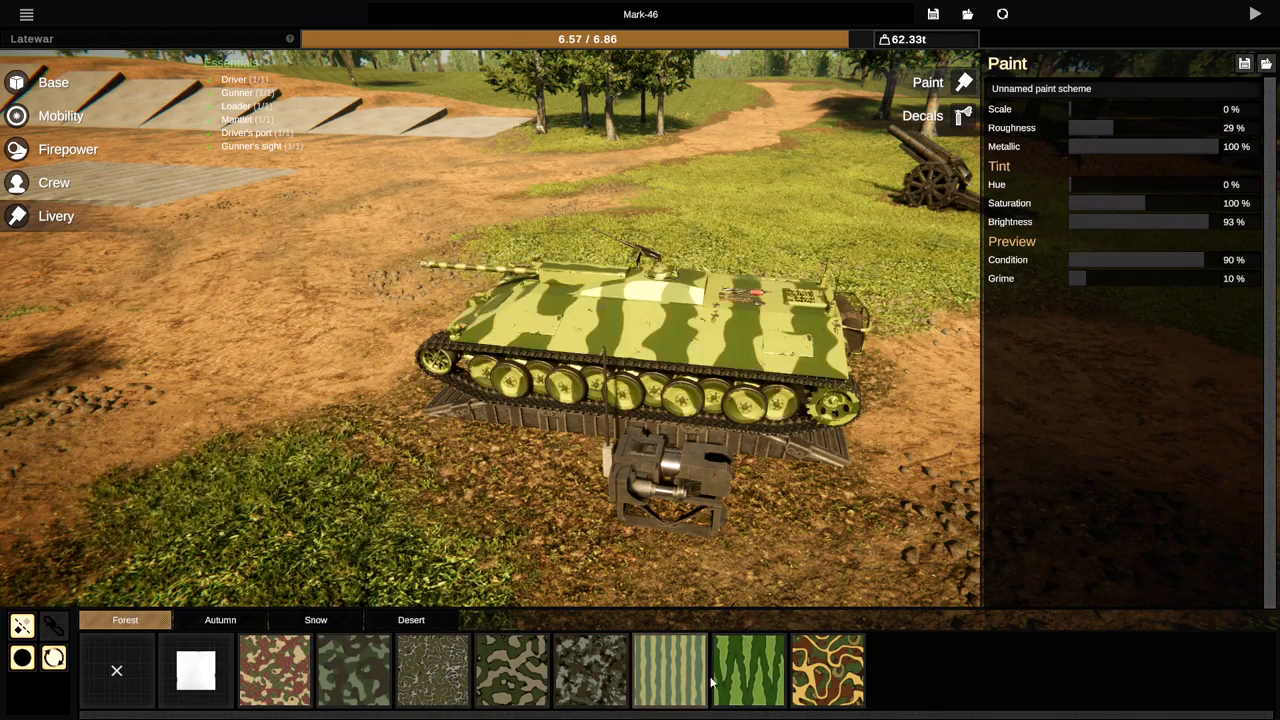
{"action": "left_click", "coordinate": [315, 620]}
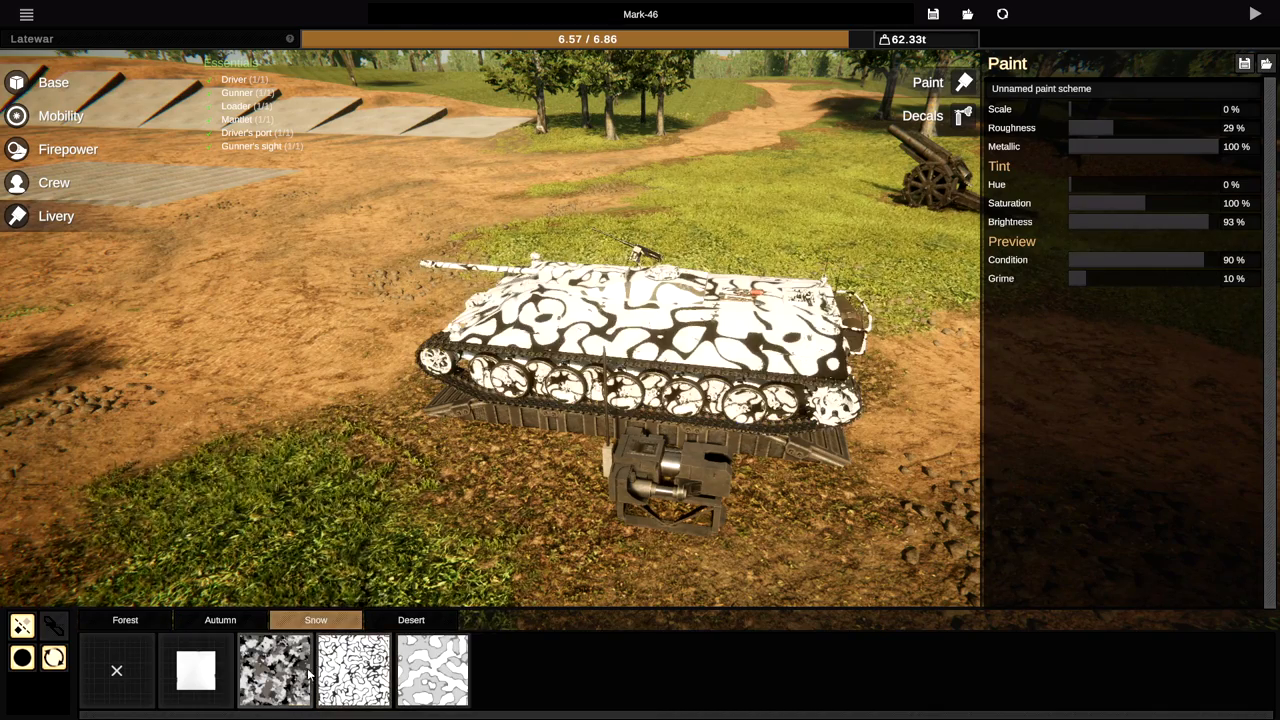
{"action": "left_click", "coordinate": [220, 619]}
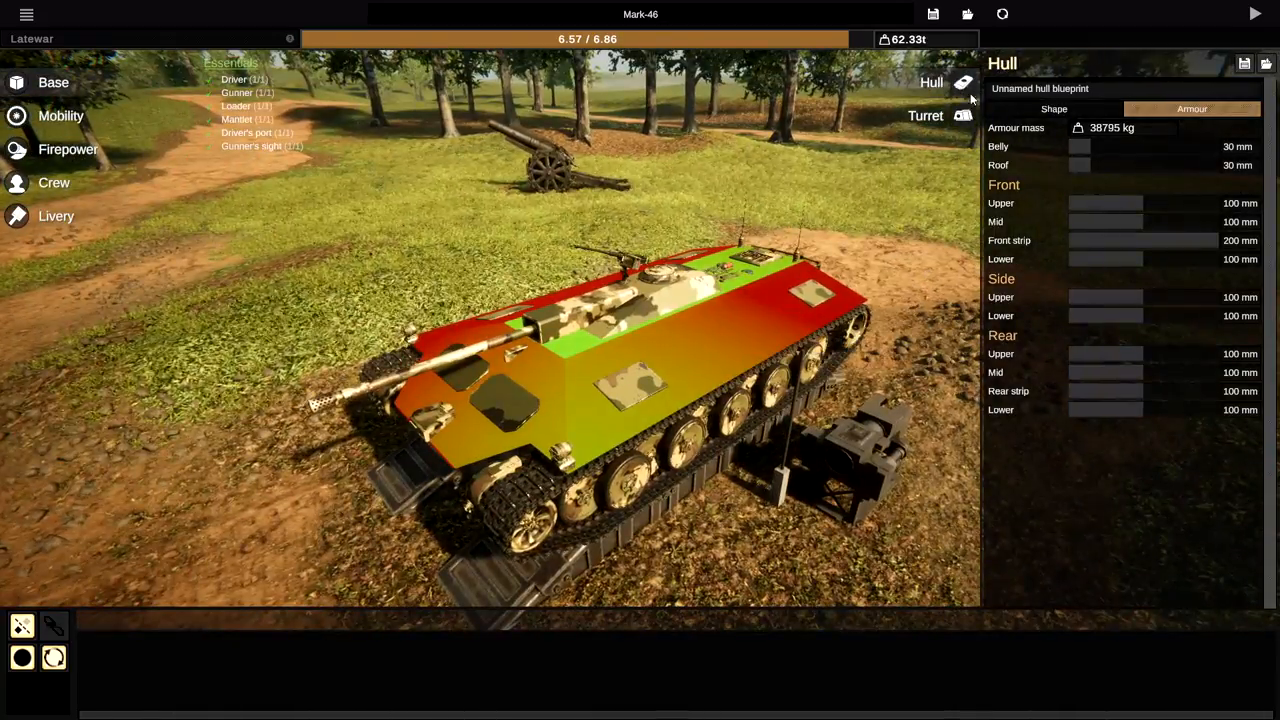
- Shorten the hull to 6.00 m and enable a boxy turret on top
{"action": "left_click", "coordinate": [925, 115]}
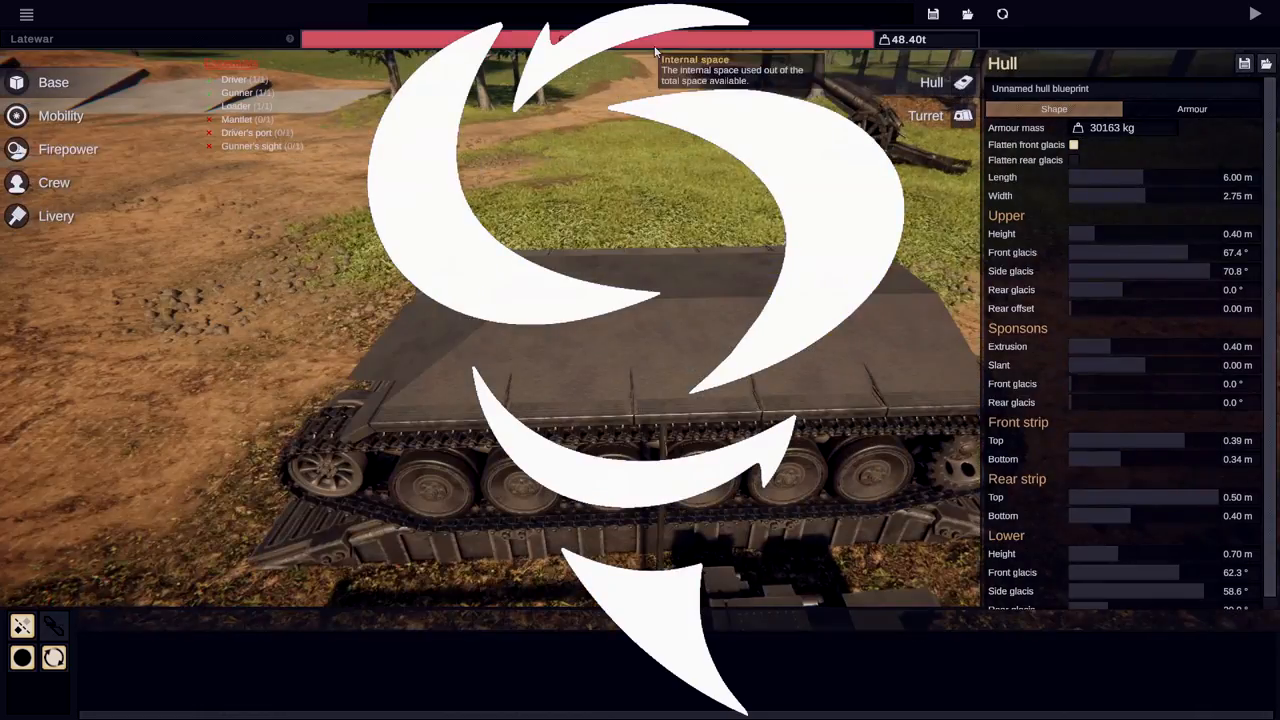
{"action": "left_click", "coordinate": [925, 115]}
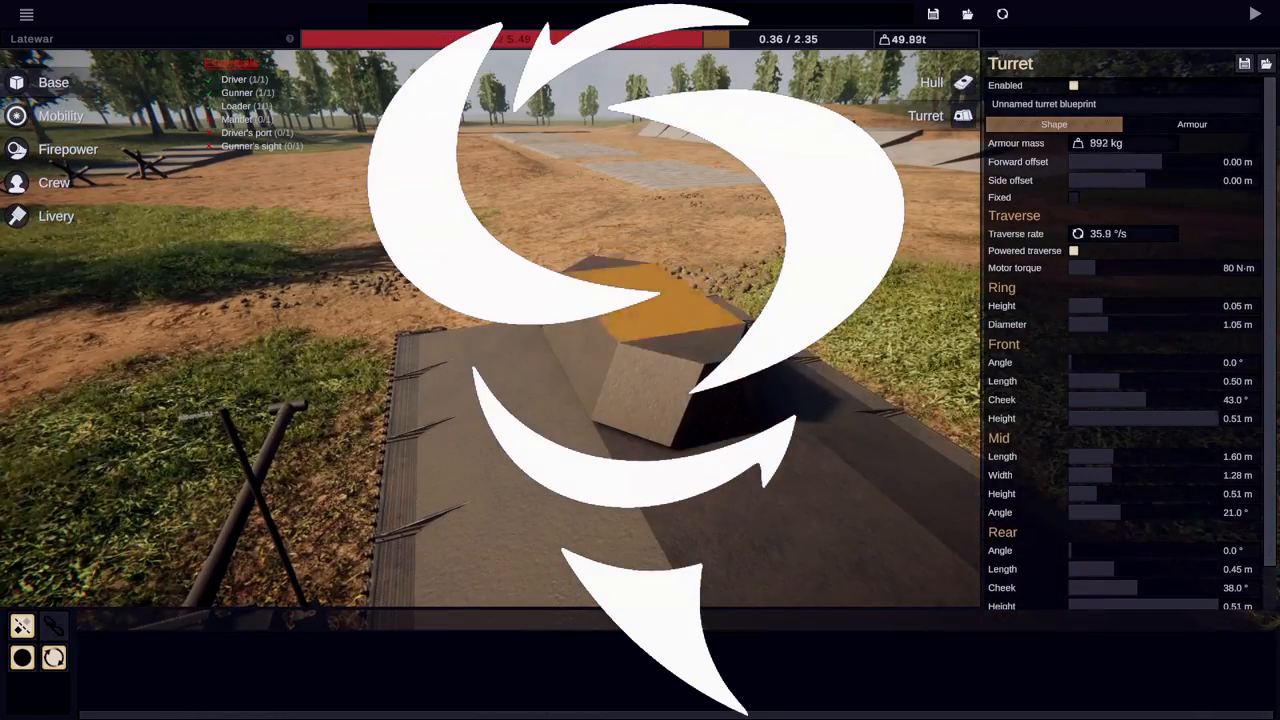